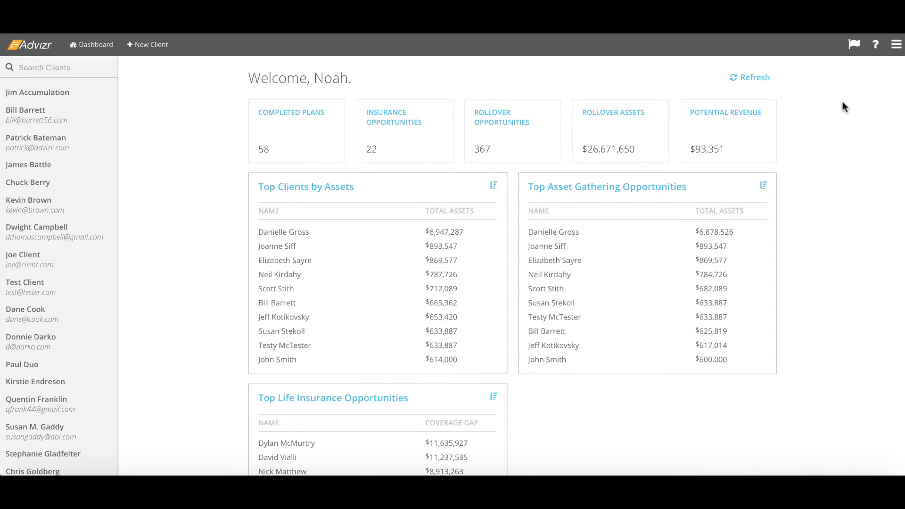
mouse_move(148, 45)
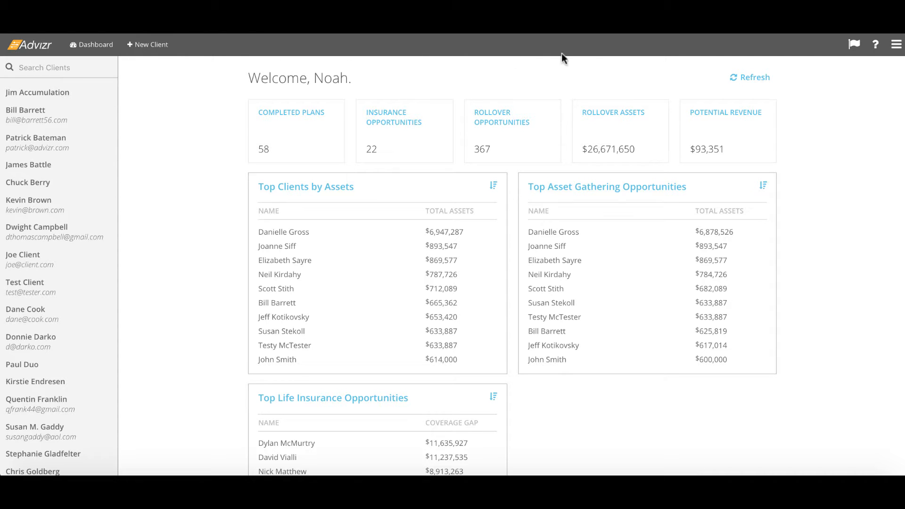
mouse_move(779, 54)
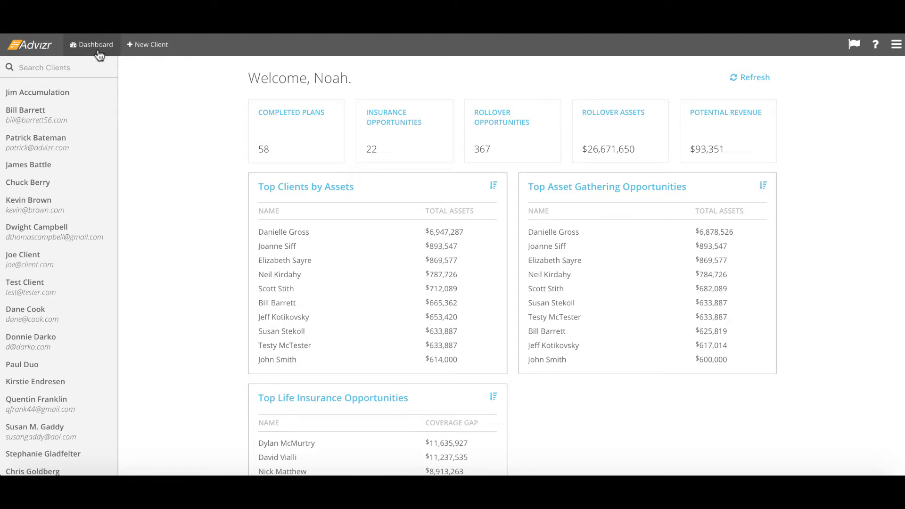
mouse_move(196, 217)
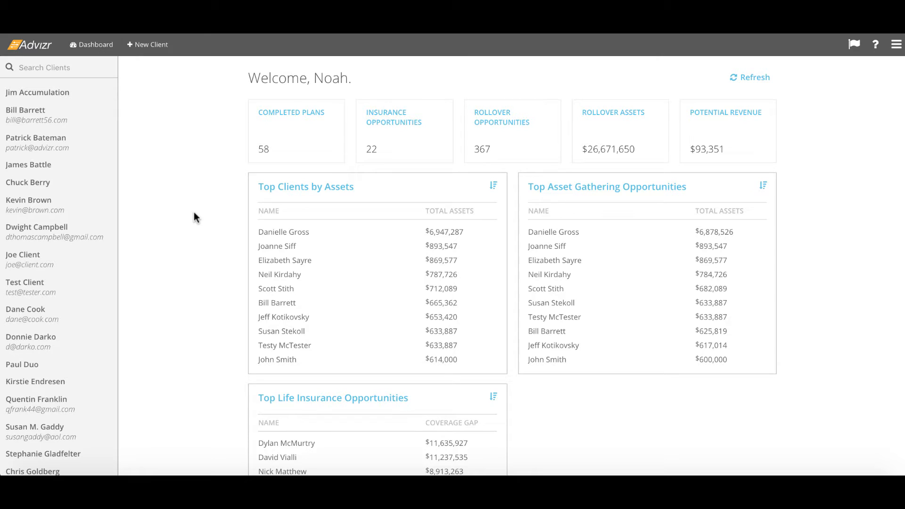
mouse_move(150, 44)
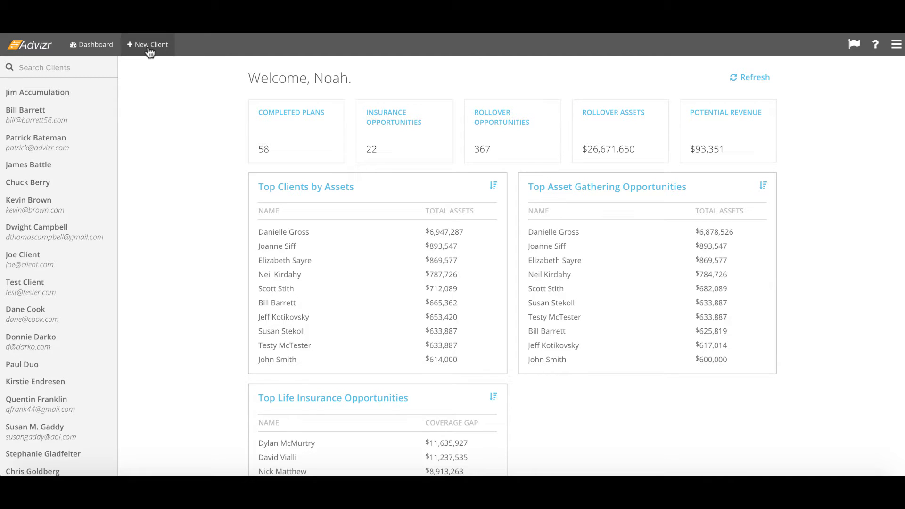
Explore the dashboard: cancel a new-client form, view the help overlay, and check application settings.
left_click(147, 45)
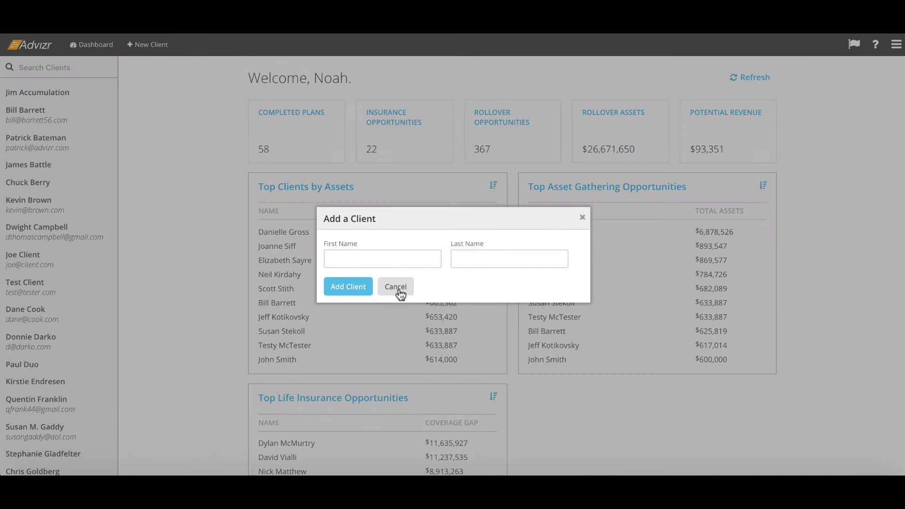
left_click(395, 286)
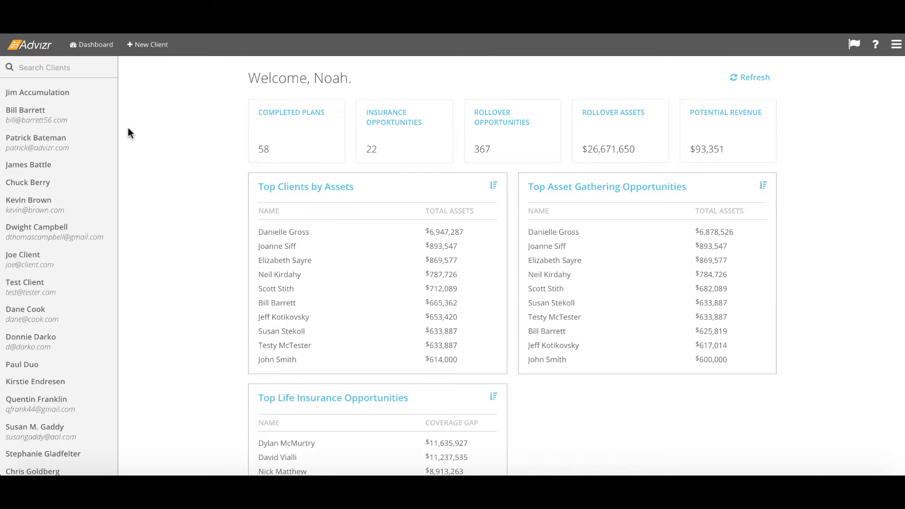
mouse_move(876, 63)
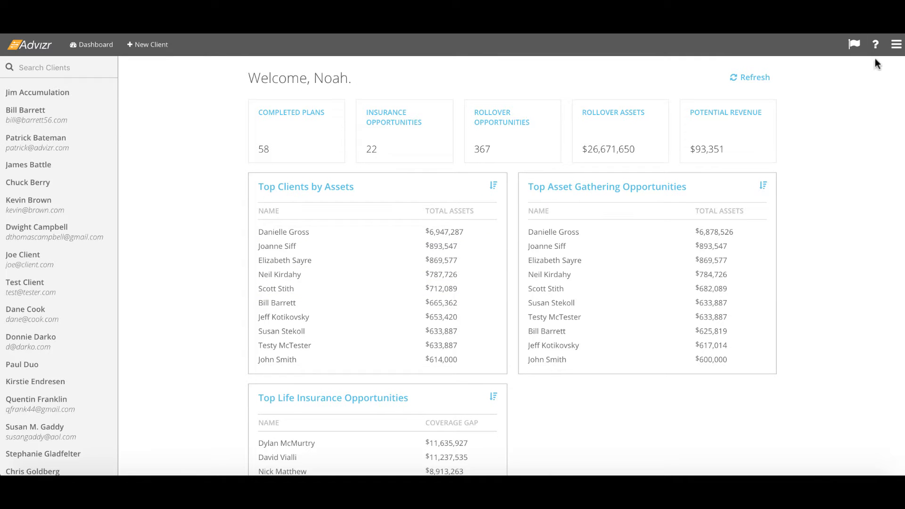
left_click(875, 44)
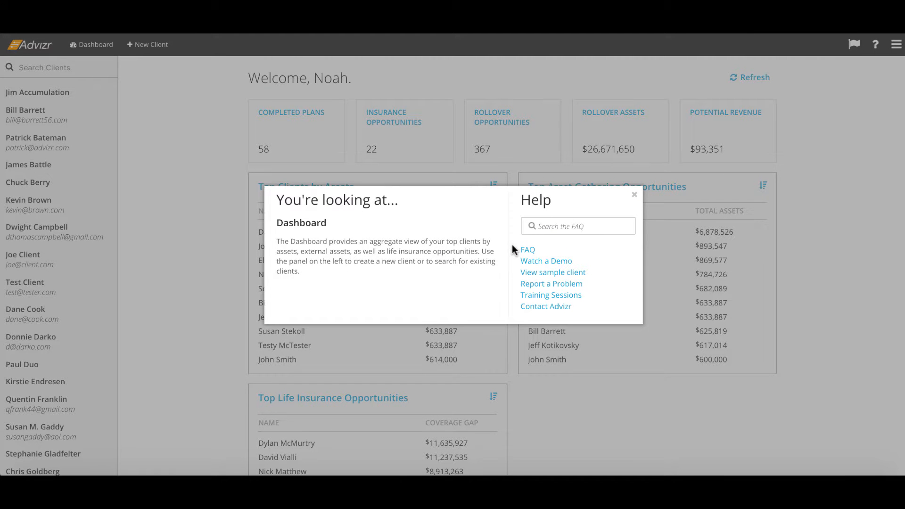
left_click(634, 195)
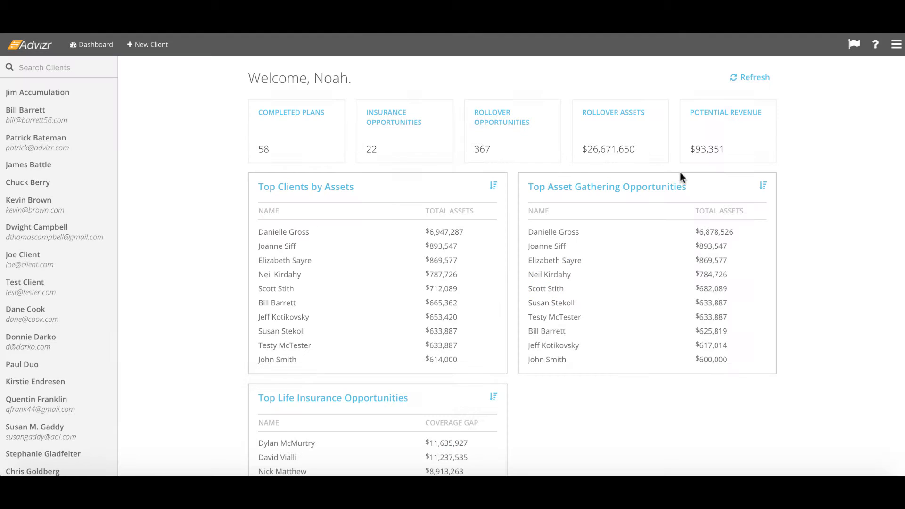
mouse_move(886, 89)
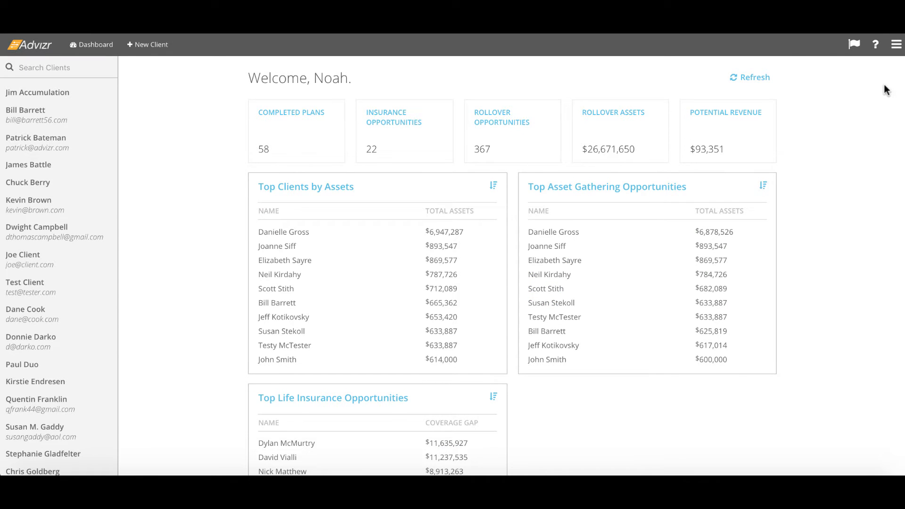
left_click(896, 44)
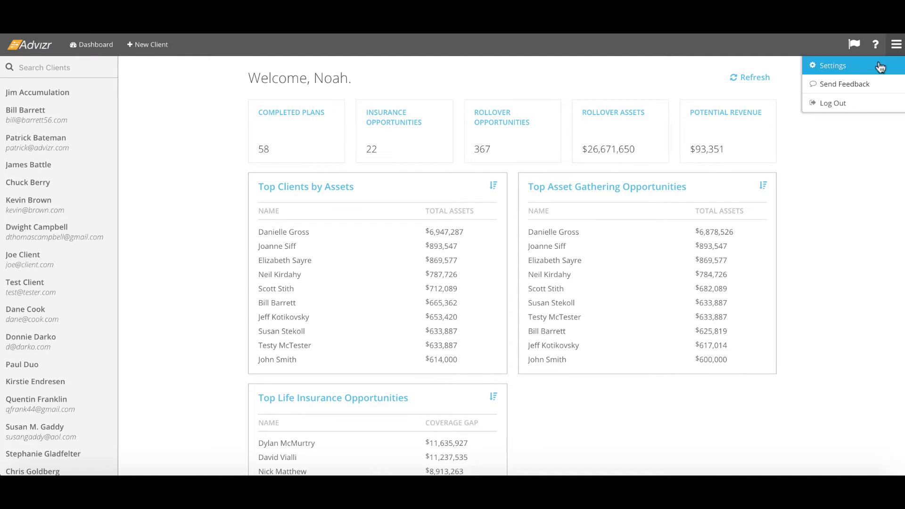
left_click(833, 65)
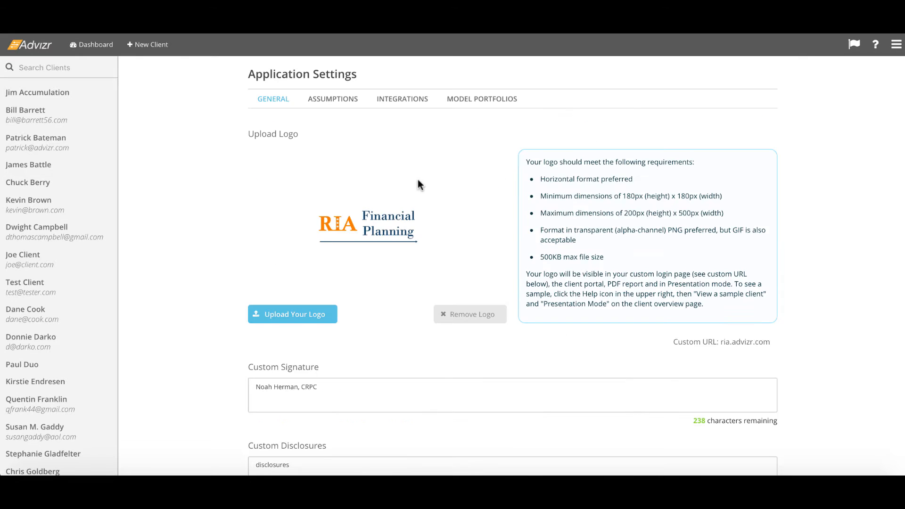
mouse_move(482, 114)
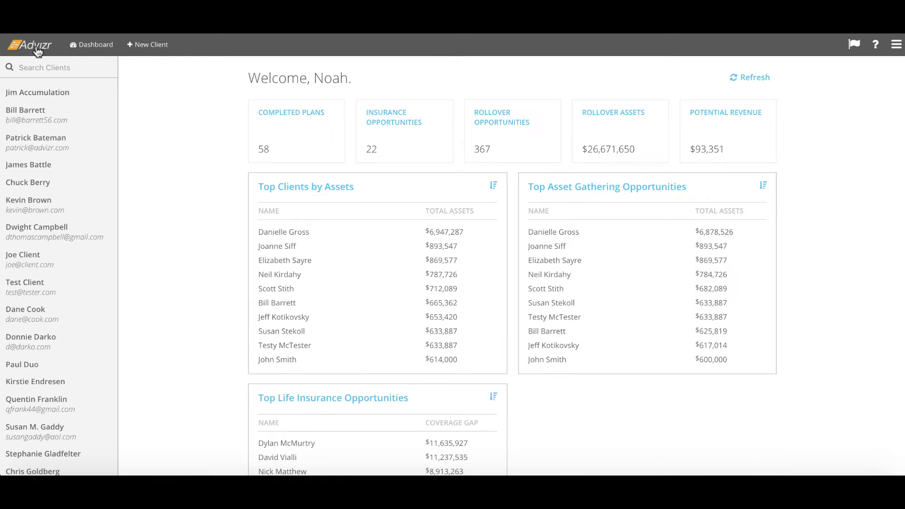
mouse_move(212, 248)
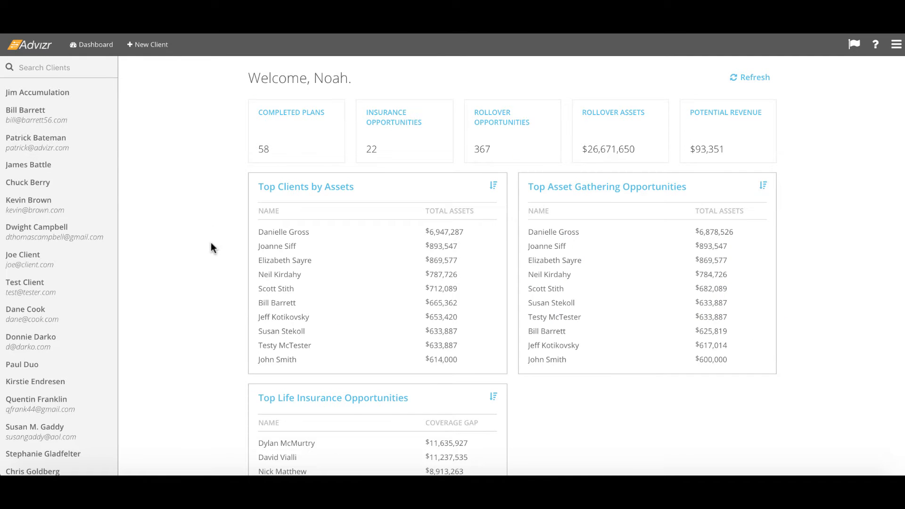
scroll("down", 3)
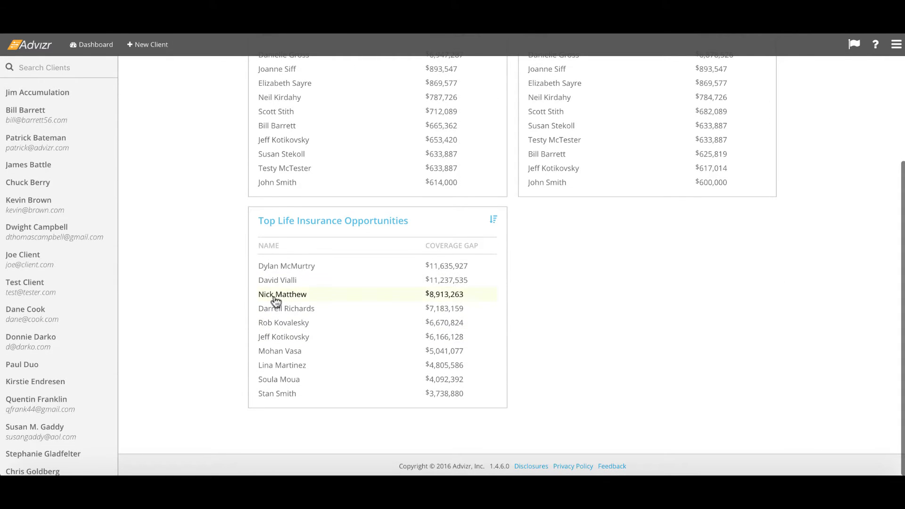
left_click(282, 294)
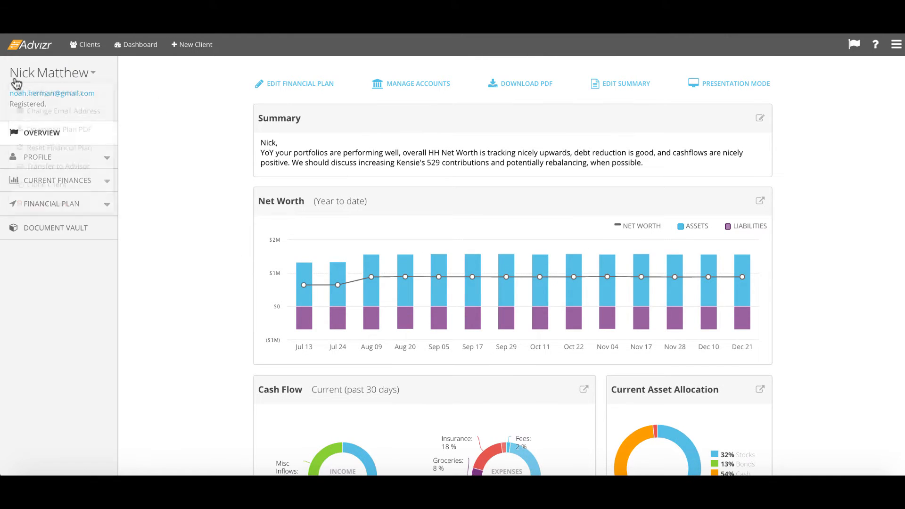
left_click(48, 73)
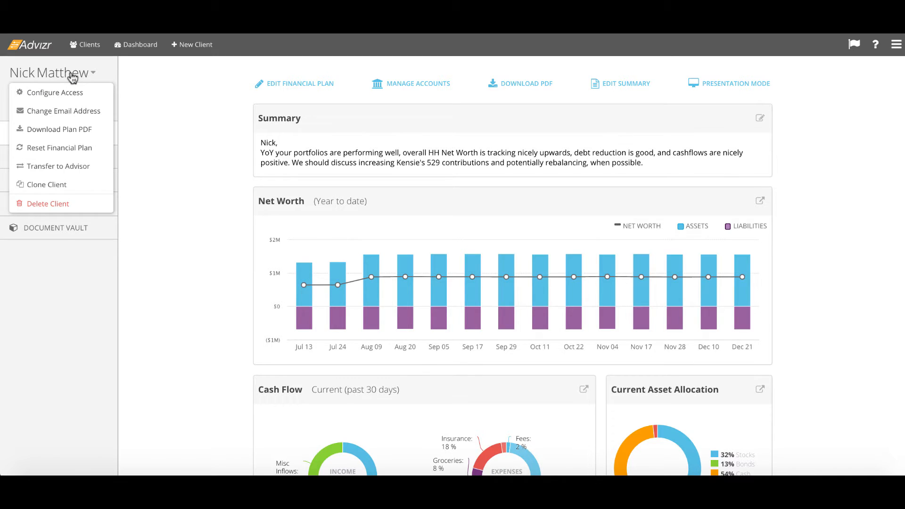
left_click(51, 72)
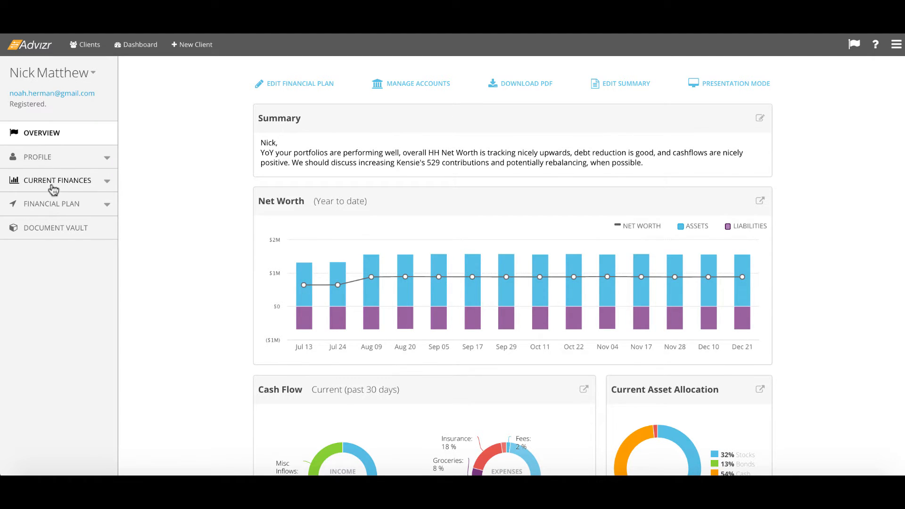
mouse_move(53, 239)
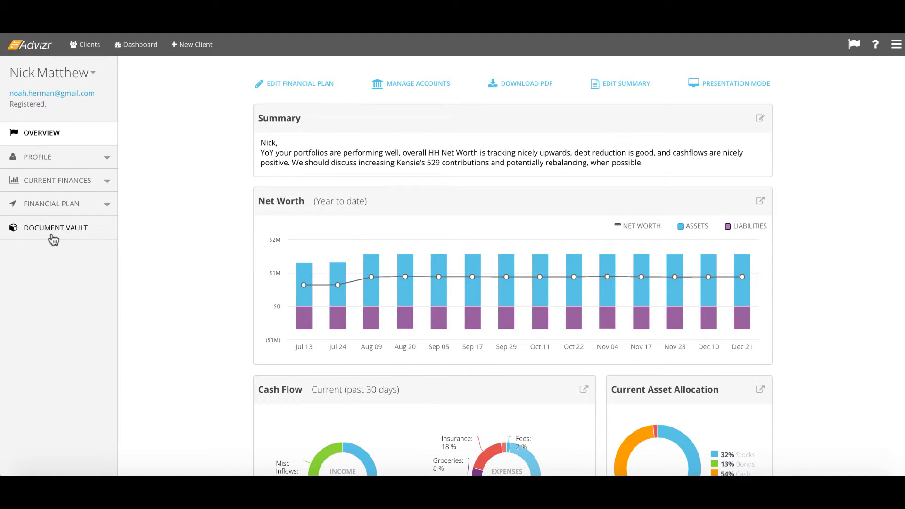
mouse_move(145, 141)
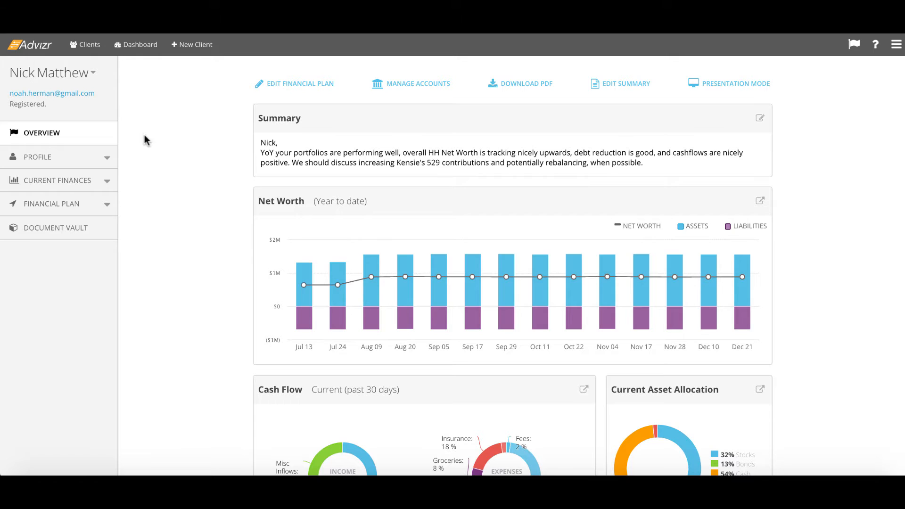
mouse_move(177, 138)
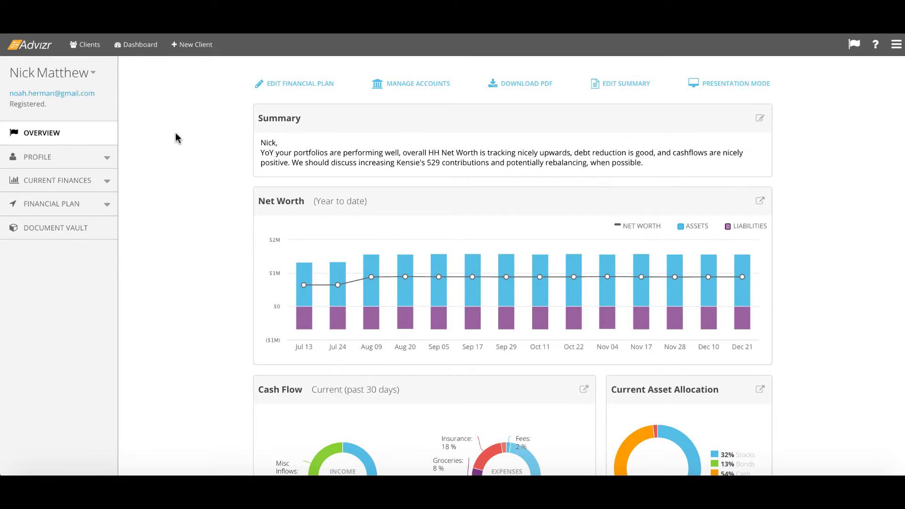
Review the overview's summary, net worth, cash flow, allocation and goal progress sections.
scroll("down", 3)
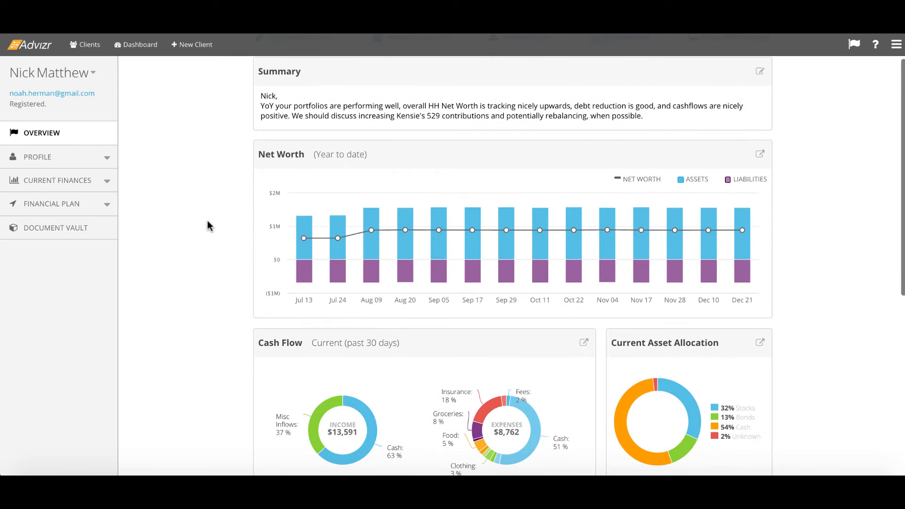
scroll("down", 3)
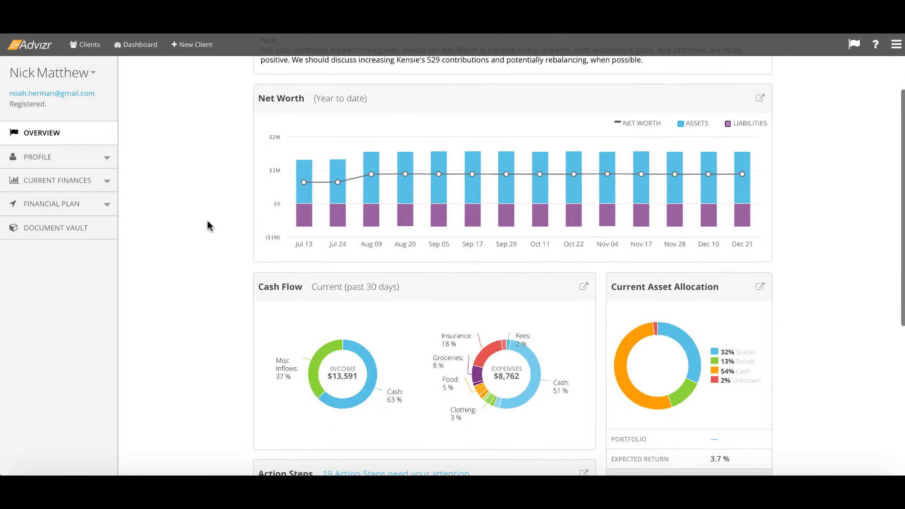
scroll("down", 3)
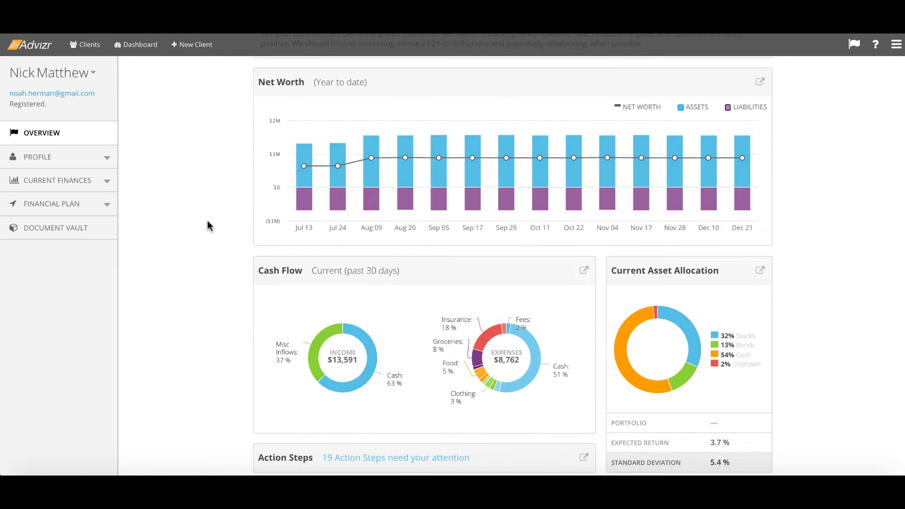
scroll("down", 3)
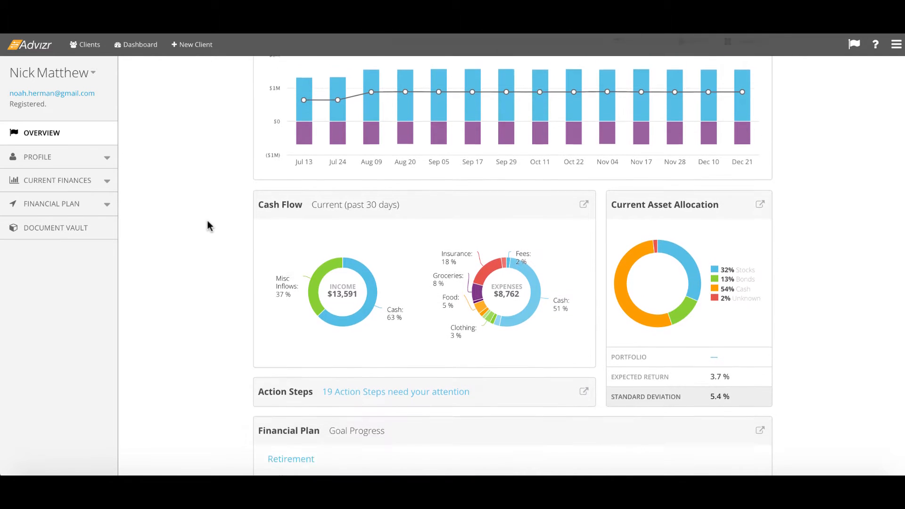
scroll("down", 3)
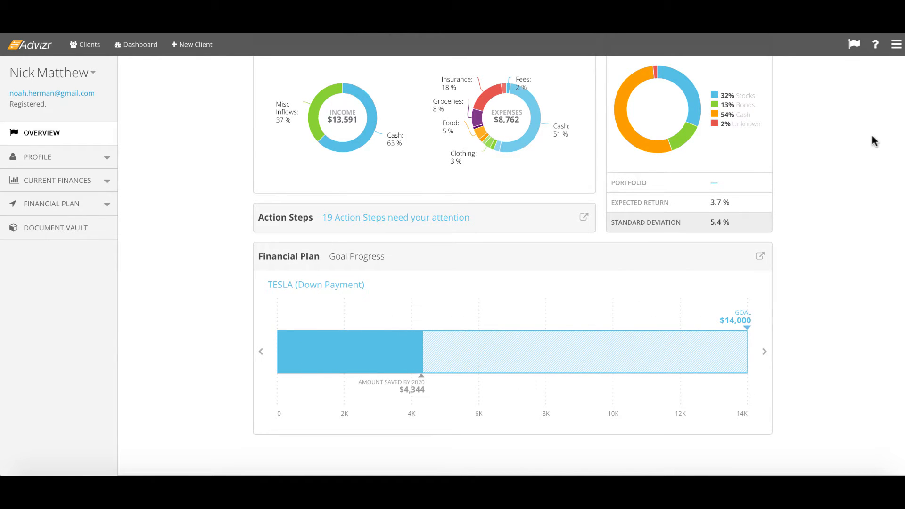
scroll("up", 3)
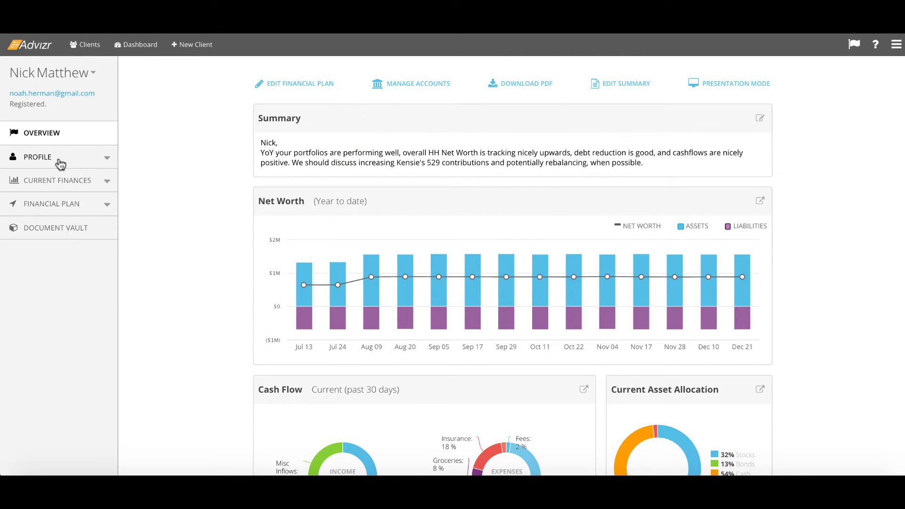
Show Personal Info under Profile, listing Nick, spouse Elizabeth and child Kensie.
left_click(38, 156)
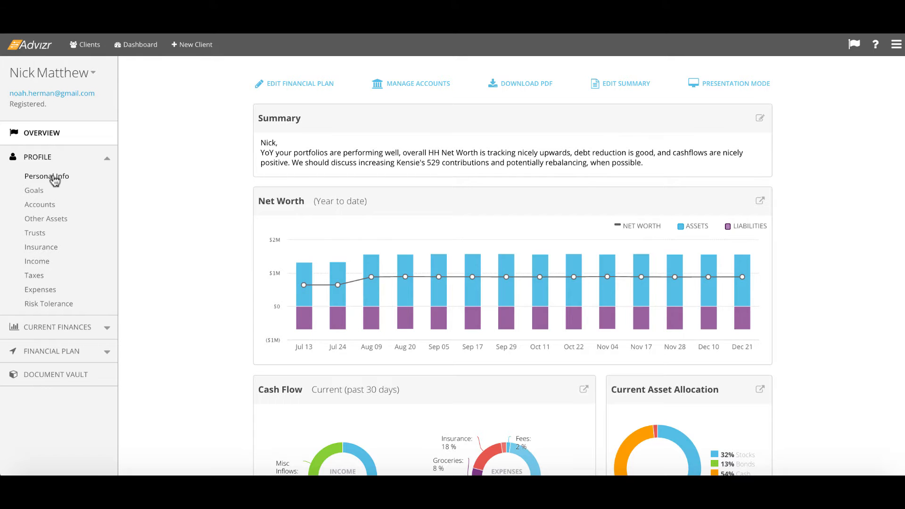
mouse_move(54, 221)
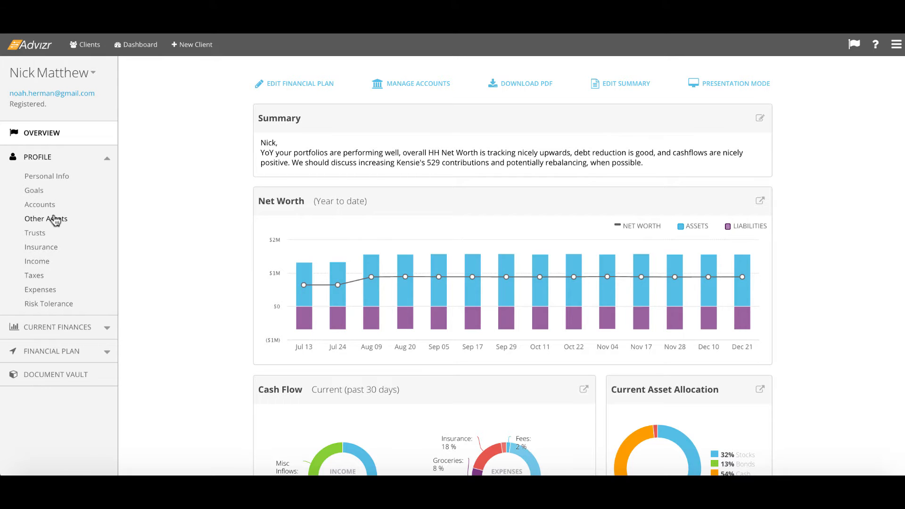
mouse_move(138, 207)
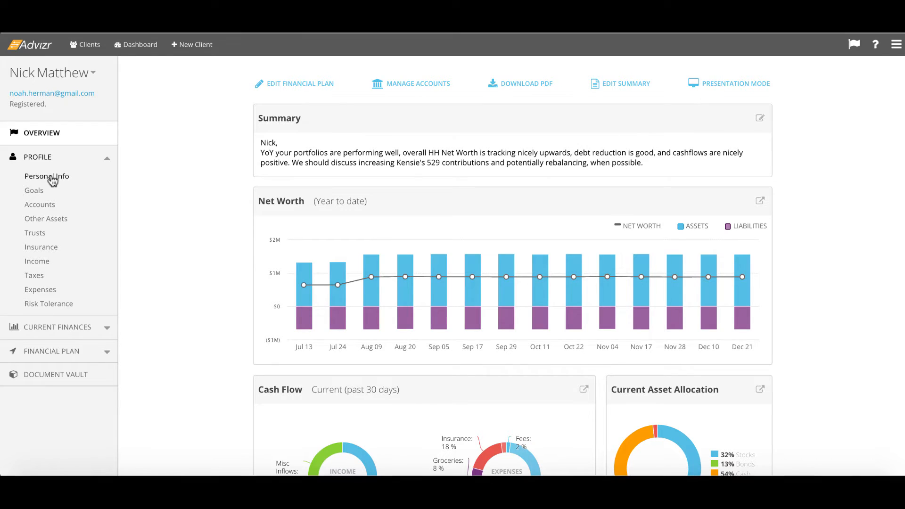
left_click(47, 176)
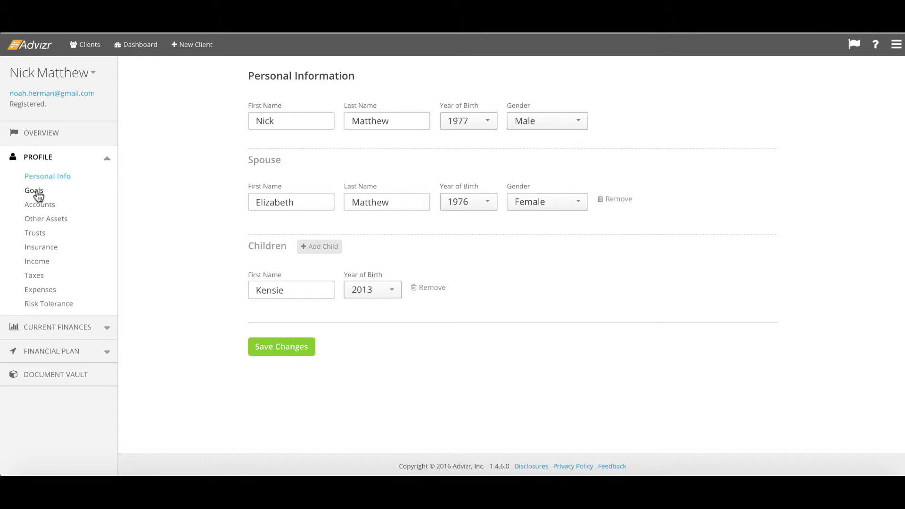
Review the Retirement and Recurring Land Rover Purchase goals, closing each without changes.
left_click(34, 190)
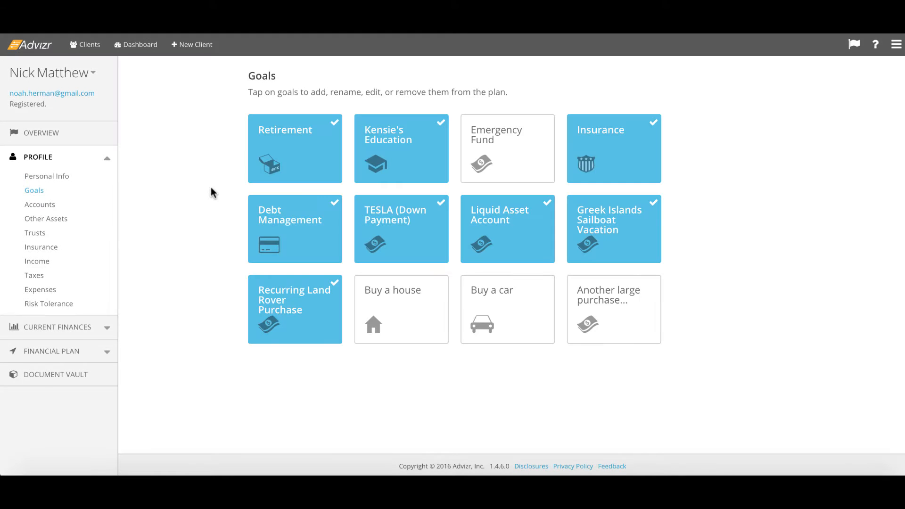
mouse_move(267, 183)
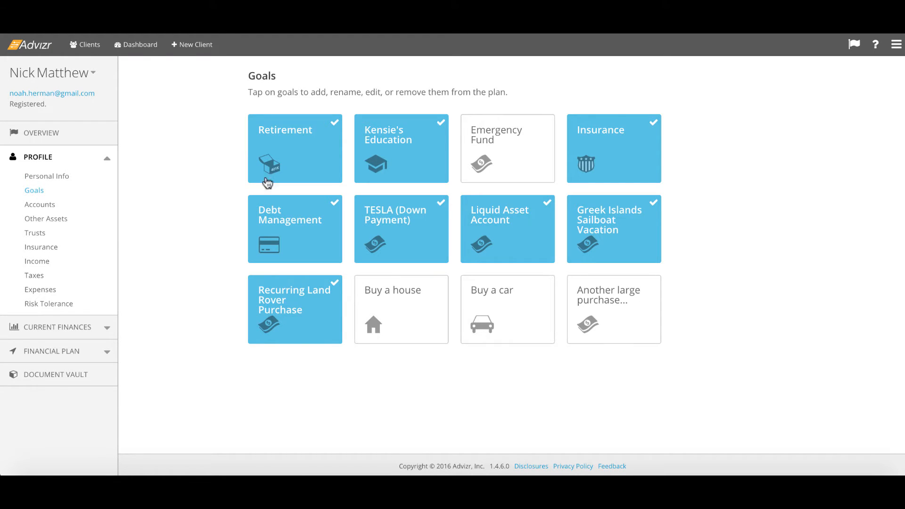
left_click(295, 148)
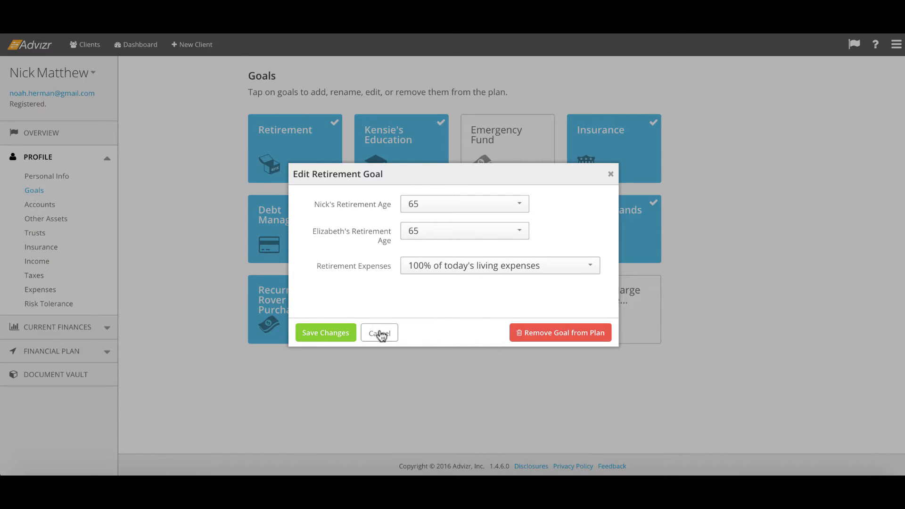
left_click(379, 332)
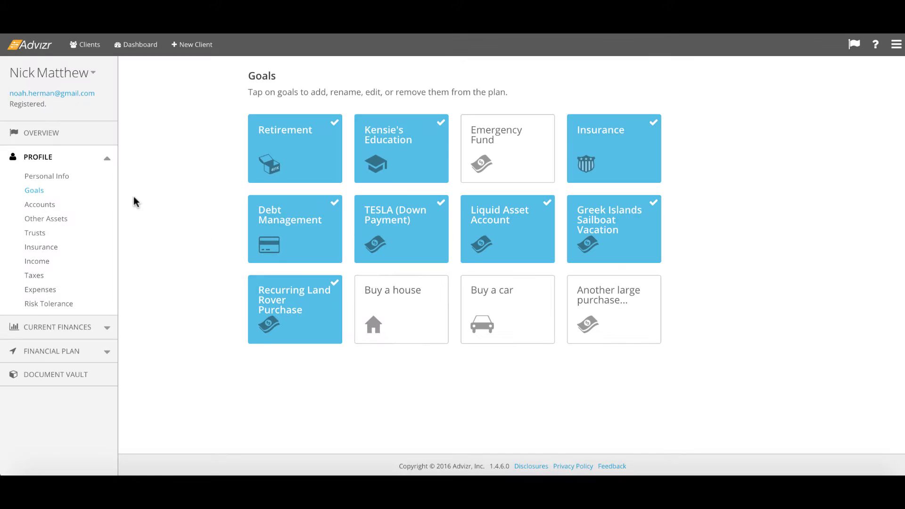
mouse_move(413, 168)
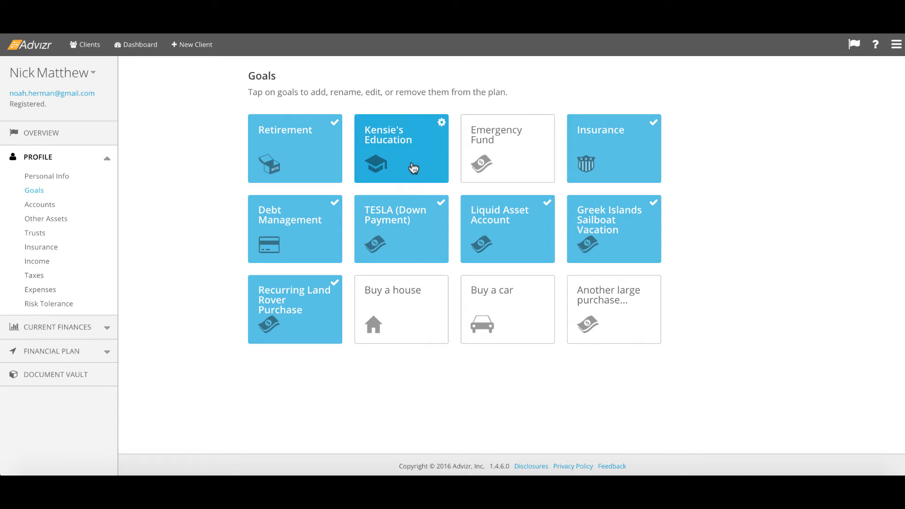
mouse_move(315, 318)
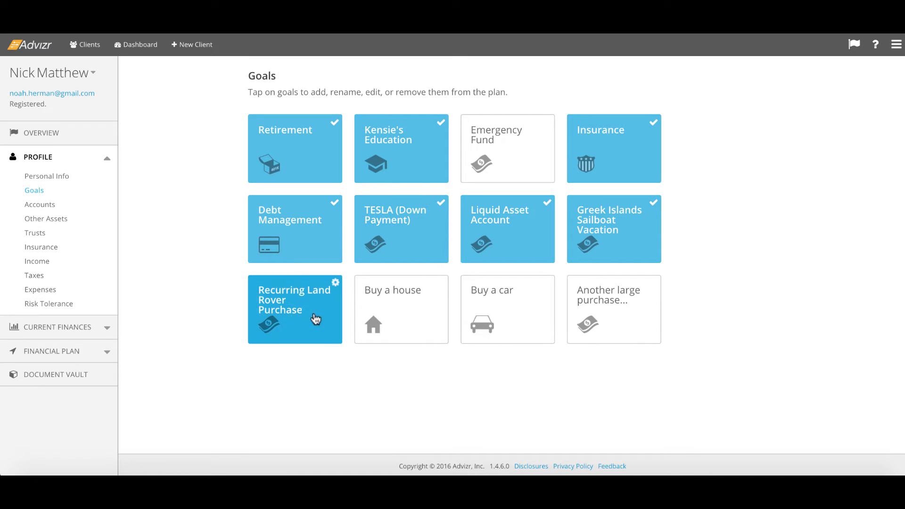
left_click(294, 309)
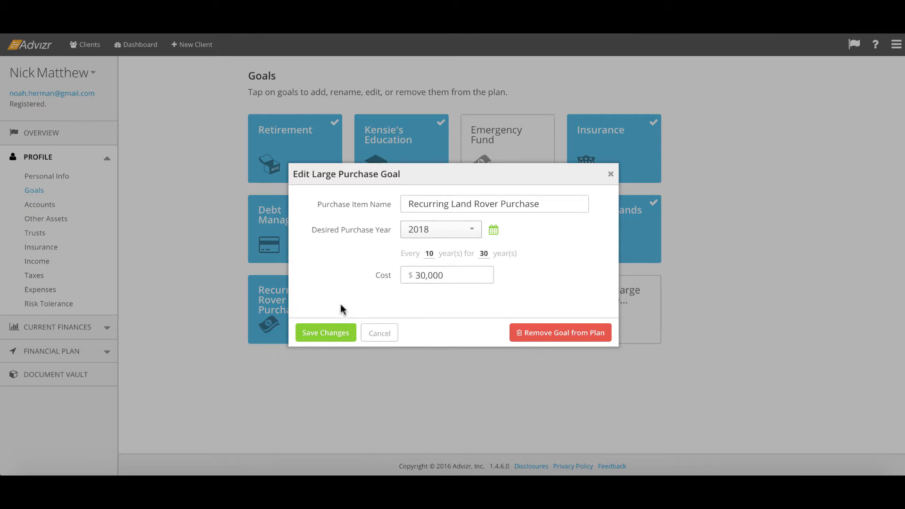
left_click(379, 332)
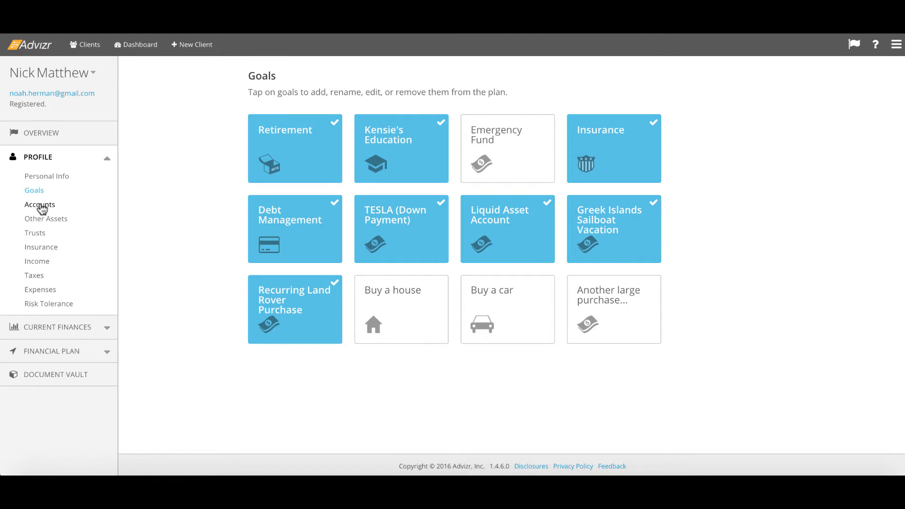
Start linking a Charles Schwab account from Accounts, then cancel the credentials dialog.
left_click(39, 204)
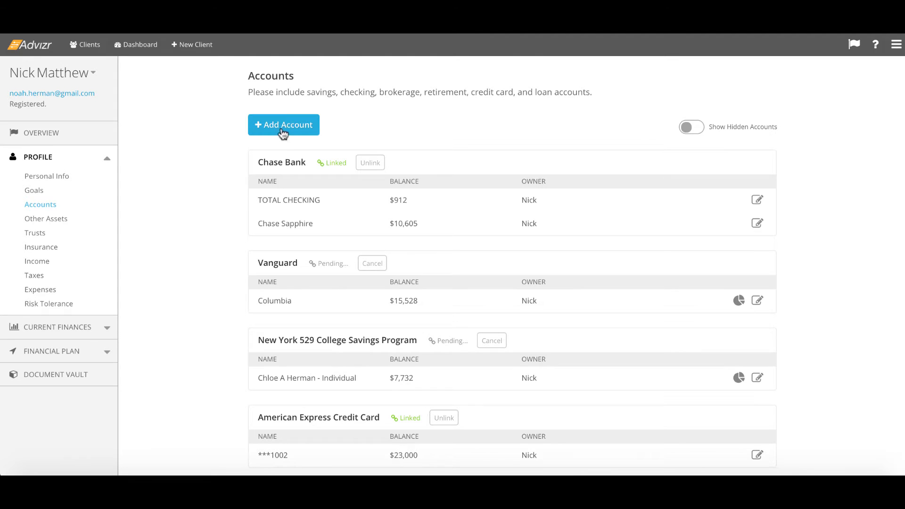
left_click(283, 124)
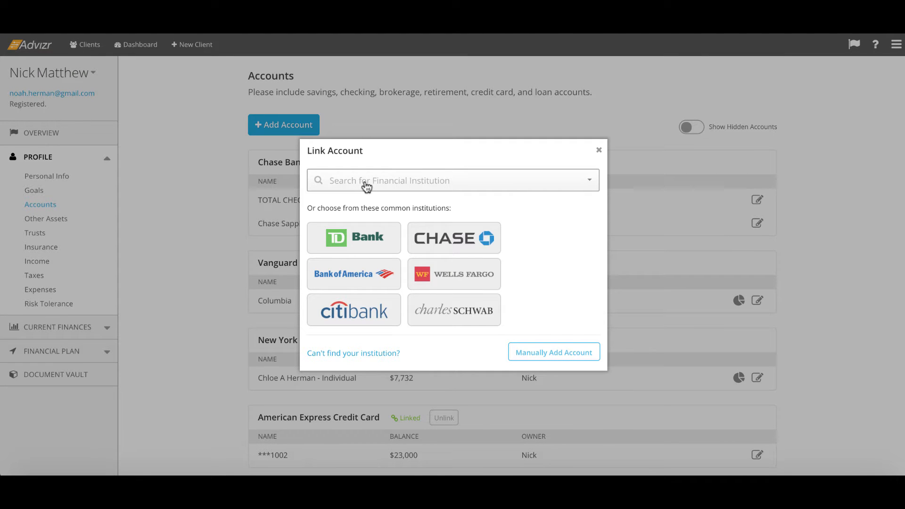
mouse_move(453, 310)
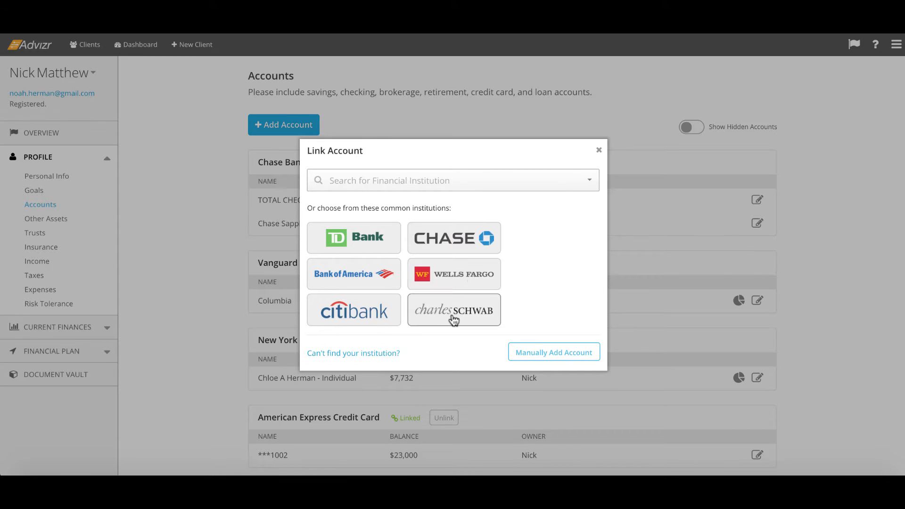
left_click(453, 310)
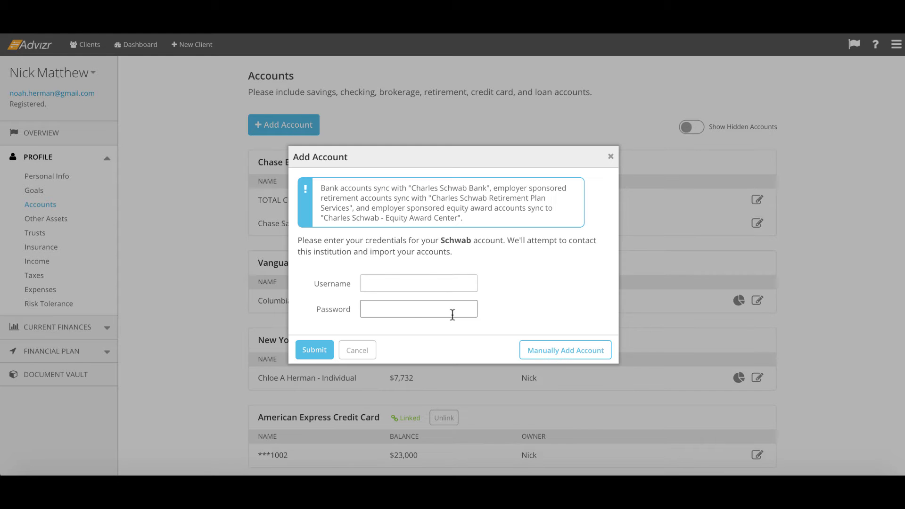
left_click(356, 350)
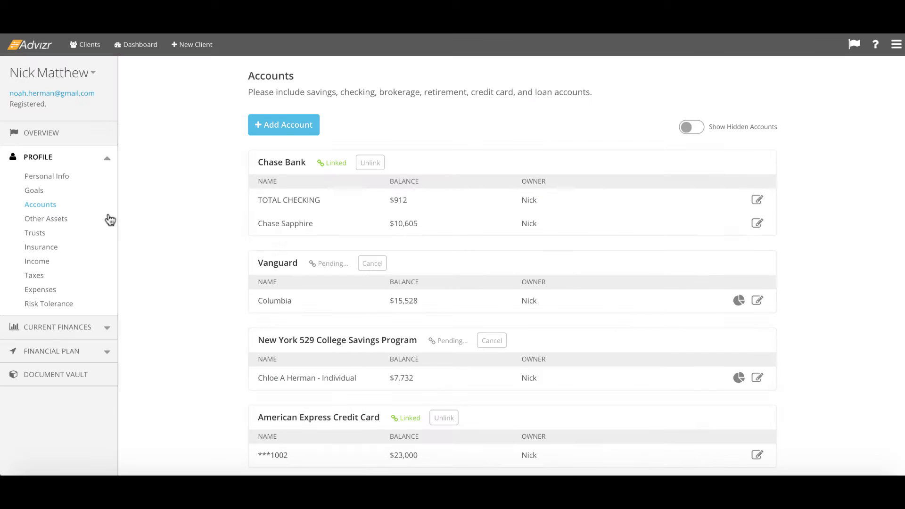
left_click(46, 218)
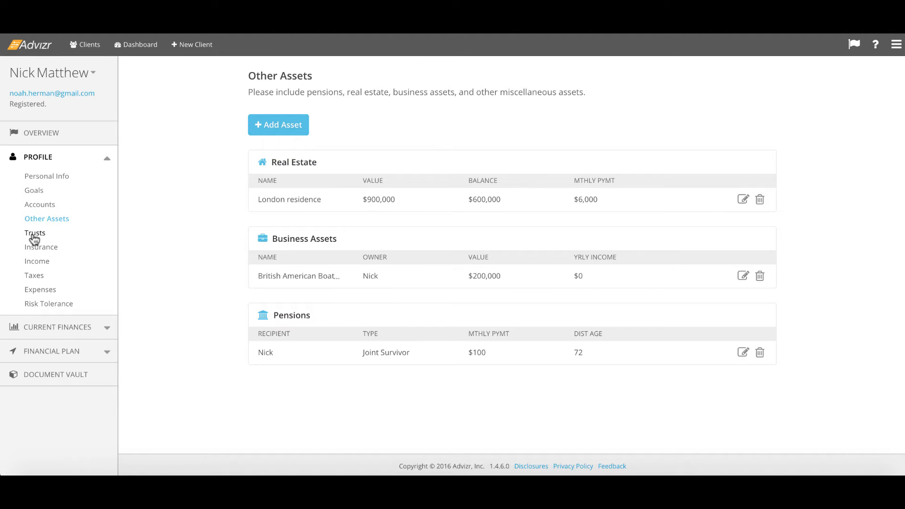
left_click(35, 233)
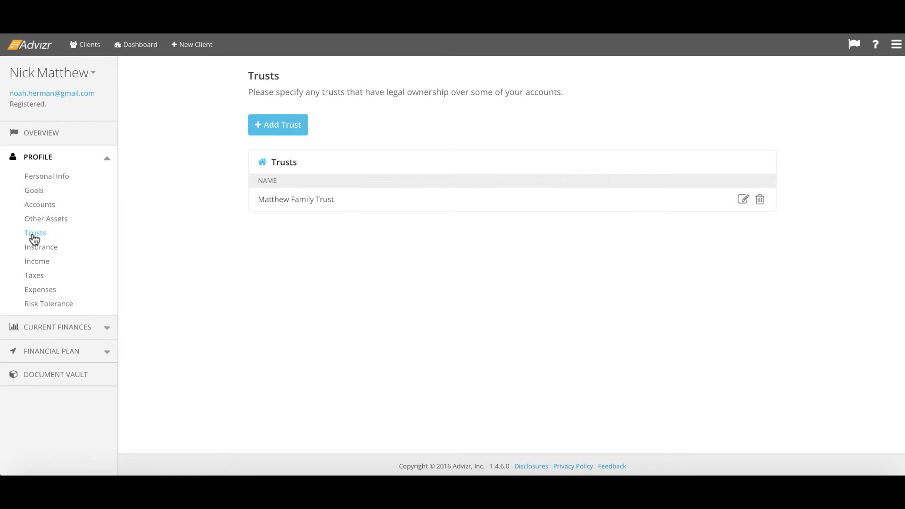
left_click(40, 246)
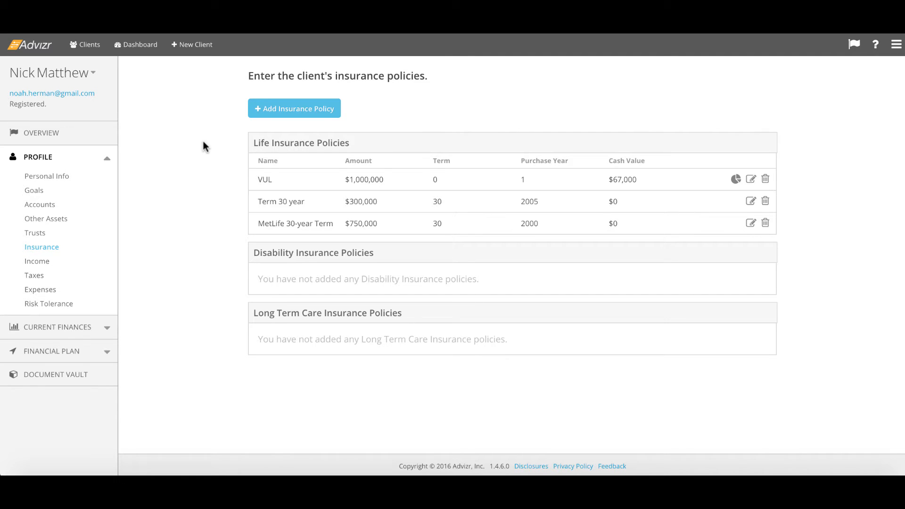
mouse_move(37, 261)
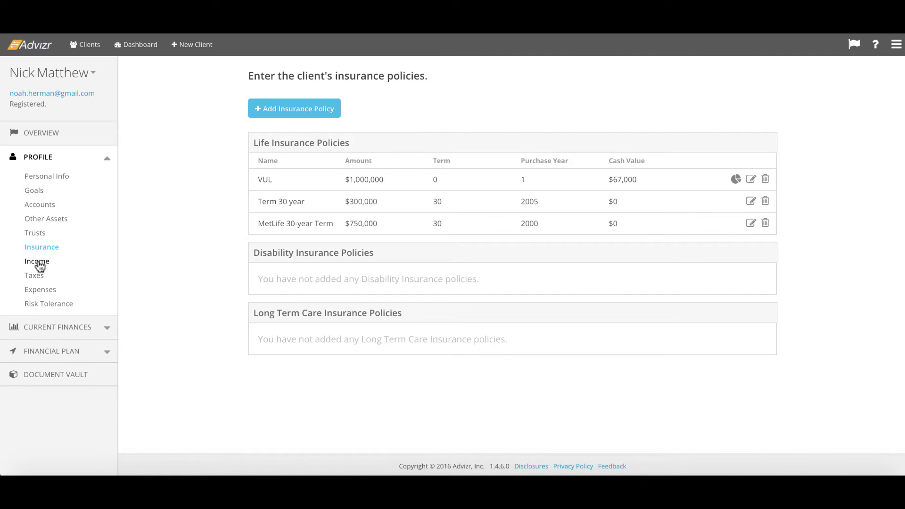
left_click(37, 261)
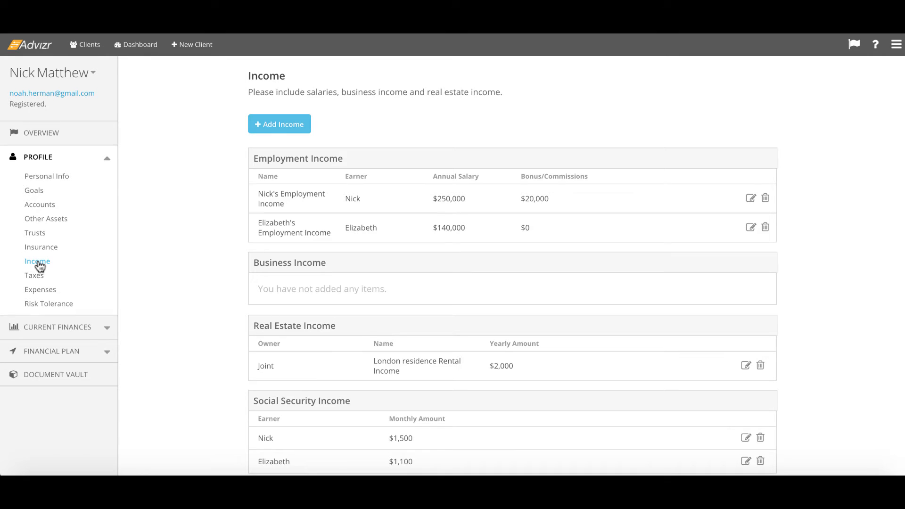
mouse_move(171, 241)
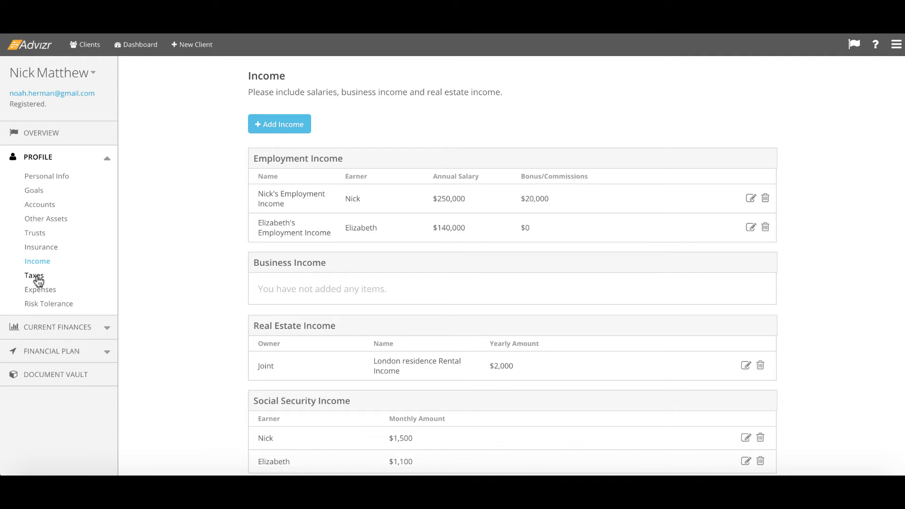
Check the Taxes filing settings, then show the Expenses categories.
left_click(34, 275)
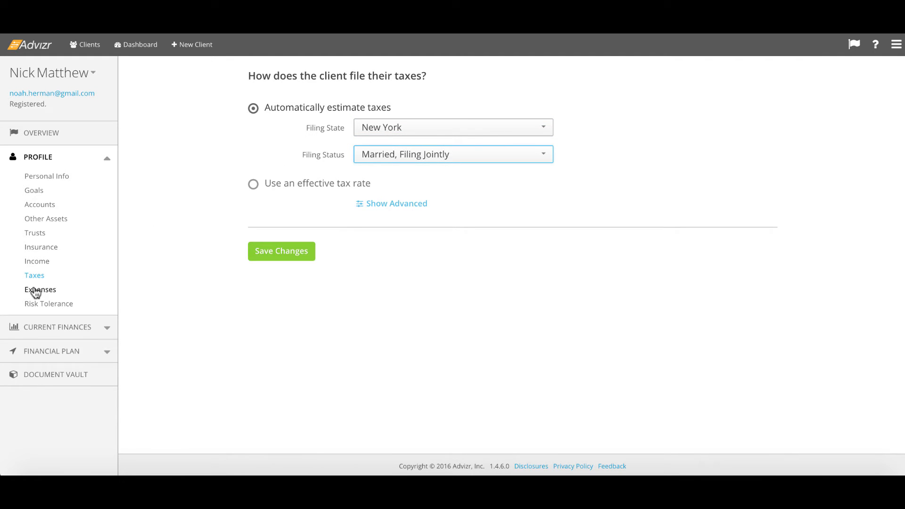
left_click(40, 289)
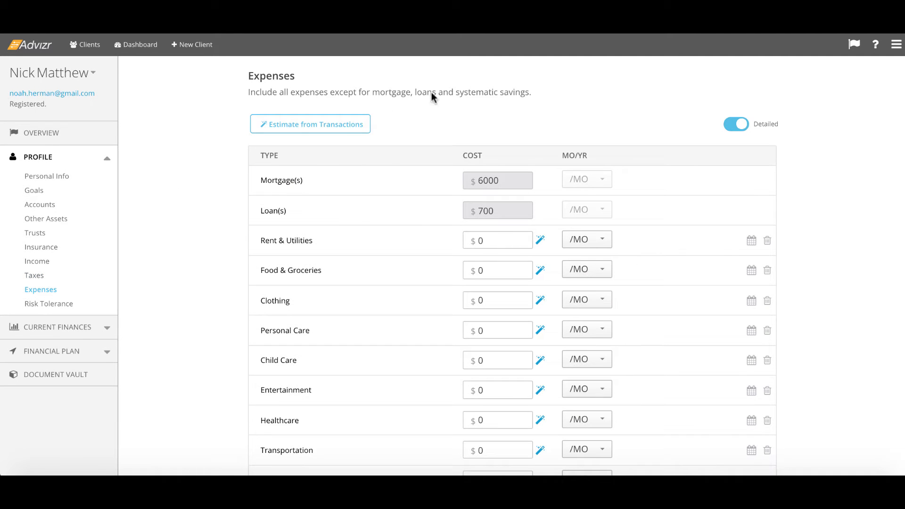
left_click(735, 124)
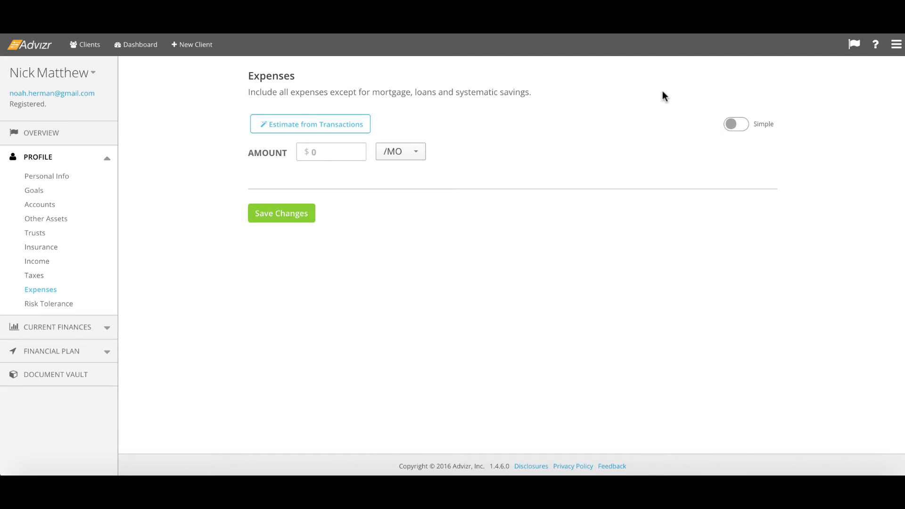
left_click(737, 123)
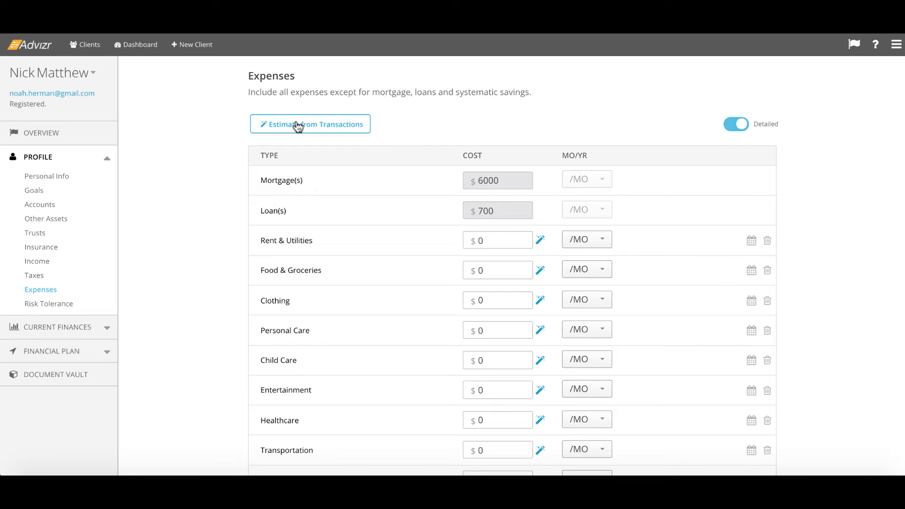
left_click(310, 124)
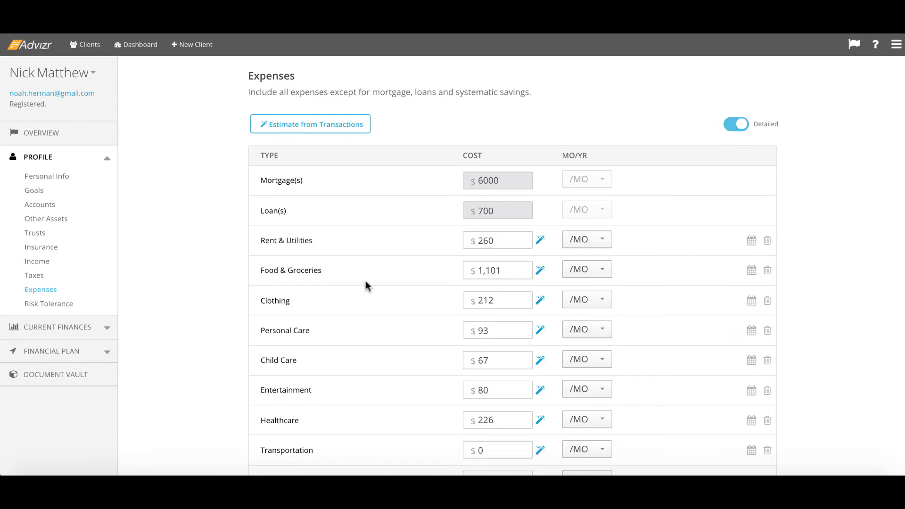
scroll("down", 3)
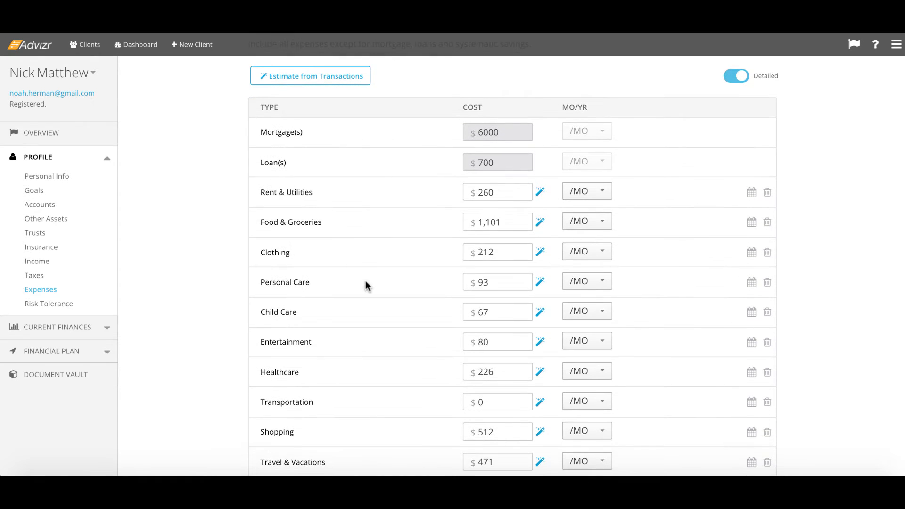
scroll("down", 3)
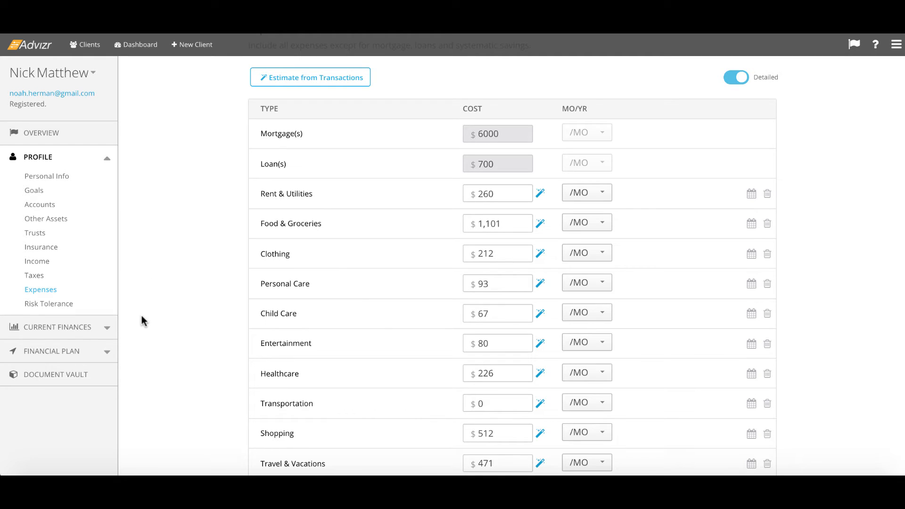
mouse_move(173, 217)
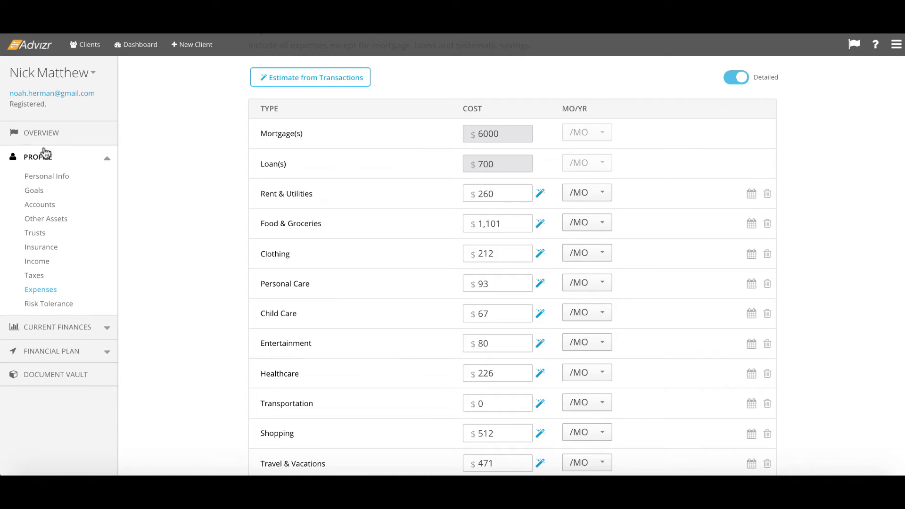
mouse_move(76, 156)
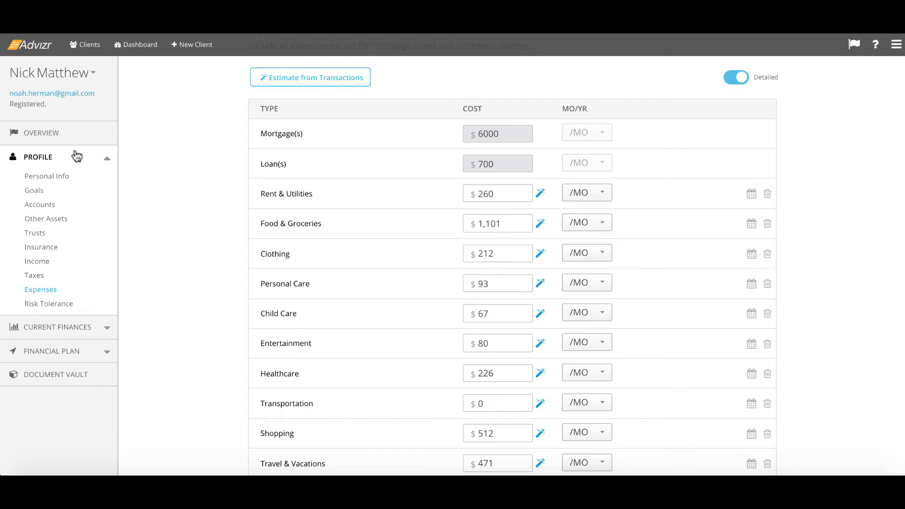
Go to Net Worth under Current Finances, leaving Expenses without saving changes.
left_click(38, 156)
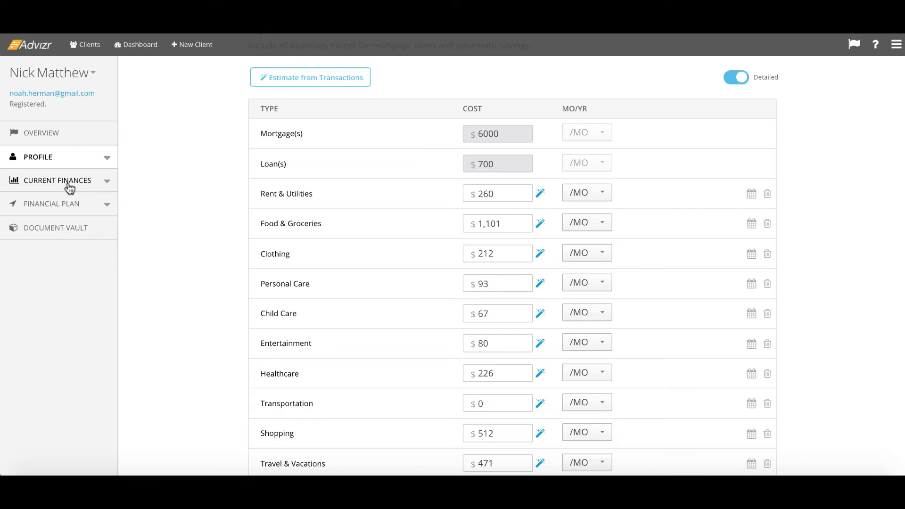
left_click(58, 180)
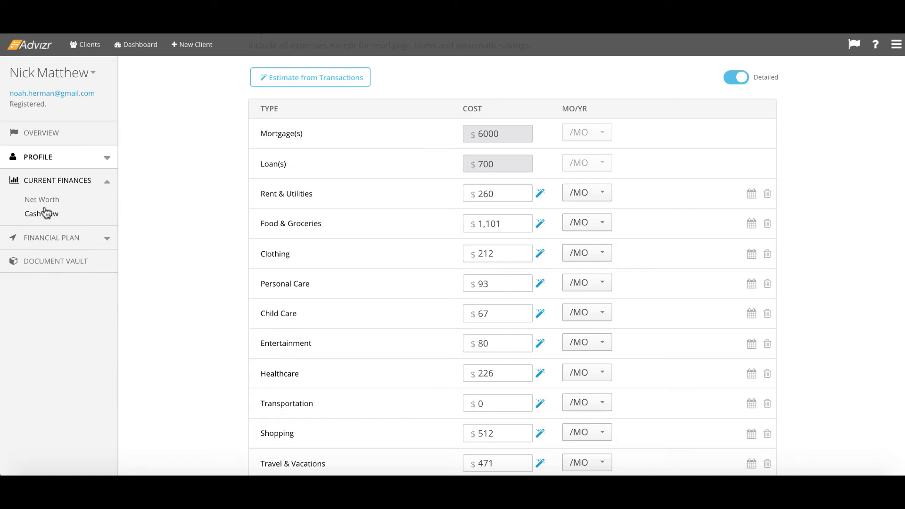
left_click(41, 214)
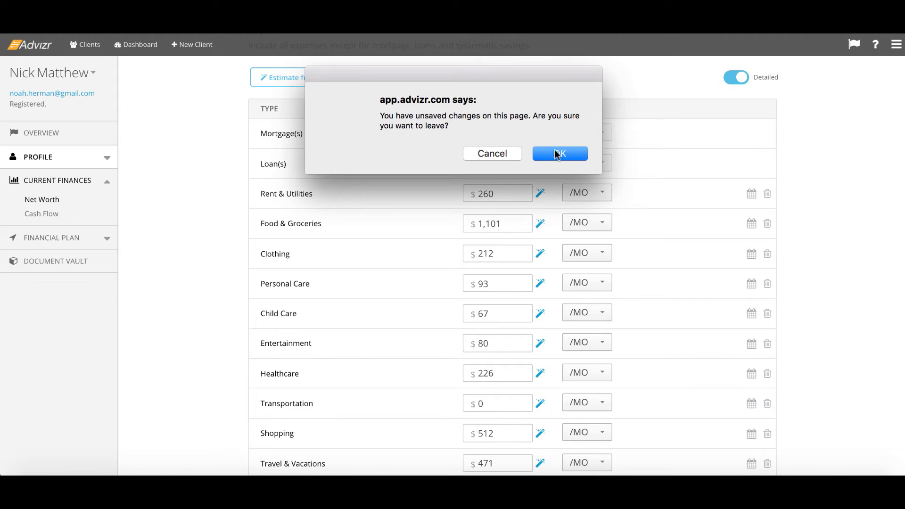
left_click(558, 154)
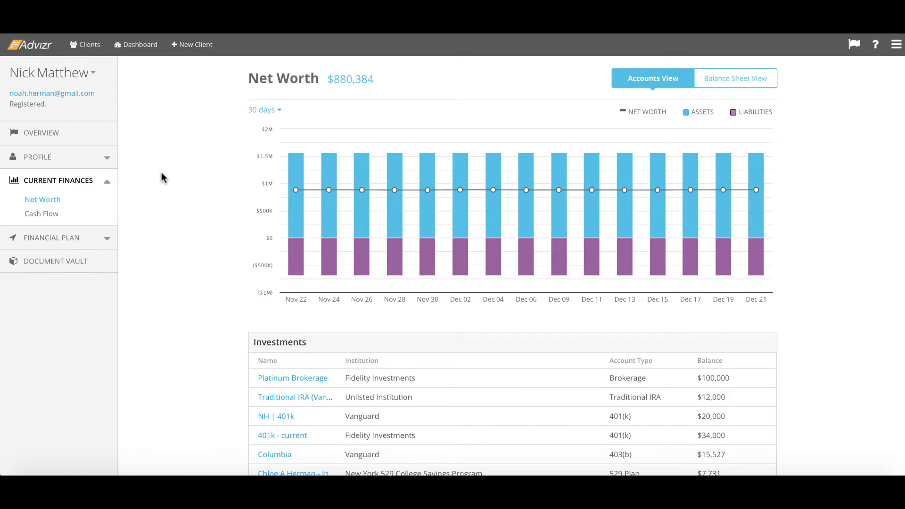
mouse_move(253, 129)
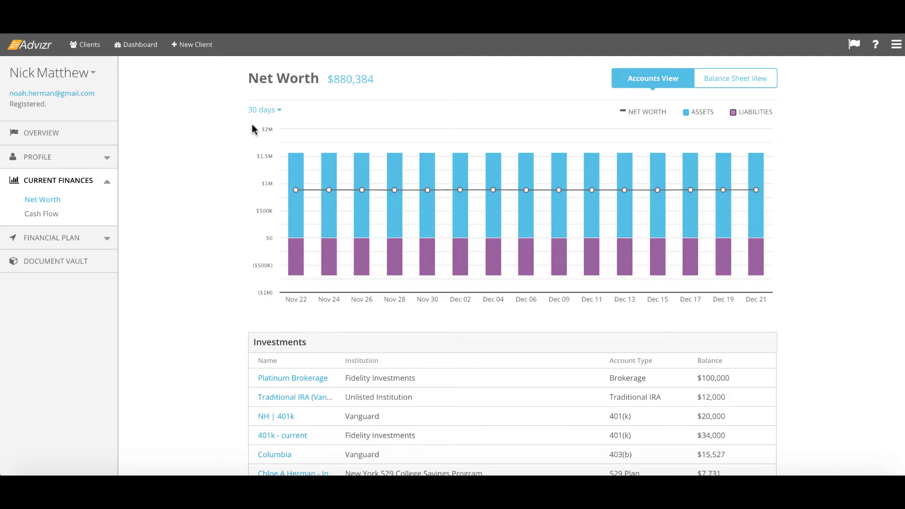
Chart net worth for Year to date and review the investment balances under the $880,384 total.
left_click(263, 110)
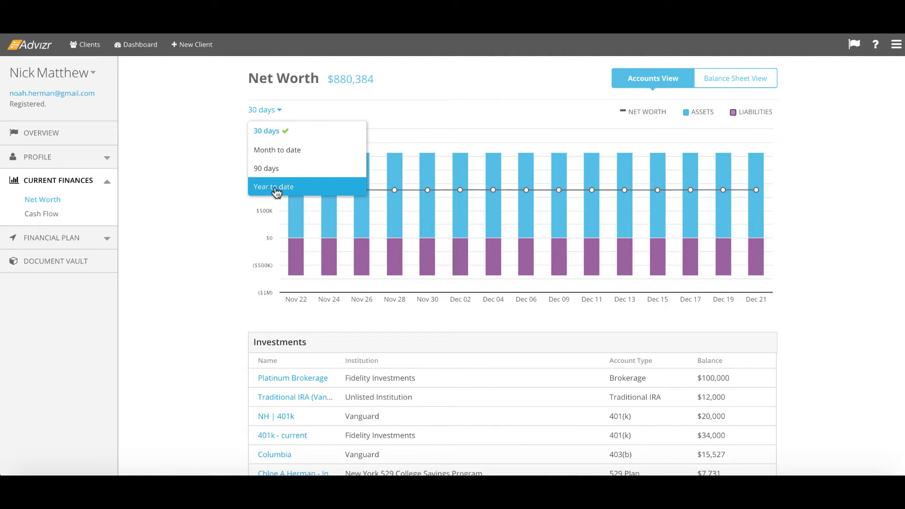
left_click(272, 187)
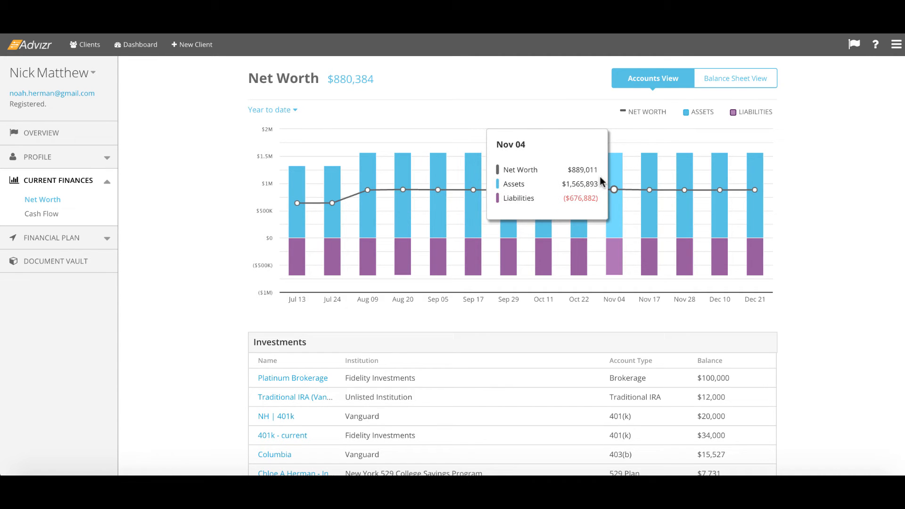
scroll("down", 3)
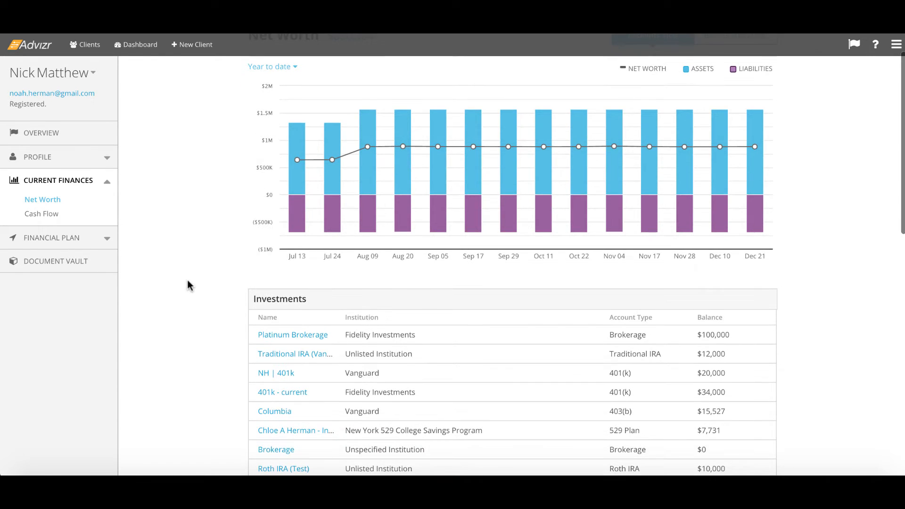
scroll("down", 3)
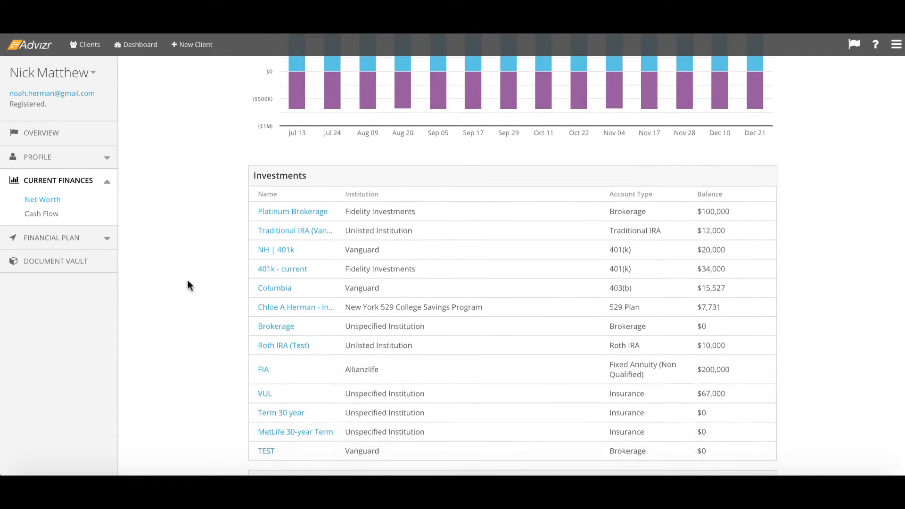
scroll("down", 3)
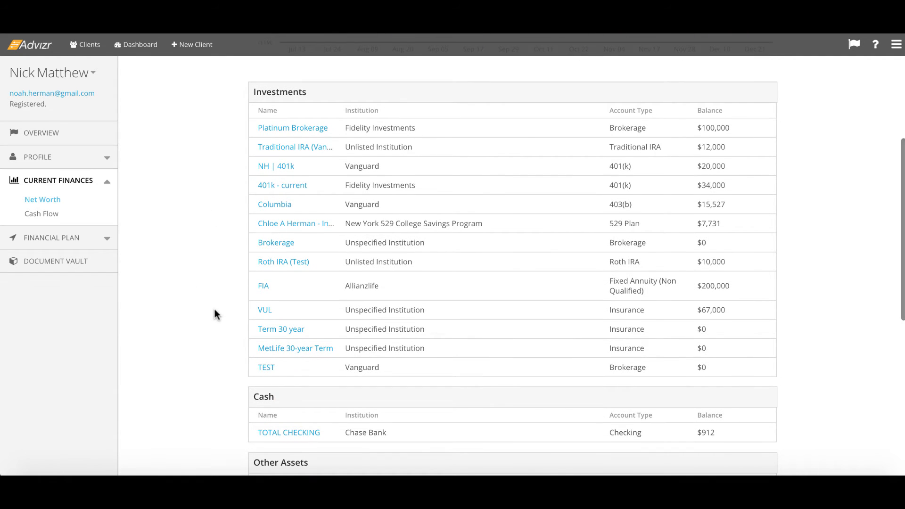
left_click(42, 199)
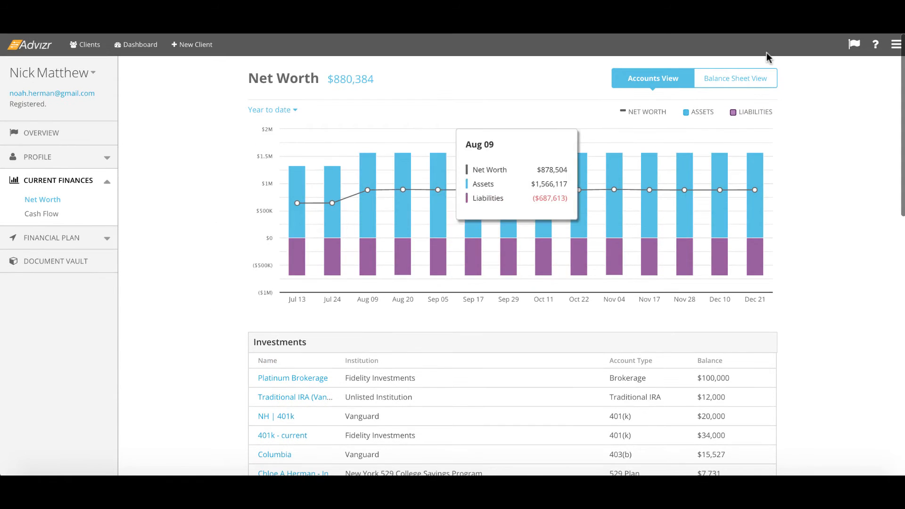
mouse_move(826, 122)
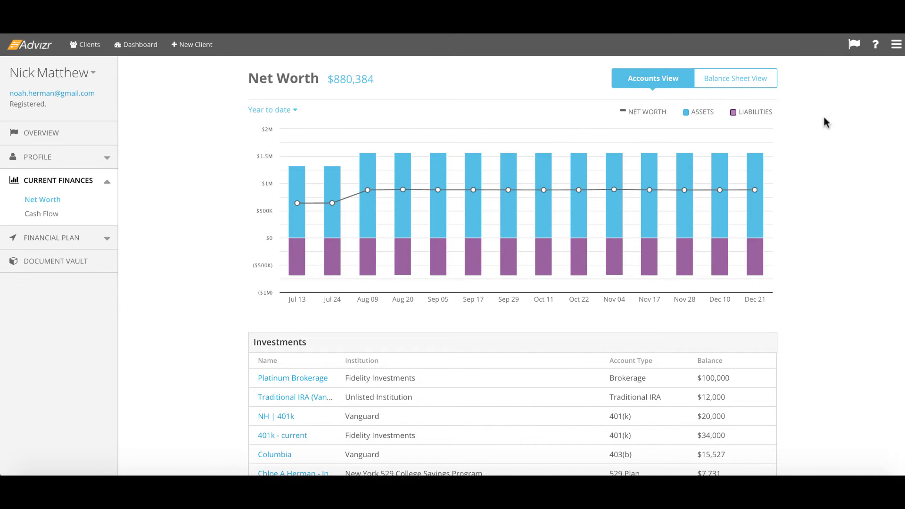
Expand Mortgage, Investments and Taxable groups on the balance sheet by tax status, ending on Cash Flow.
left_click(735, 78)
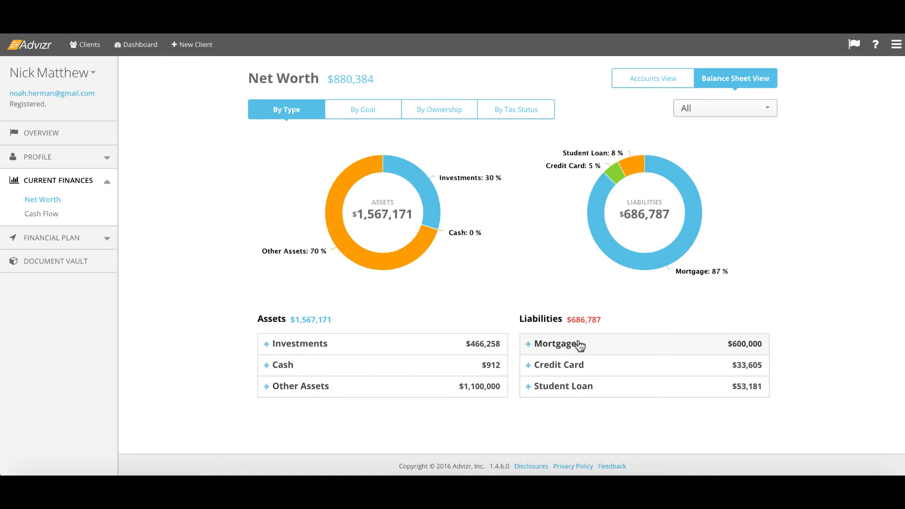
left_click(553, 343)
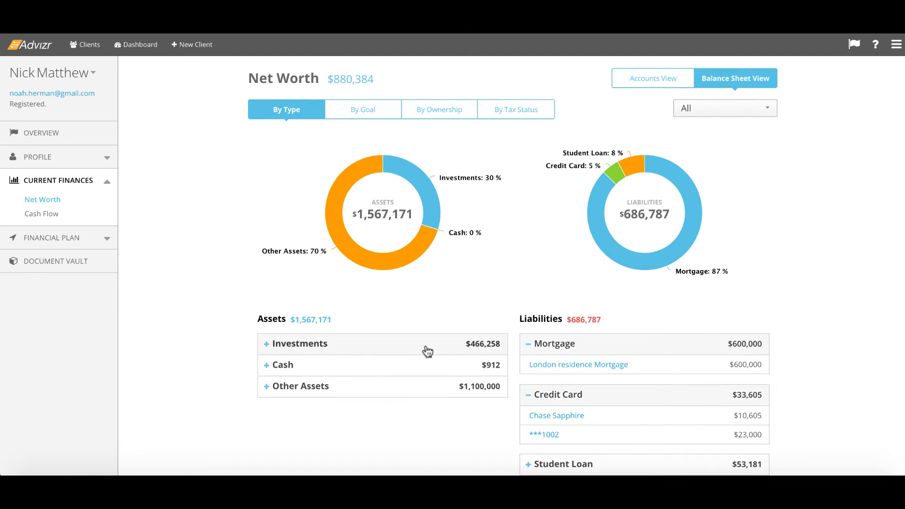
left_click(297, 343)
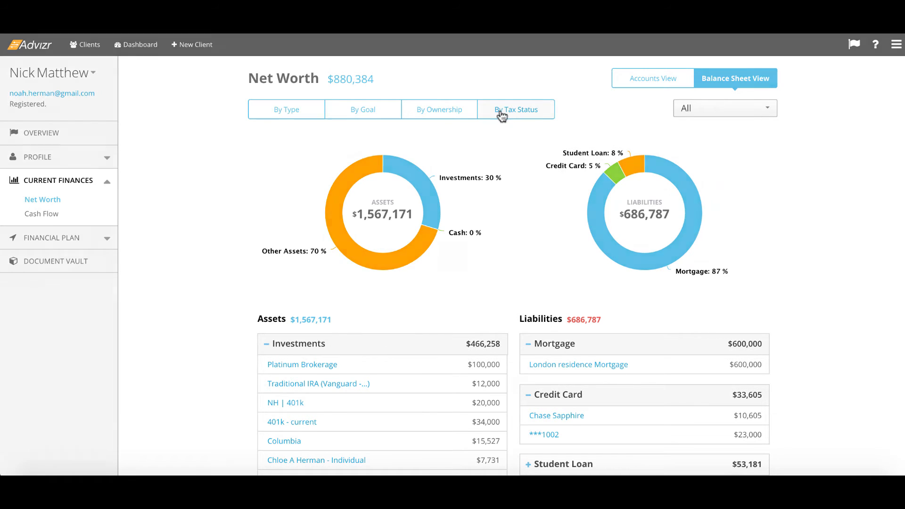
left_click(516, 109)
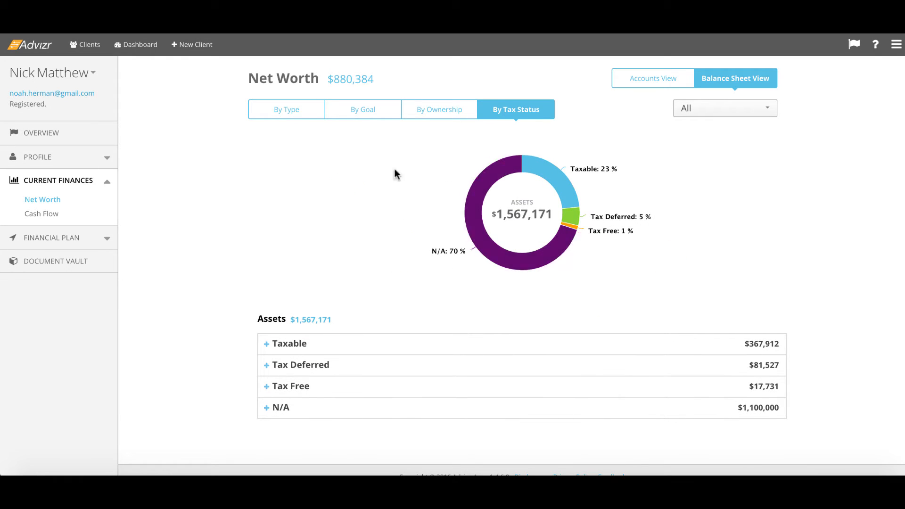
left_click(286, 343)
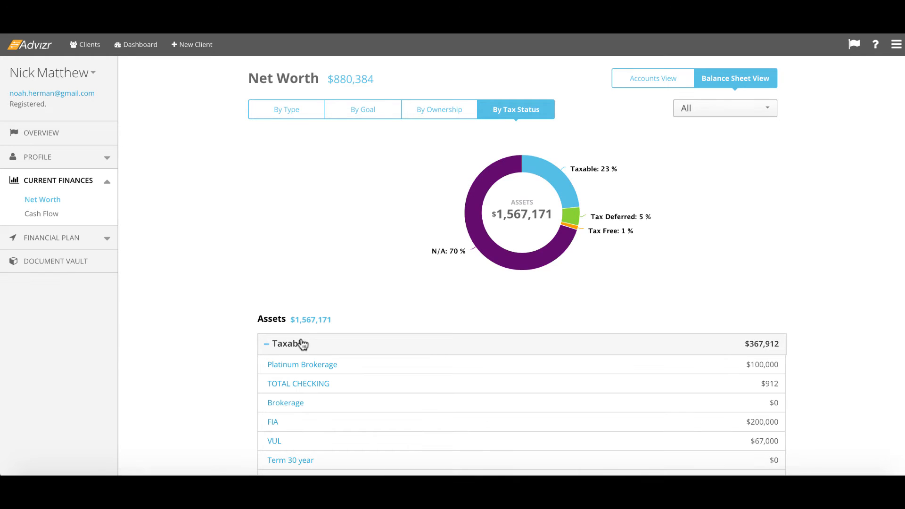
mouse_move(160, 201)
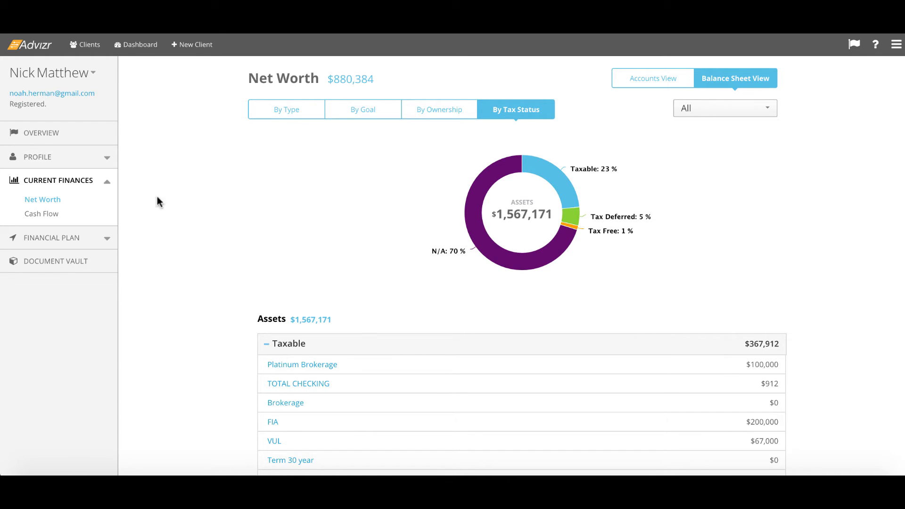
left_click(41, 214)
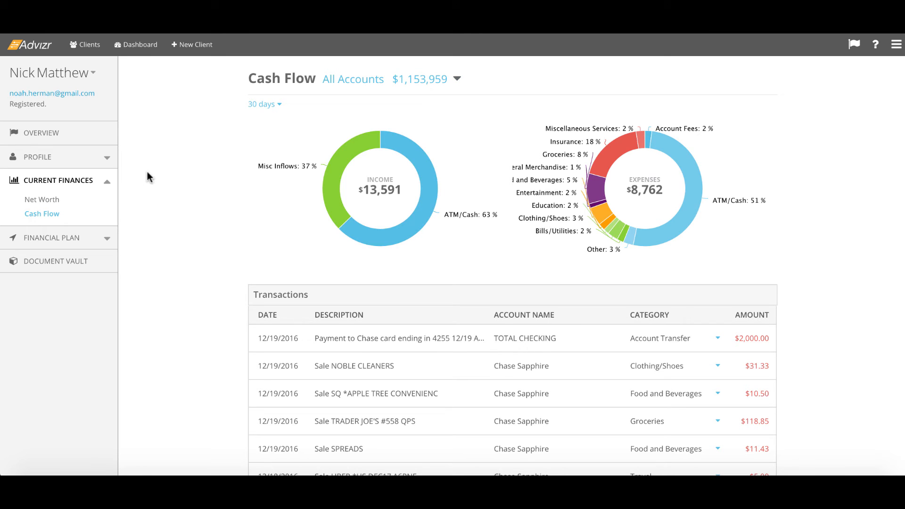
Set cash flow to Year to date, showing $53,736 income and $43,467 expenses.
left_click(262, 104)
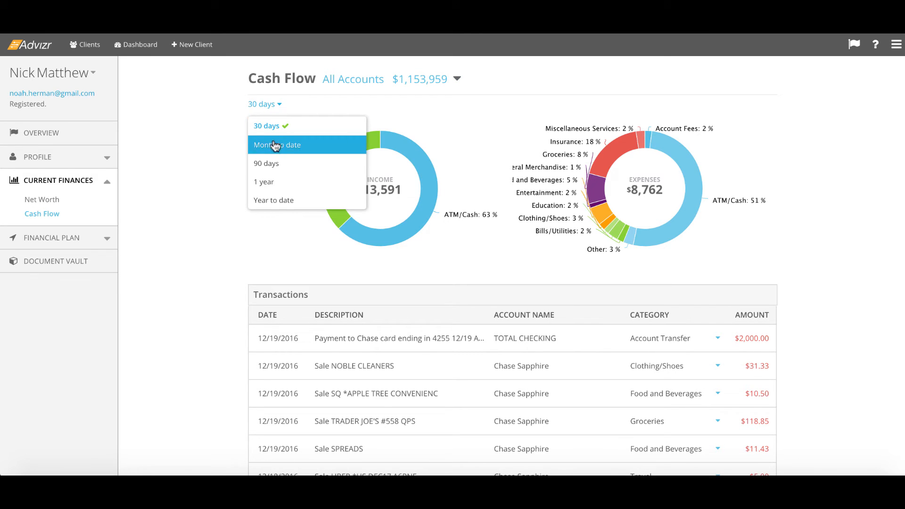
mouse_move(279, 200)
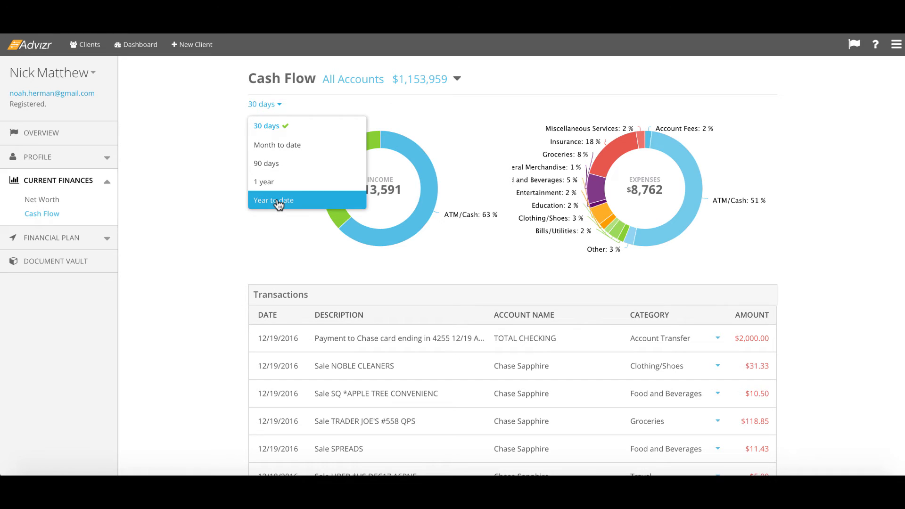
left_click(274, 199)
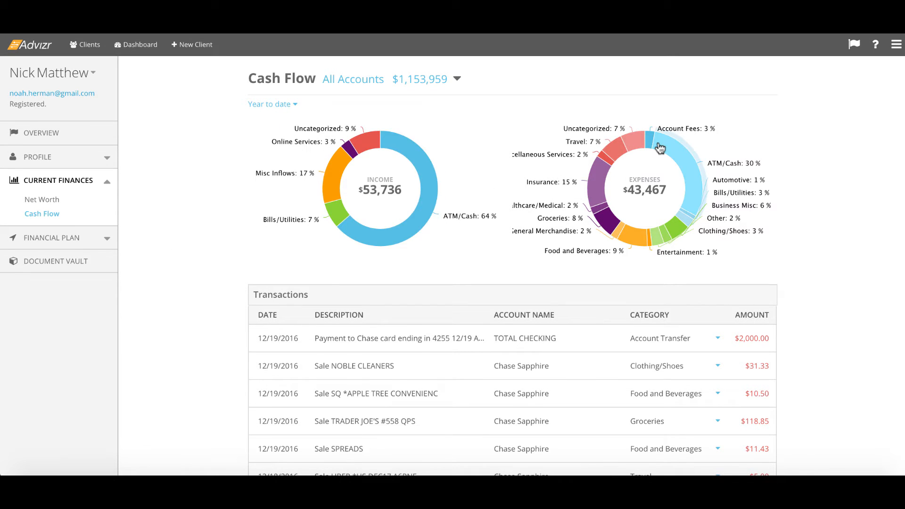
mouse_move(171, 271)
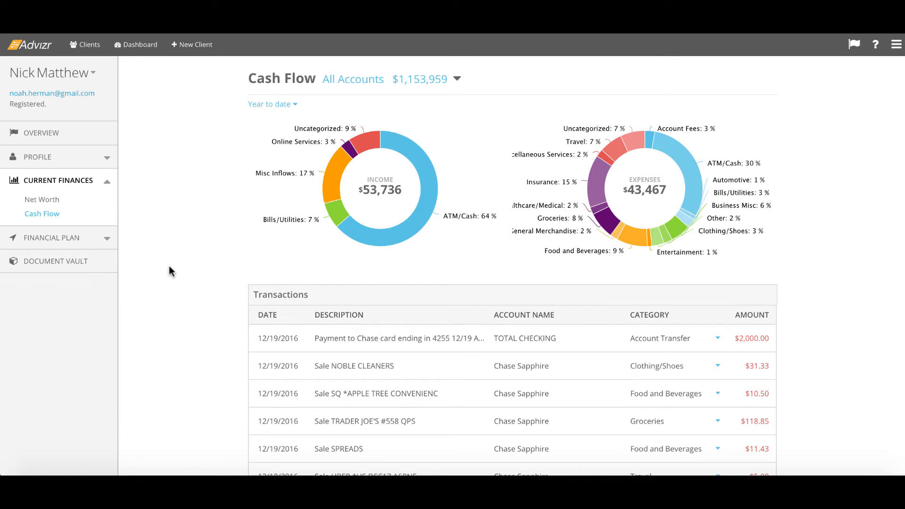
scroll("down", 3)
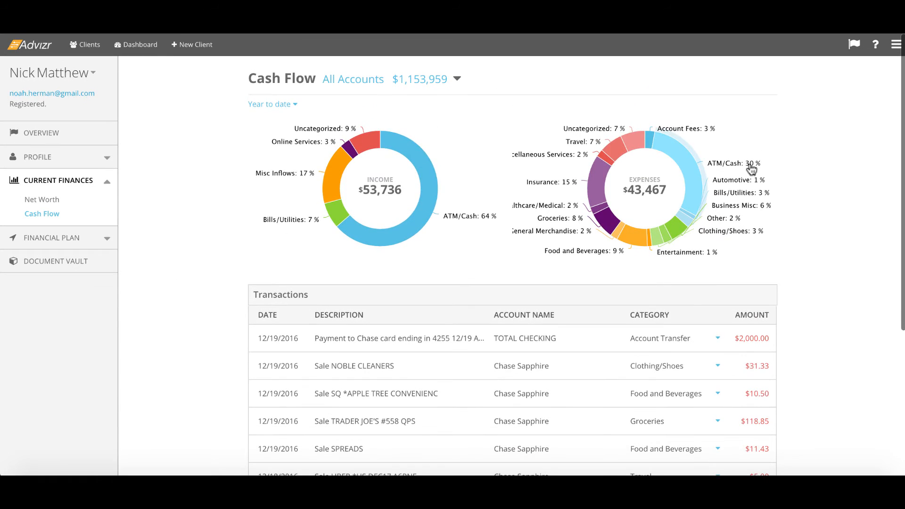
Filter transactions by Uncategorized, Food and Beverages, then ATM/Cash ($13,065.81).
left_click(635, 143)
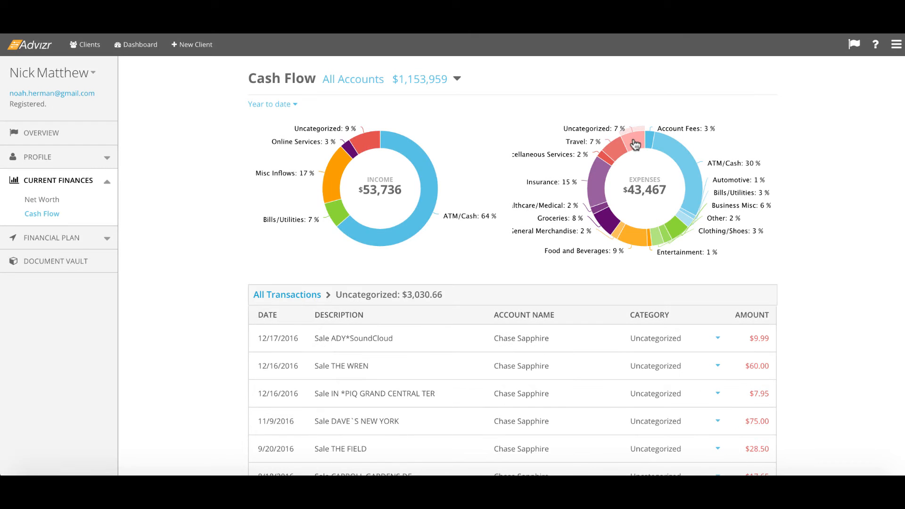
left_click(631, 234)
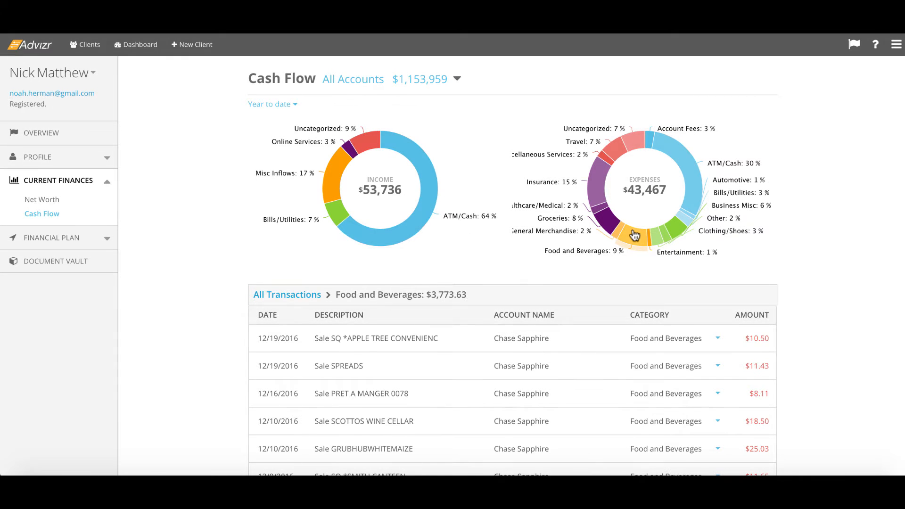
left_click(690, 168)
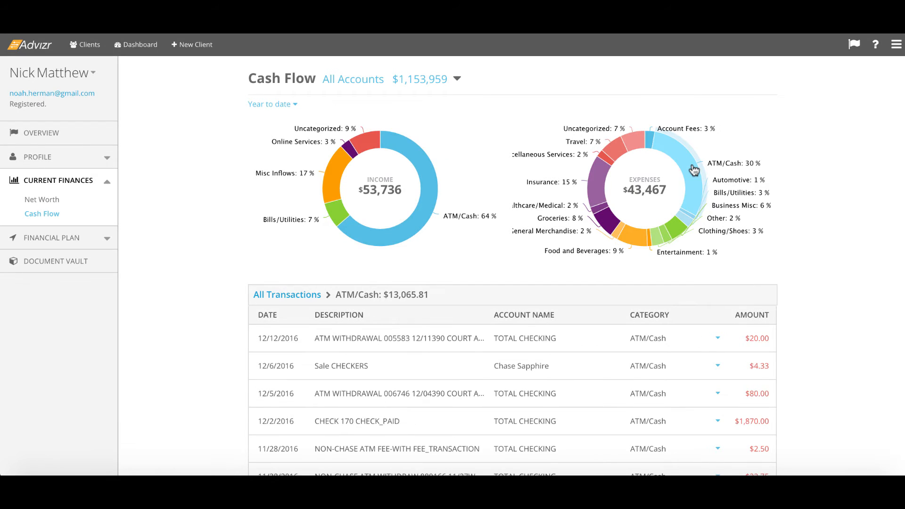
mouse_move(168, 163)
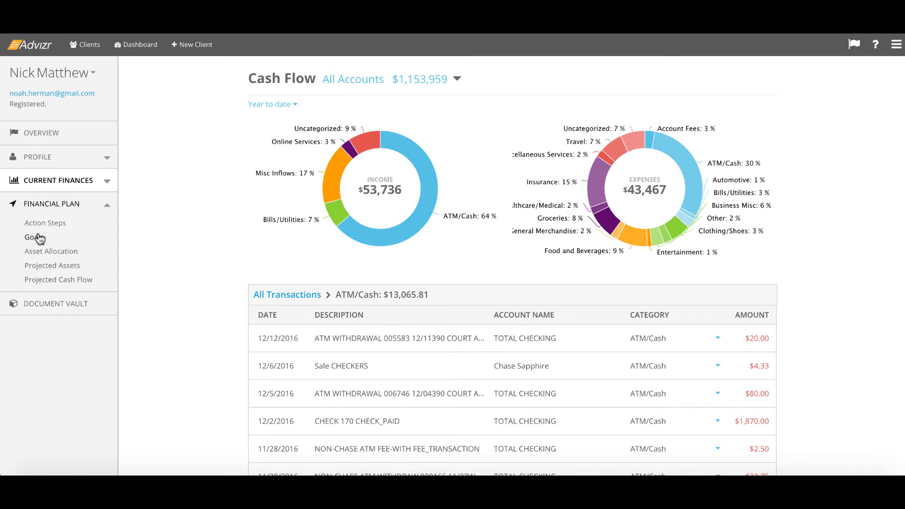
Show the financial plan Goals page with the plan-reset notice dismissed.
left_click(31, 237)
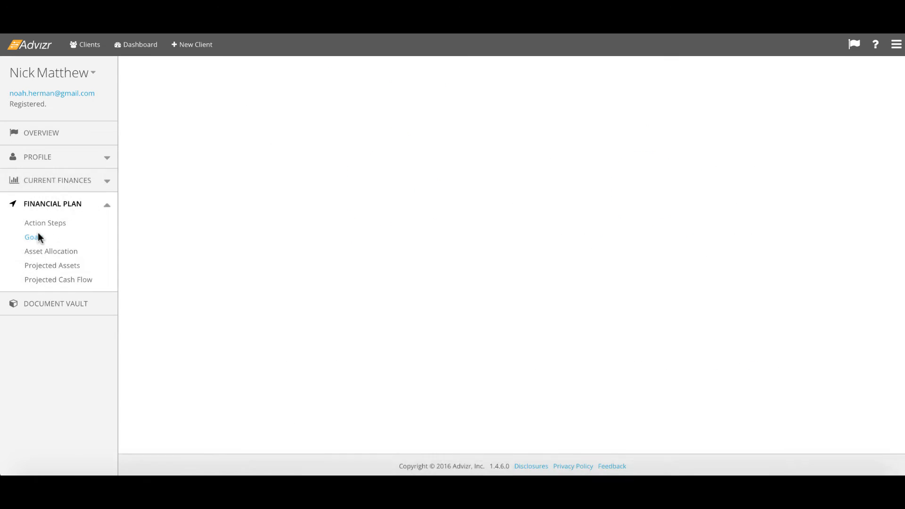
left_click(34, 236)
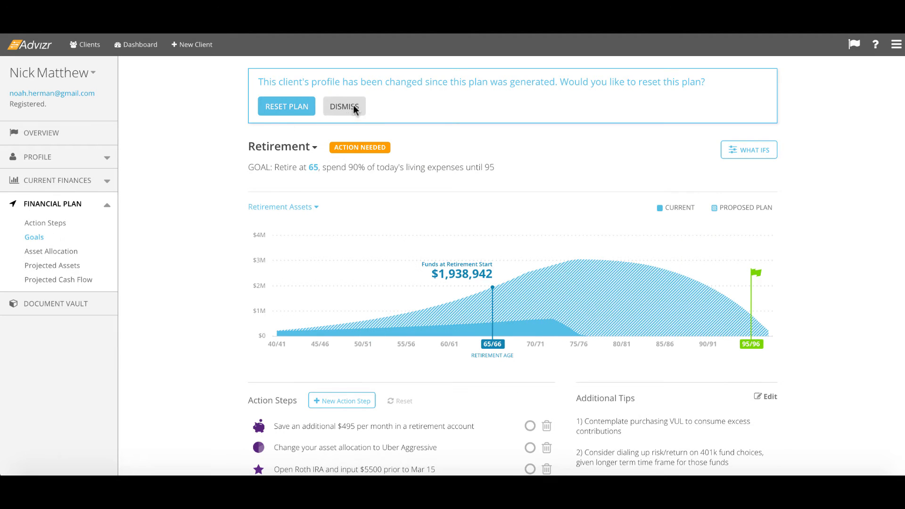
left_click(344, 107)
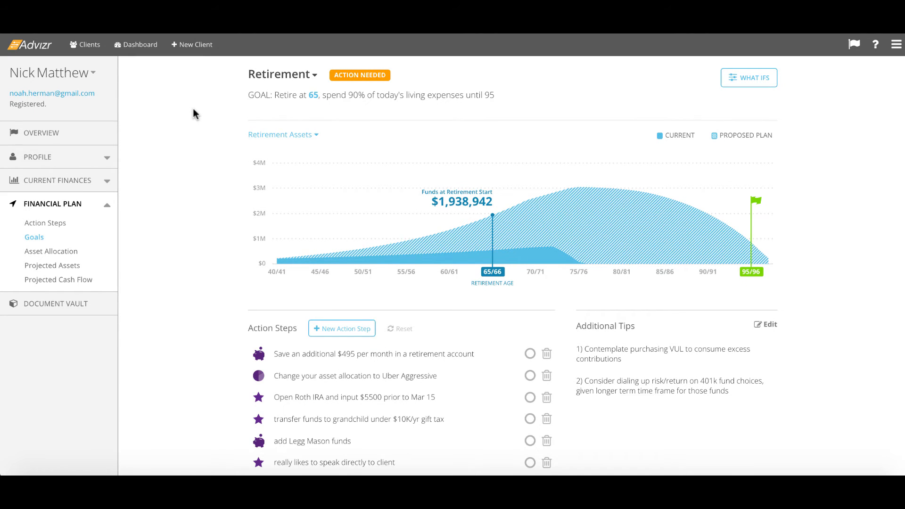
Browse the Education, Insurance and Land Rover goals, returning to Retirement projecting $1,938,942.
left_click(282, 73)
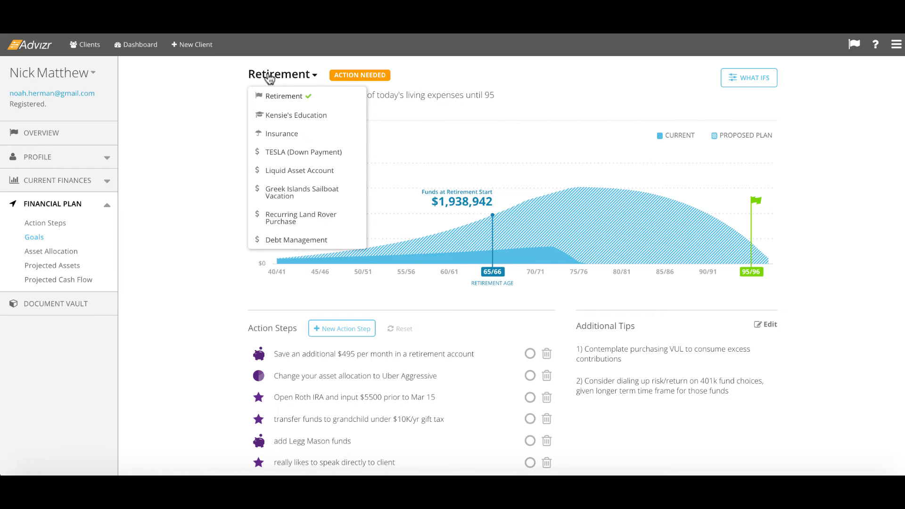
left_click(295, 115)
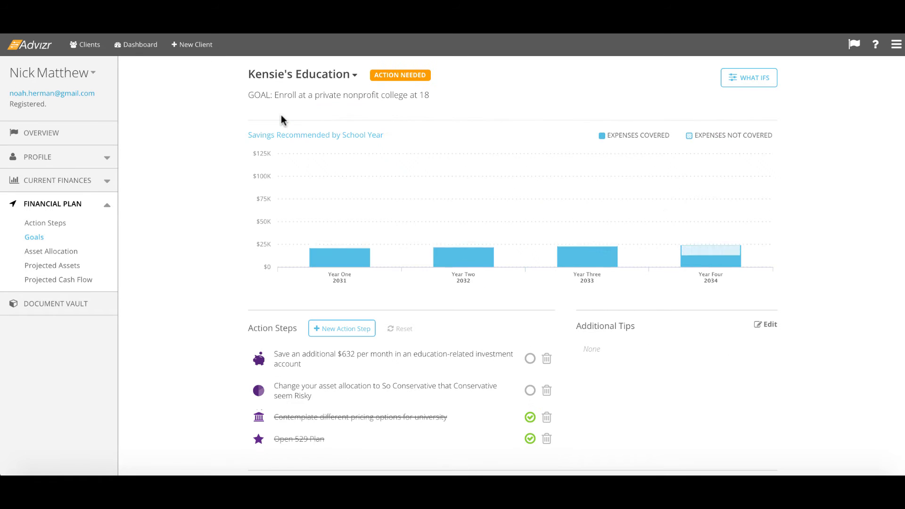
left_click(301, 75)
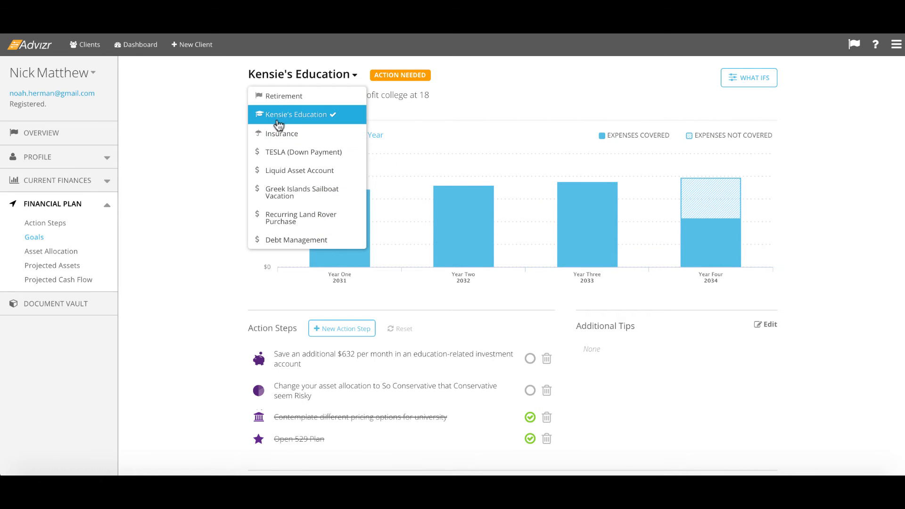
left_click(281, 132)
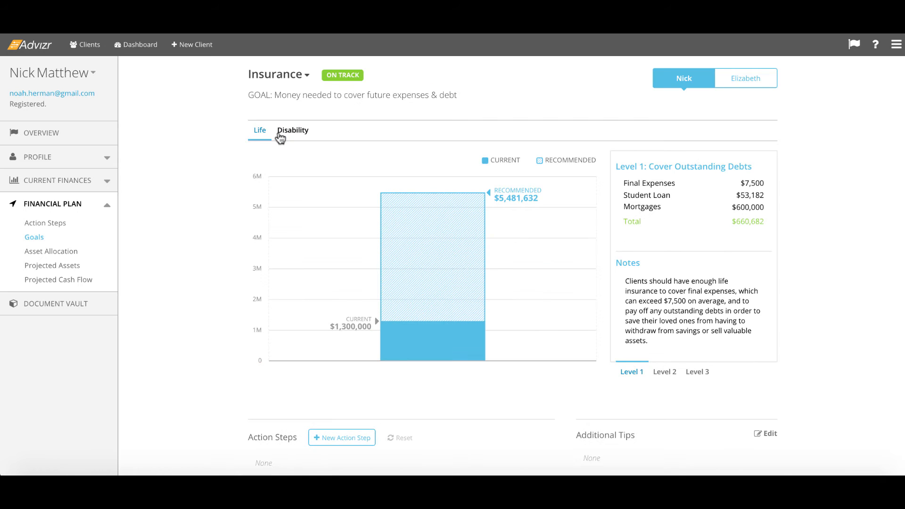
mouse_move(685, 367)
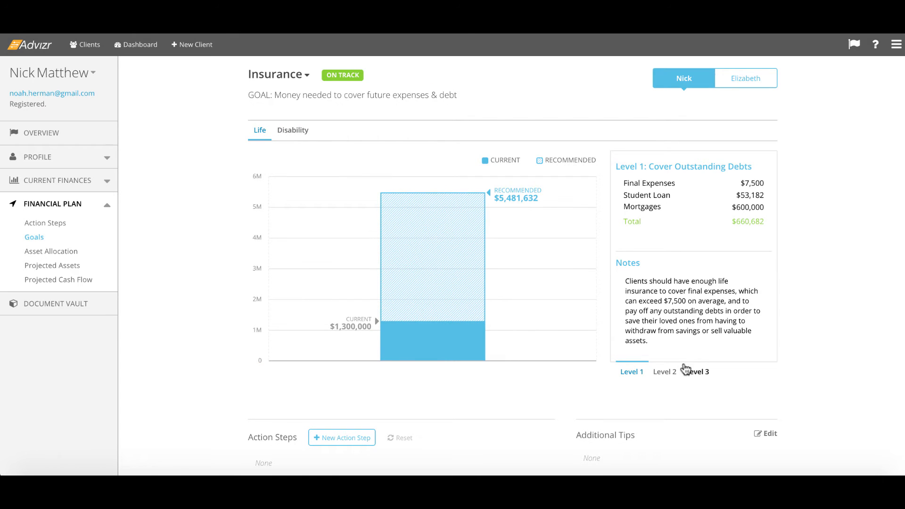
left_click(278, 74)
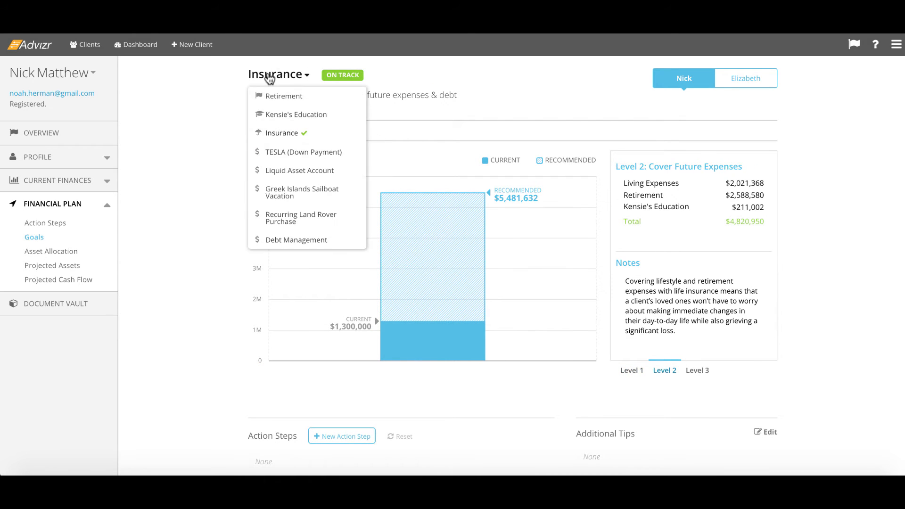
mouse_move(300, 218)
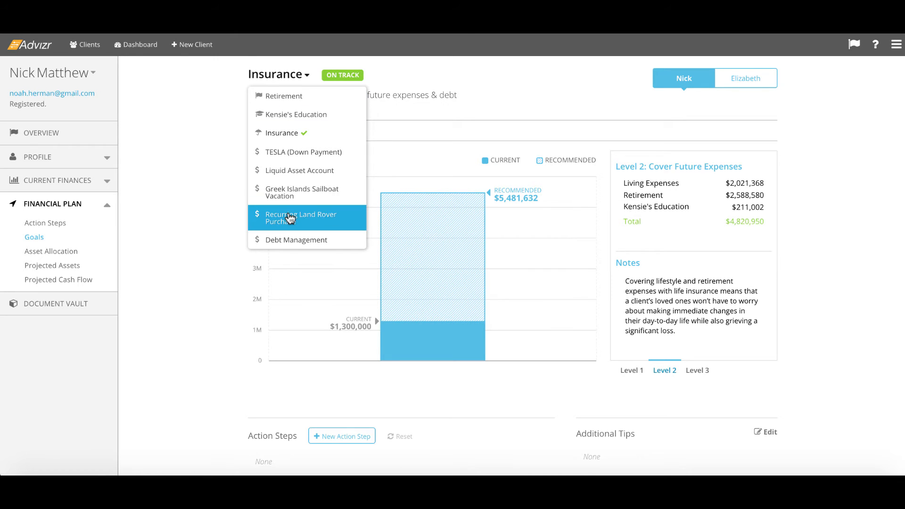
left_click(300, 217)
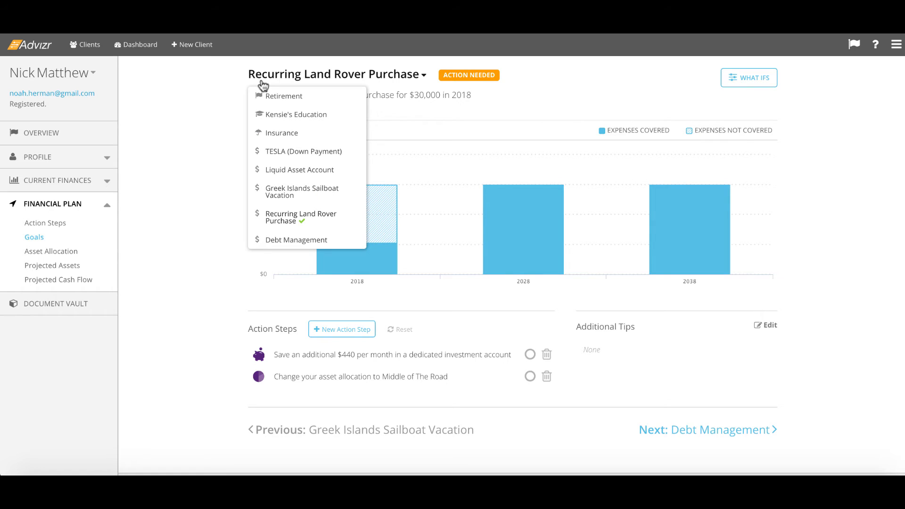
mouse_move(283, 97)
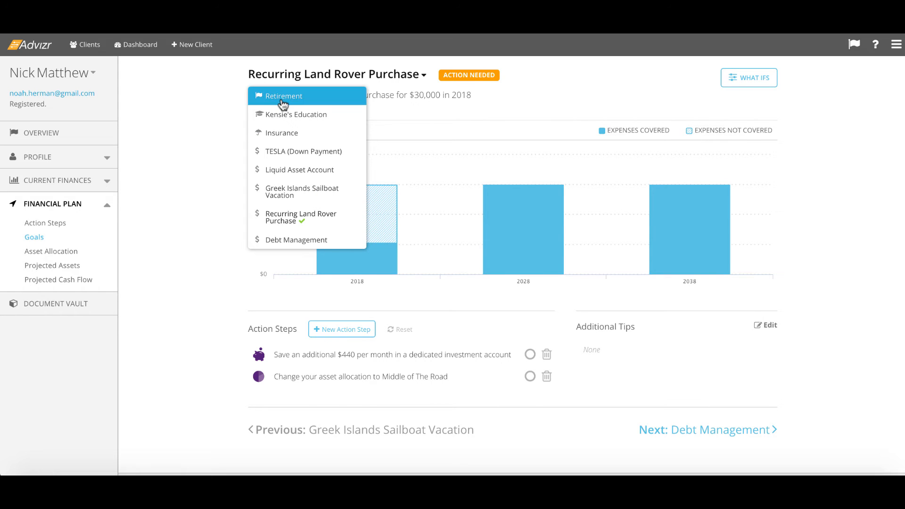
left_click(283, 96)
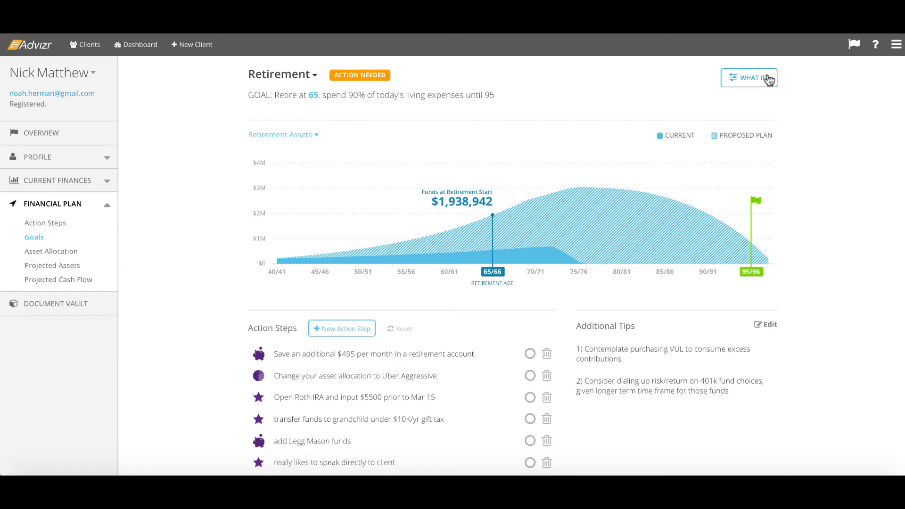
In the Retirement what-ifs, try a retirement age of 61 and revert it to 65.
left_click(750, 79)
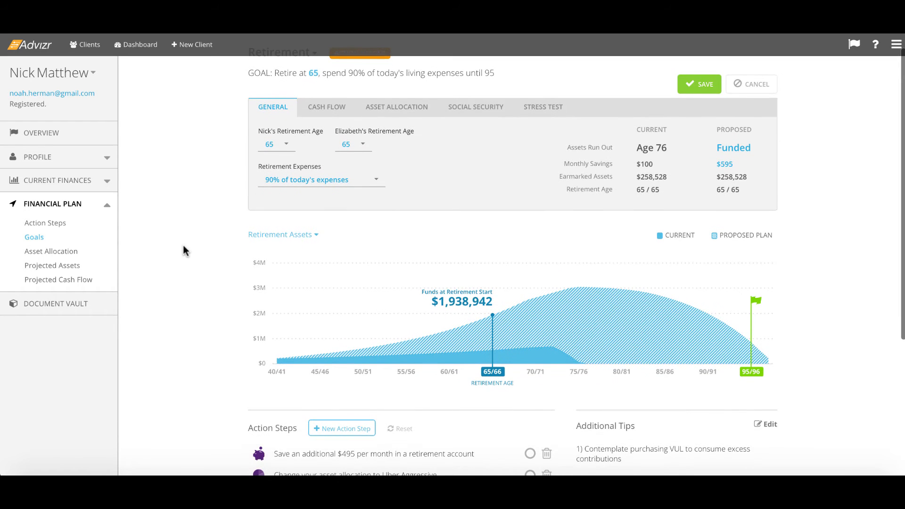
mouse_move(194, 165)
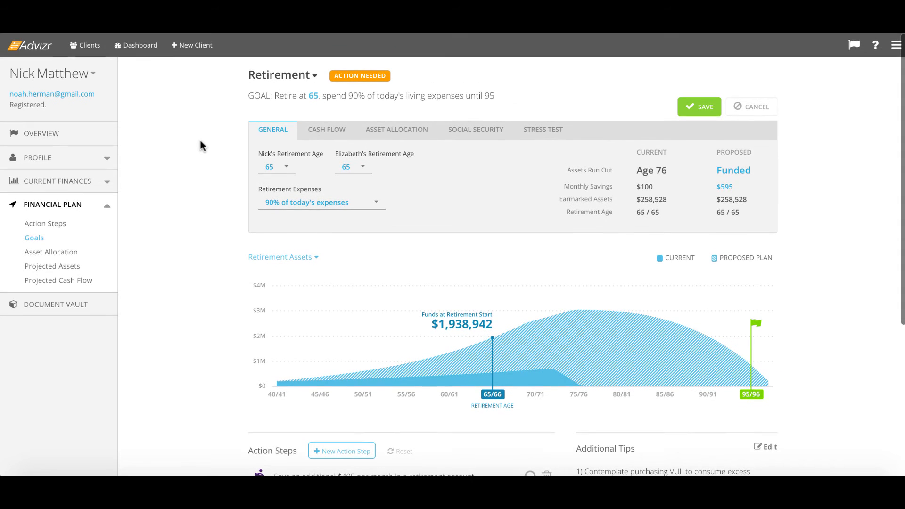
mouse_move(740, 84)
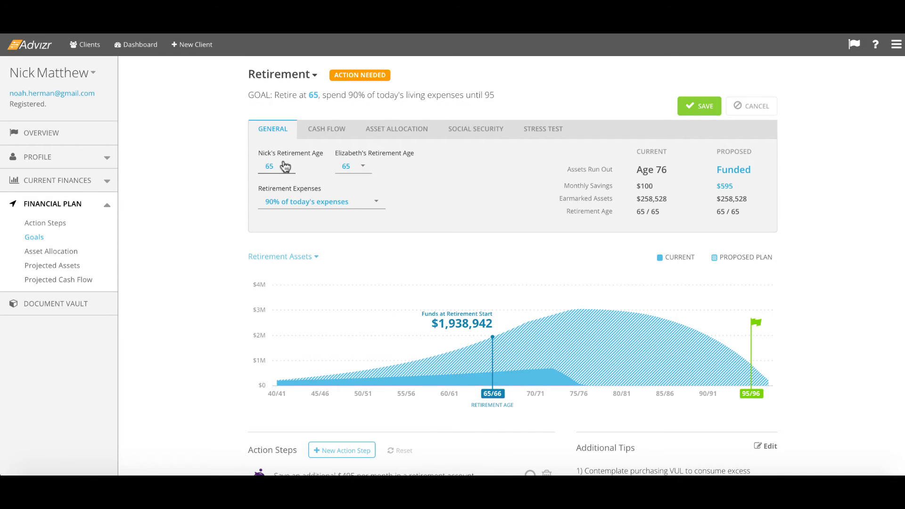
left_click(276, 166)
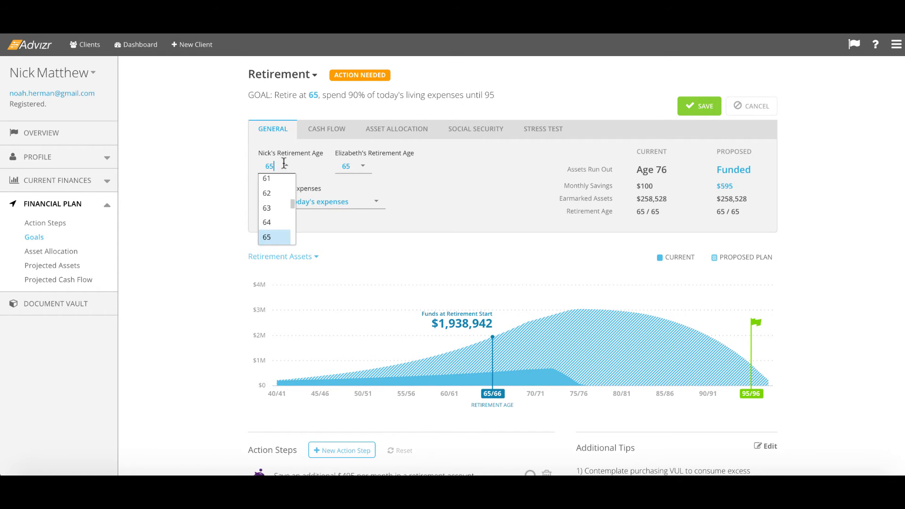
left_click(267, 179)
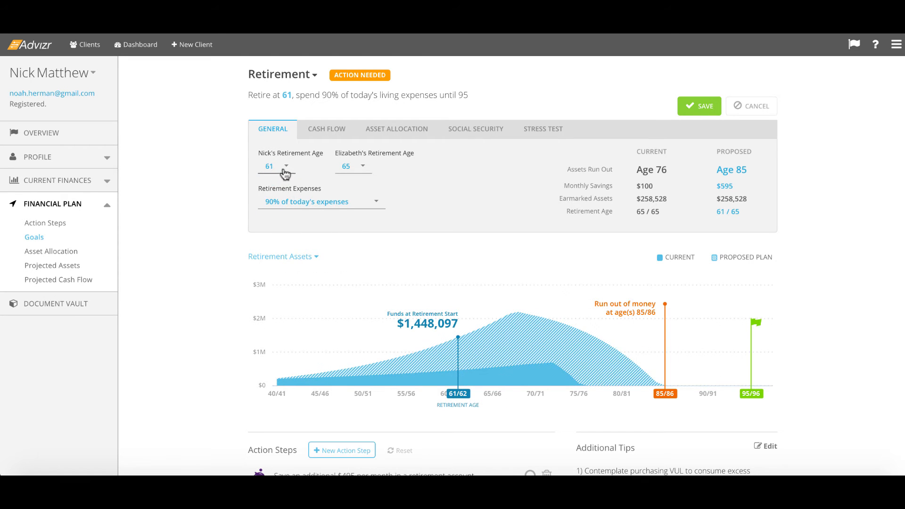
left_click(287, 166)
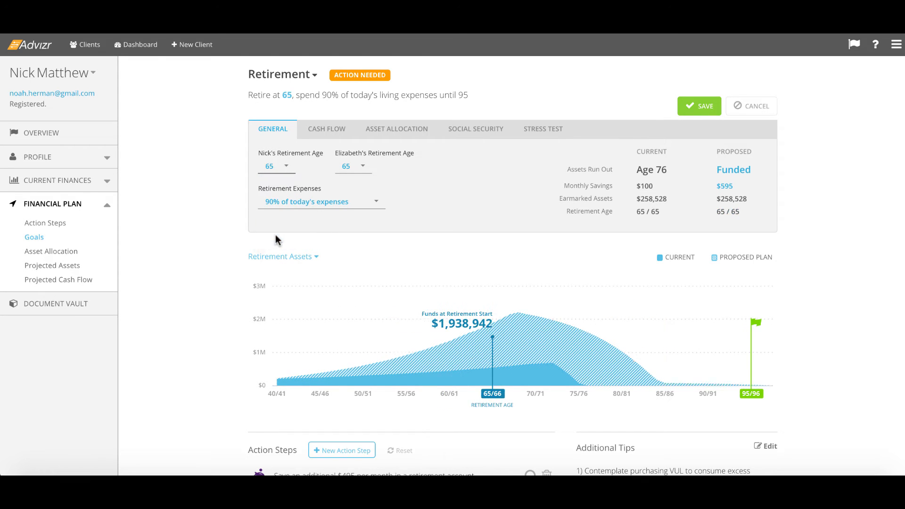
Review the Cash Flow, Asset Allocation (pre-retirement portfolios) and Stress Test what-if settings.
left_click(326, 129)
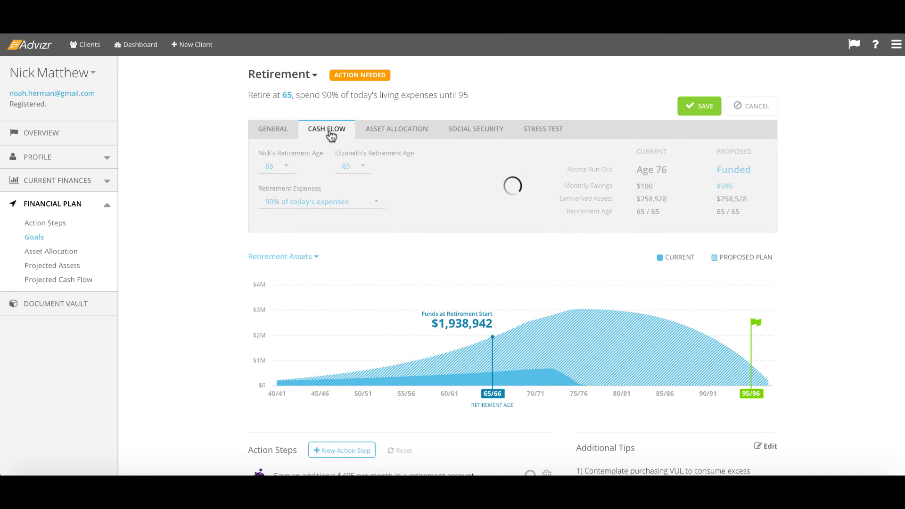
left_click(327, 129)
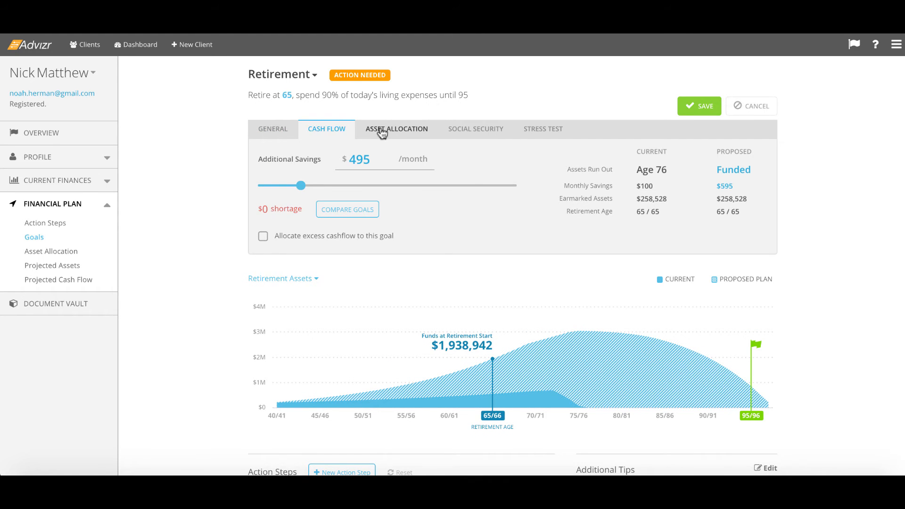
left_click(397, 129)
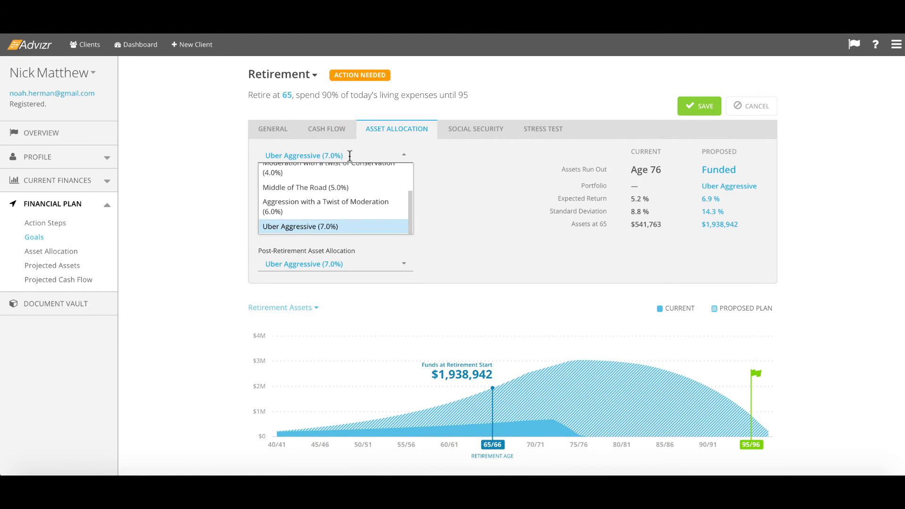
left_click(542, 129)
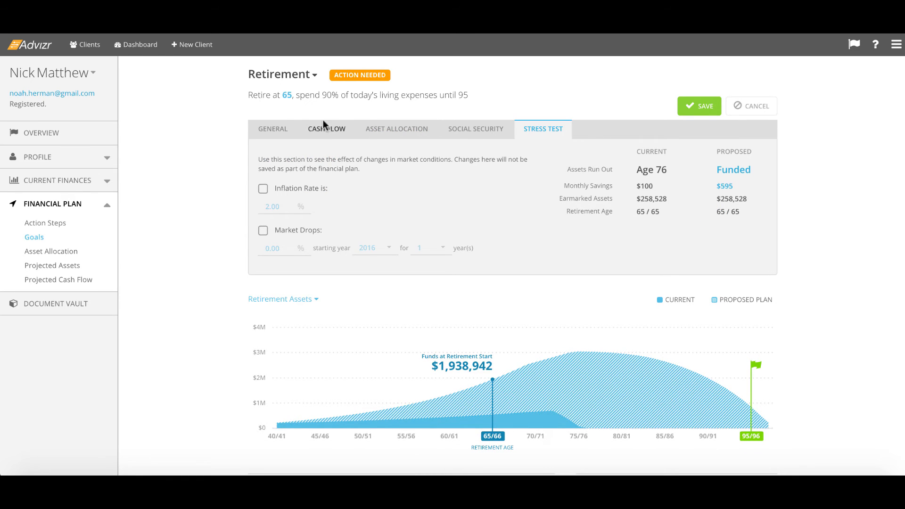
Switch to the Recurring Land Rover Purchase goal, view its savings and investment-mix what-ifs, and cancel.
left_click(282, 74)
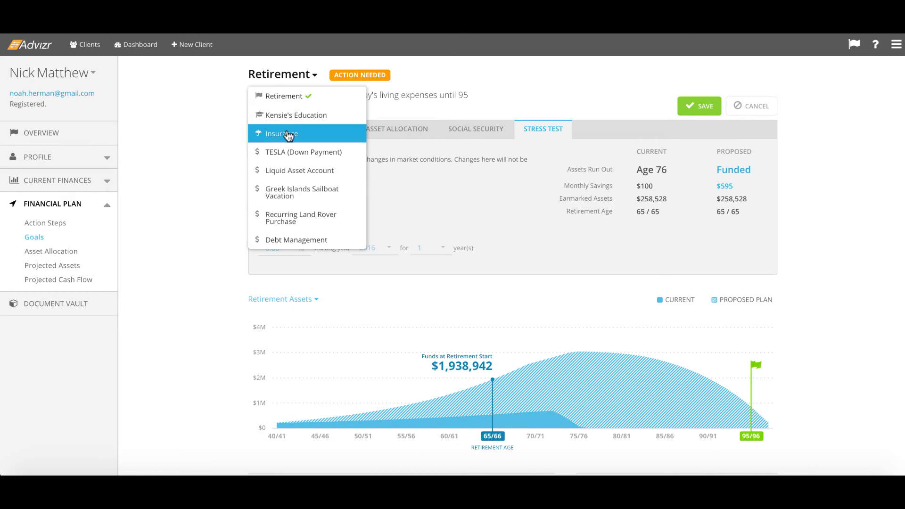
mouse_move(302, 193)
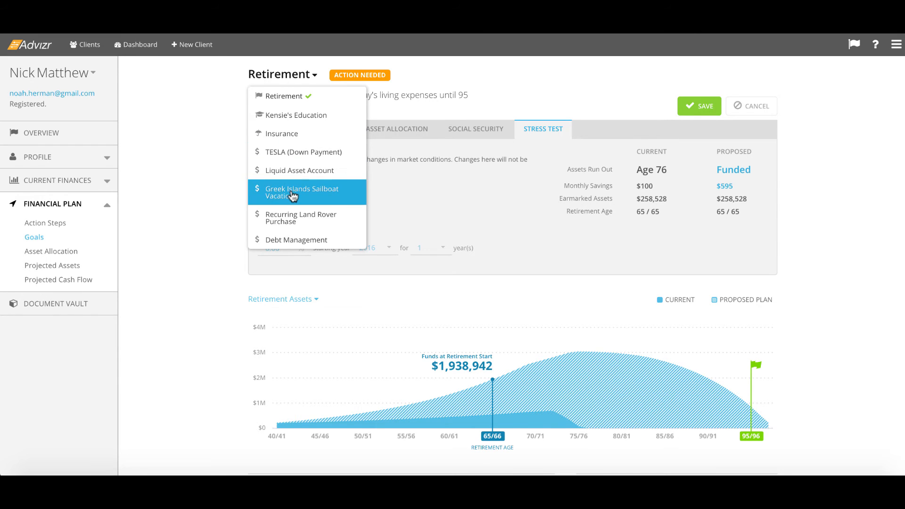
mouse_move(294, 220)
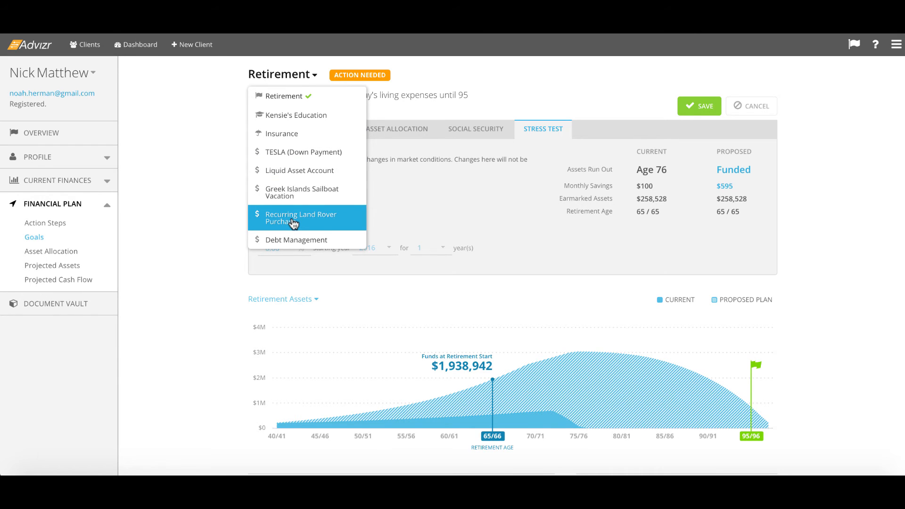
left_click(300, 218)
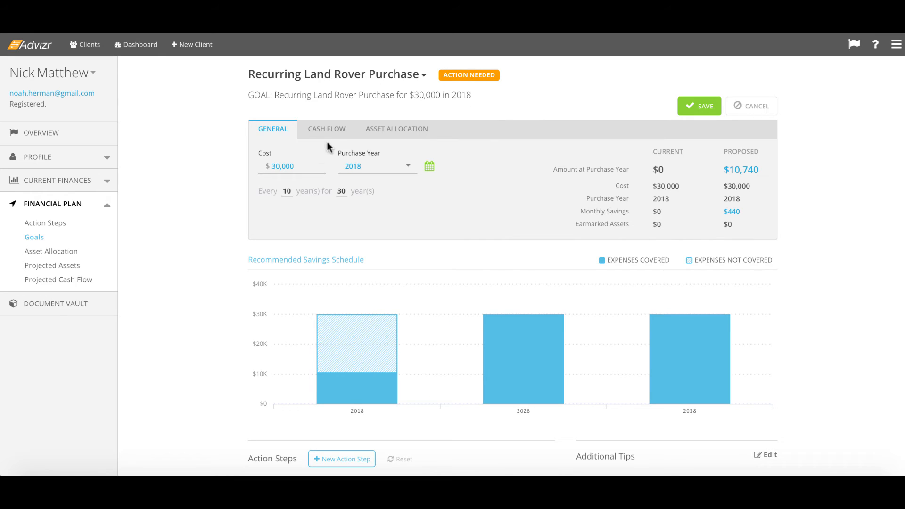
left_click(326, 129)
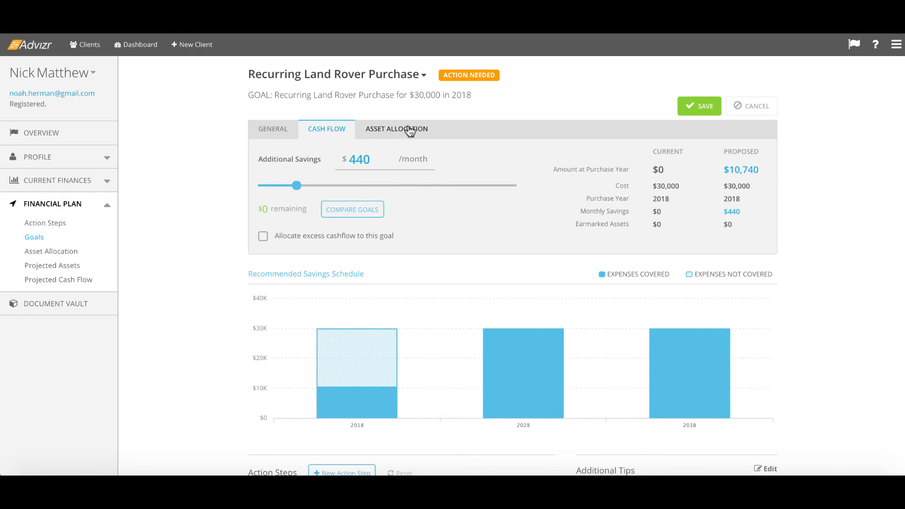
left_click(397, 129)
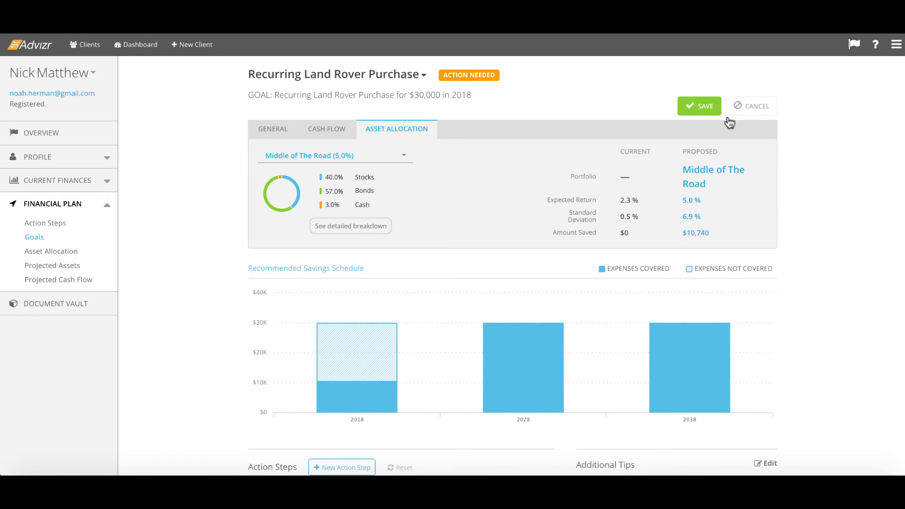
mouse_move(554, 93)
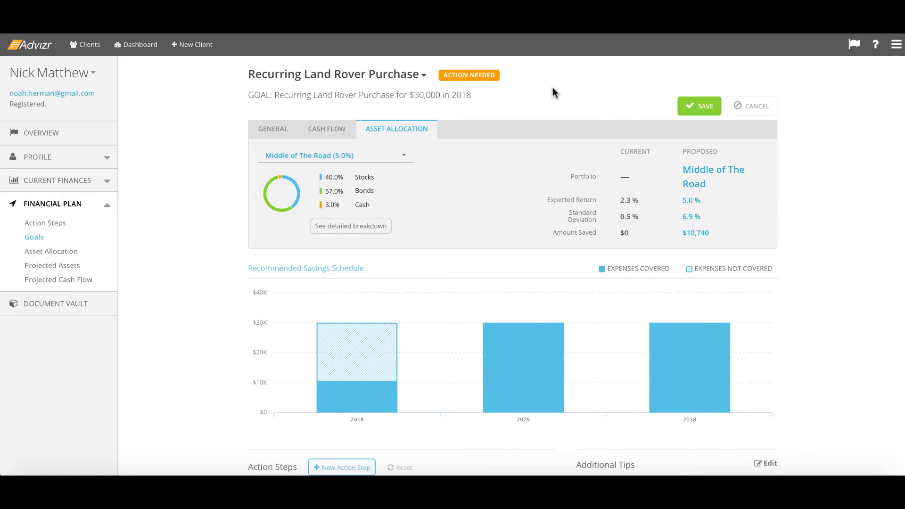
left_click(698, 106)
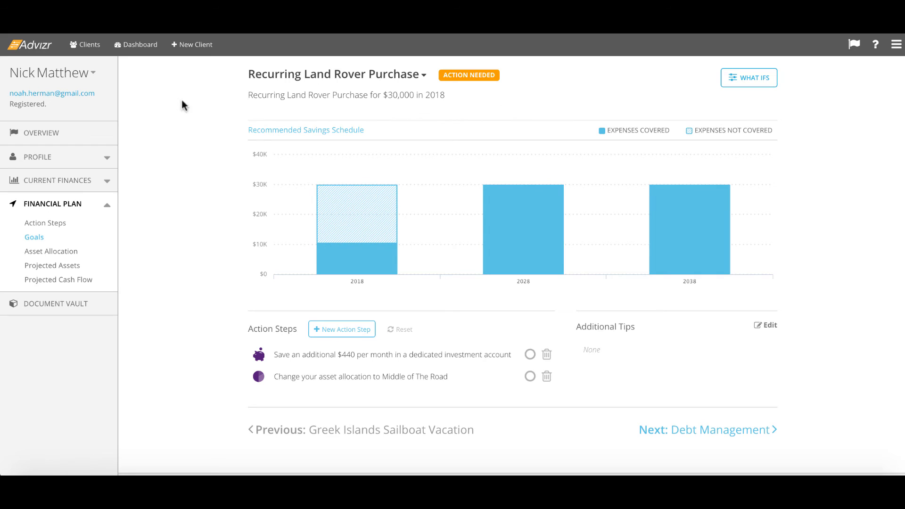
mouse_move(180, 165)
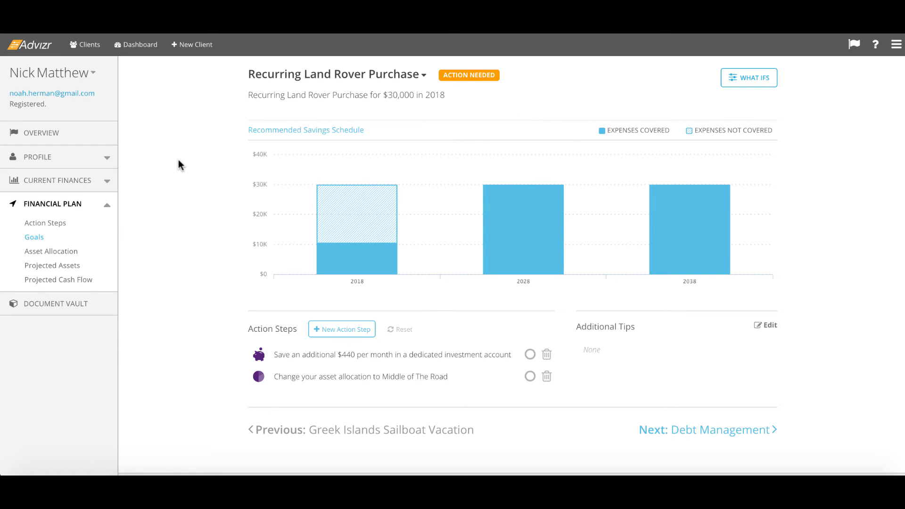
mouse_move(54, 225)
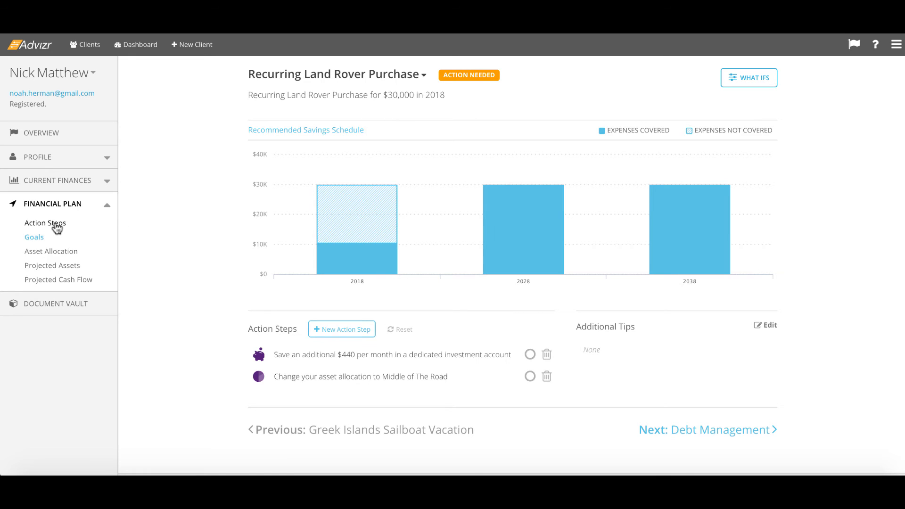
left_click(45, 222)
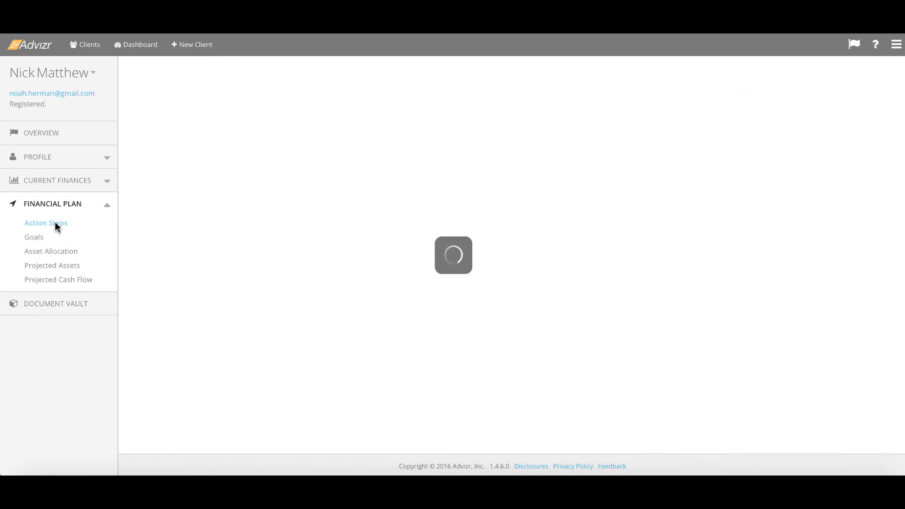
left_click(45, 222)
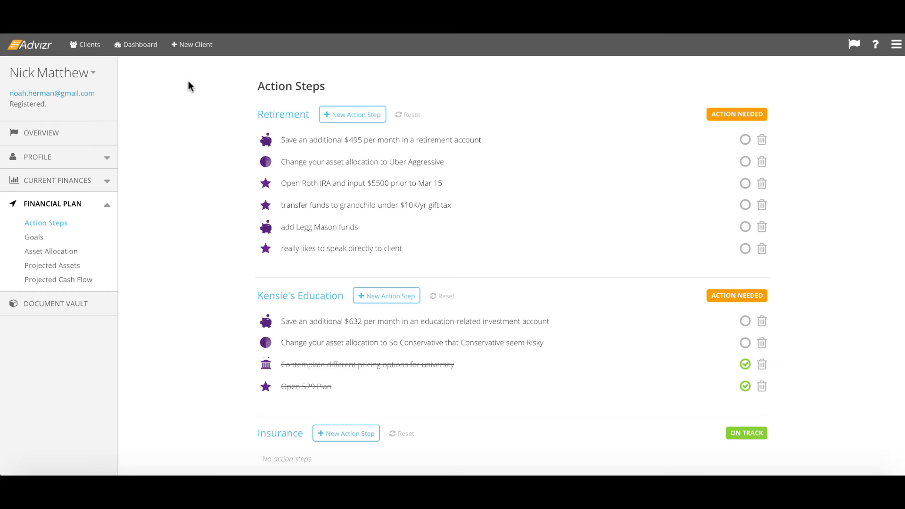
left_click(51, 72)
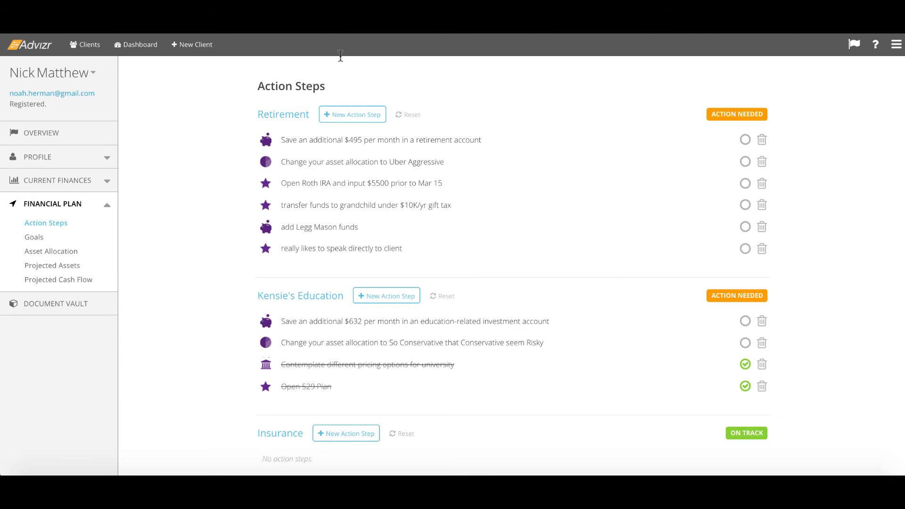
mouse_move(282, 88)
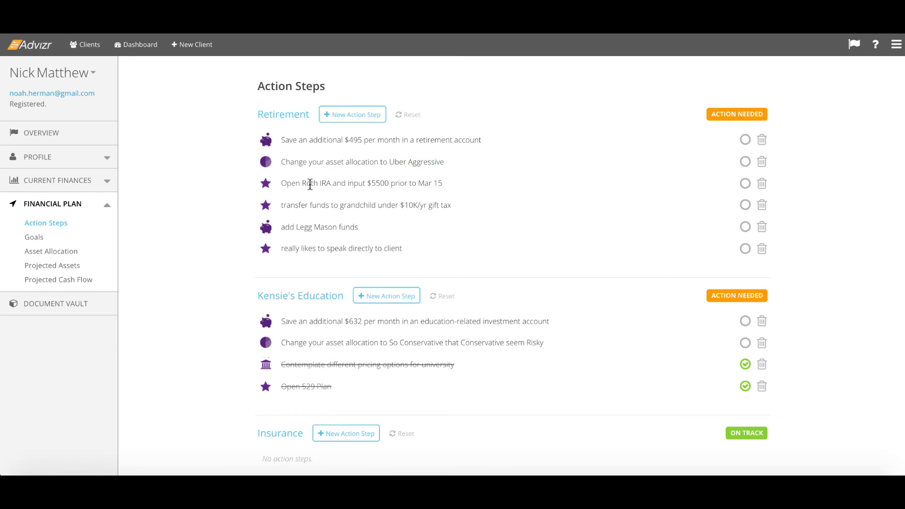
left_click_drag(310, 183, 380, 183)
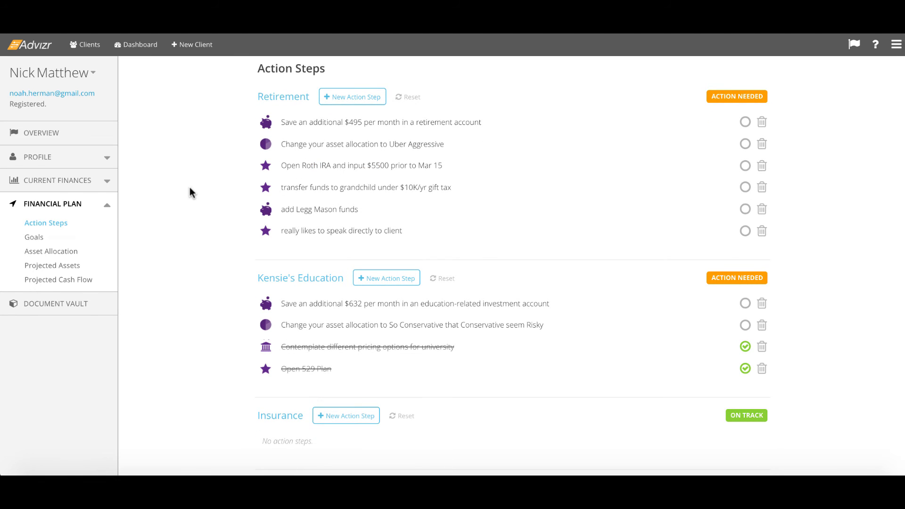
scroll("down", 3)
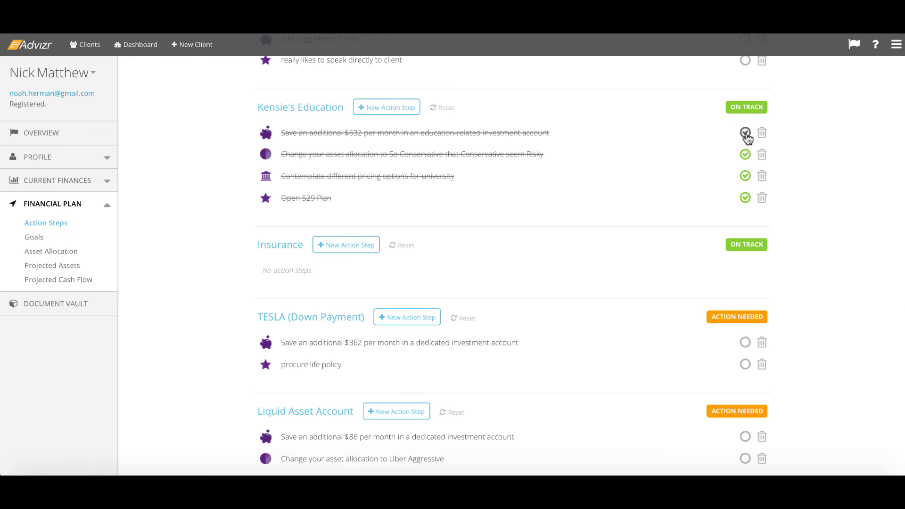
Toggle the Kensie's Education savings and asset-allocation steps as done, then unmark them.
left_click(745, 132)
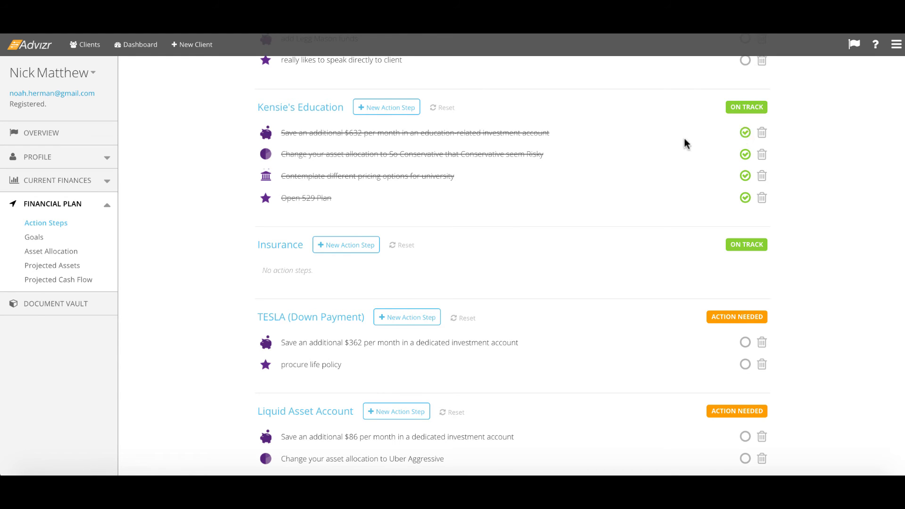
left_click(744, 132)
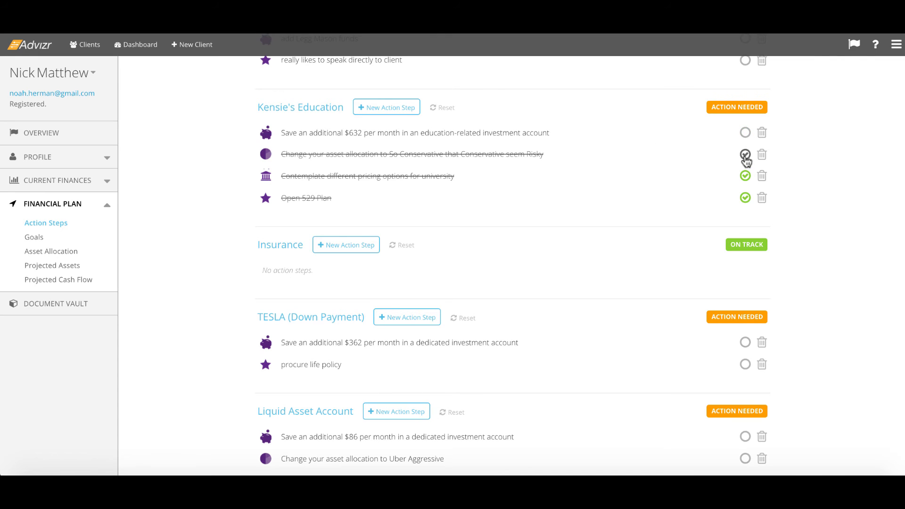
left_click(744, 154)
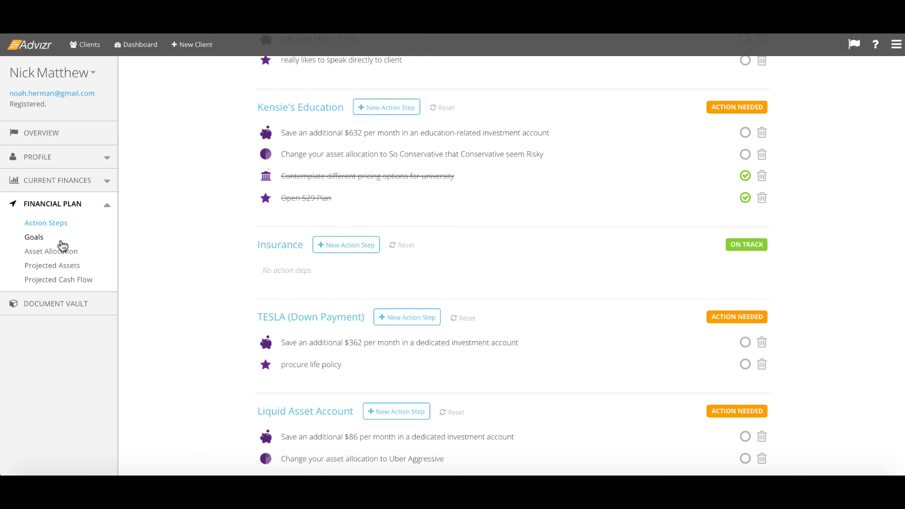
Show the detailed asset class breakdown and filter it to the Retirement goal.
left_click(51, 251)
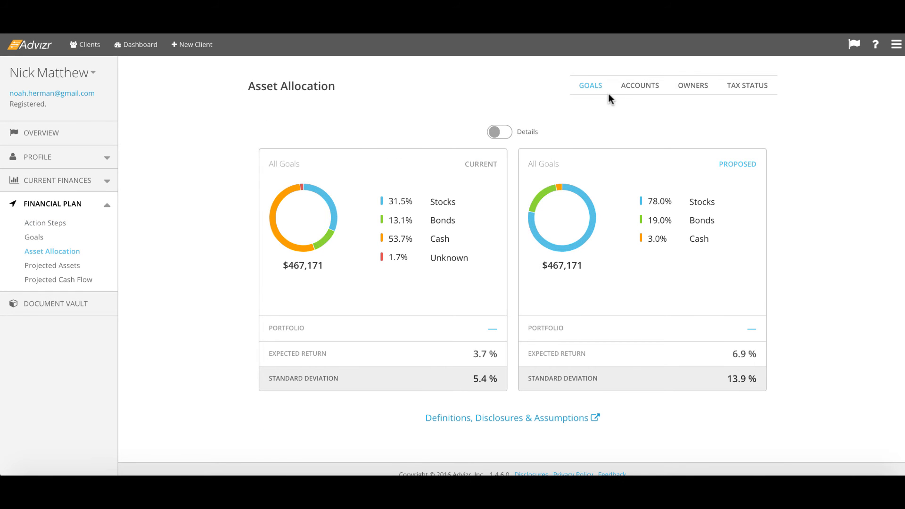
mouse_move(448, 181)
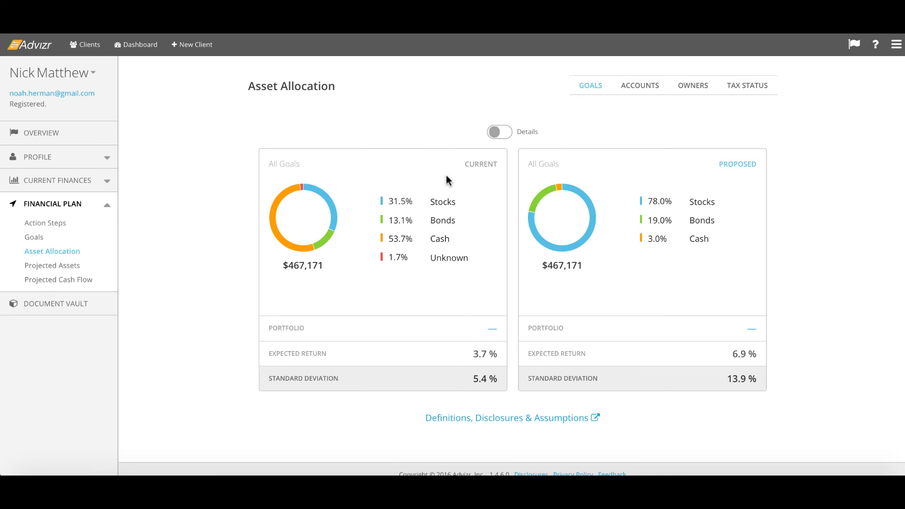
left_click(499, 132)
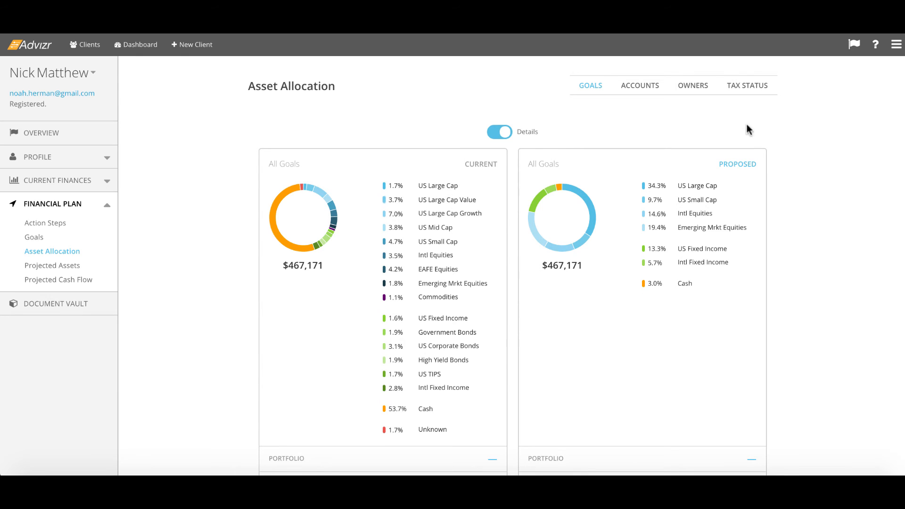
mouse_move(675, 206)
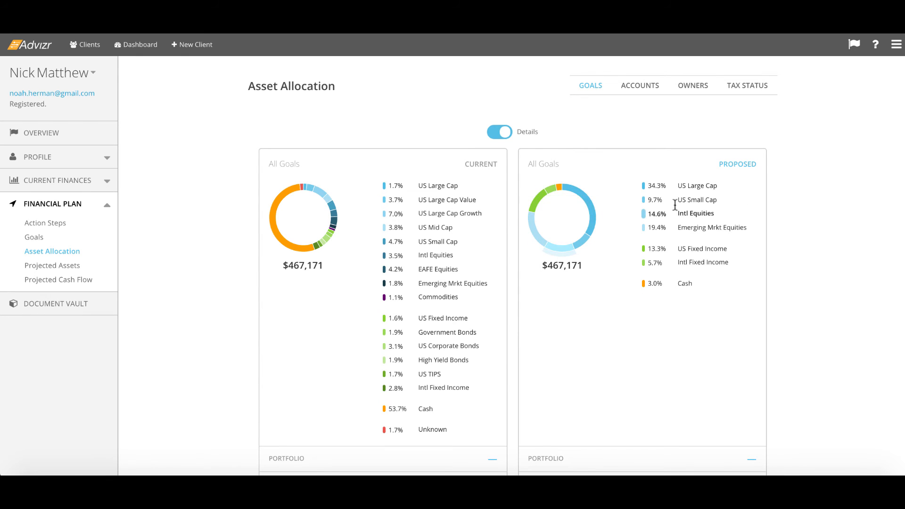
left_click(590, 86)
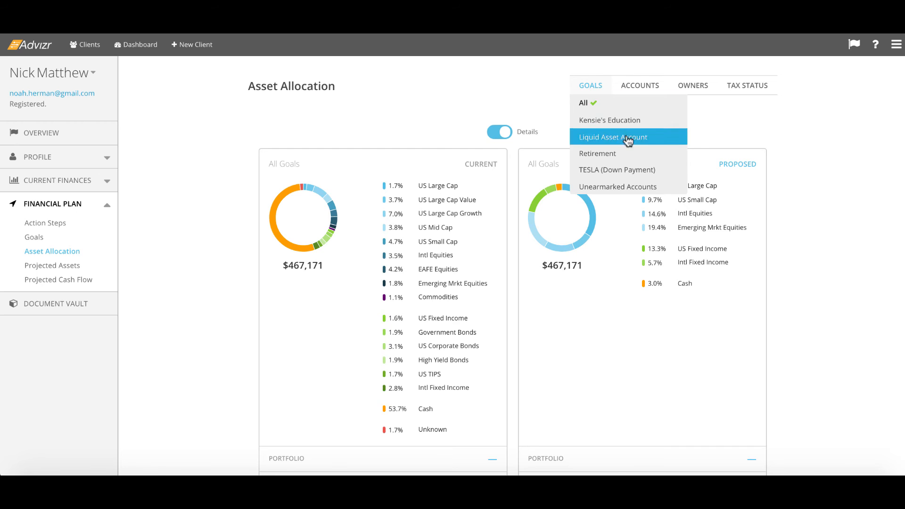
left_click(598, 152)
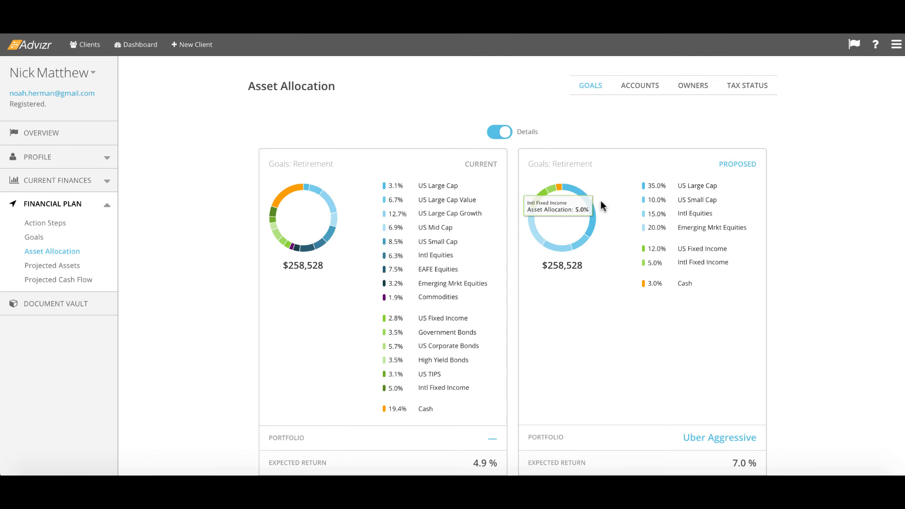
Check the Owners filter and limit the allocation to Taxable holdings.
left_click(692, 86)
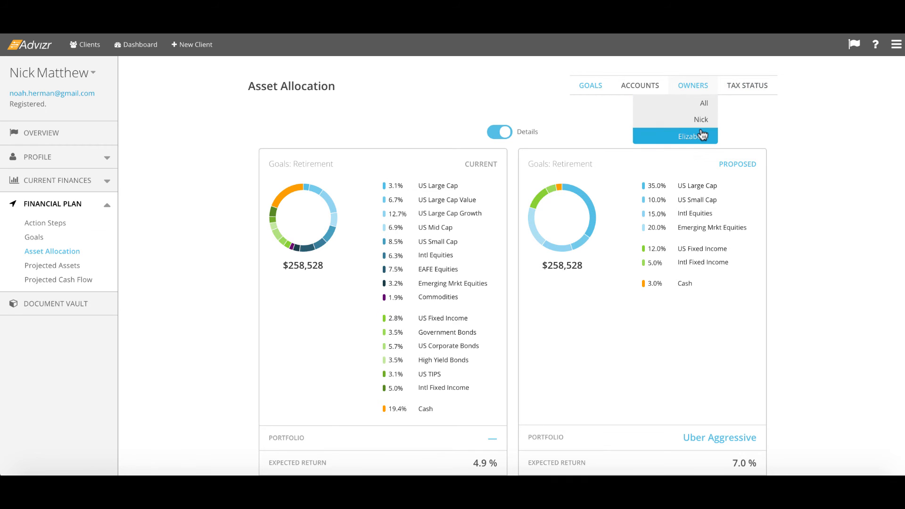
left_click(747, 86)
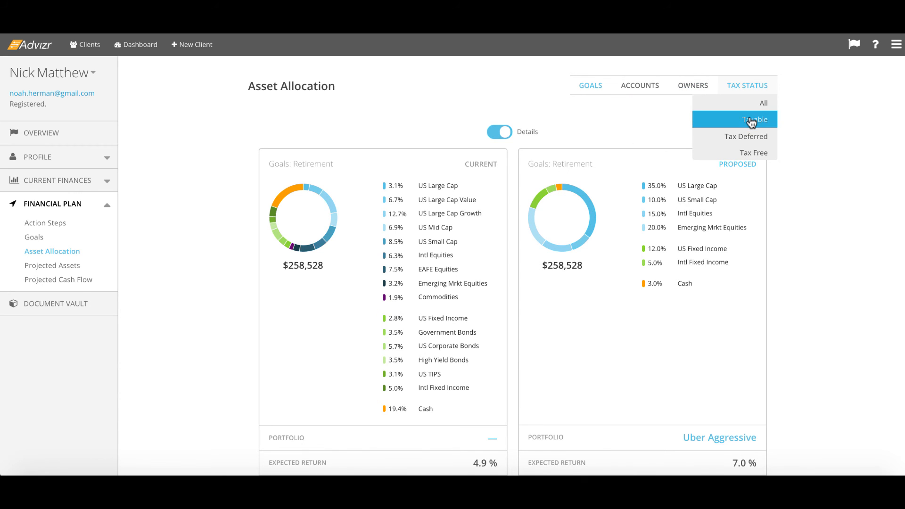
left_click(752, 119)
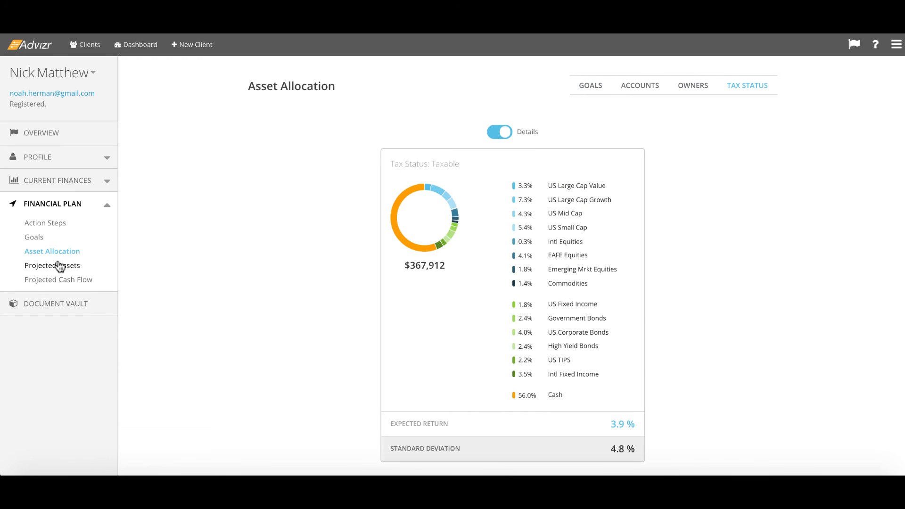
left_click(52, 265)
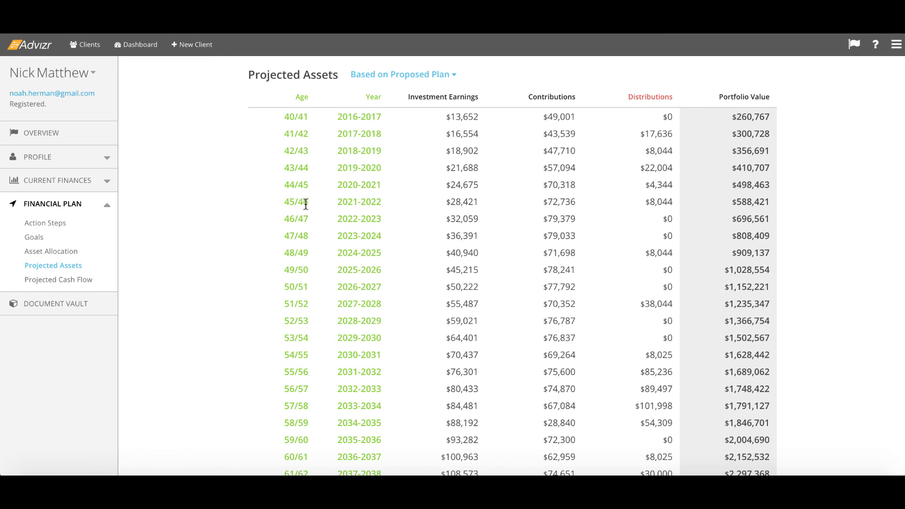
mouse_move(462, 133)
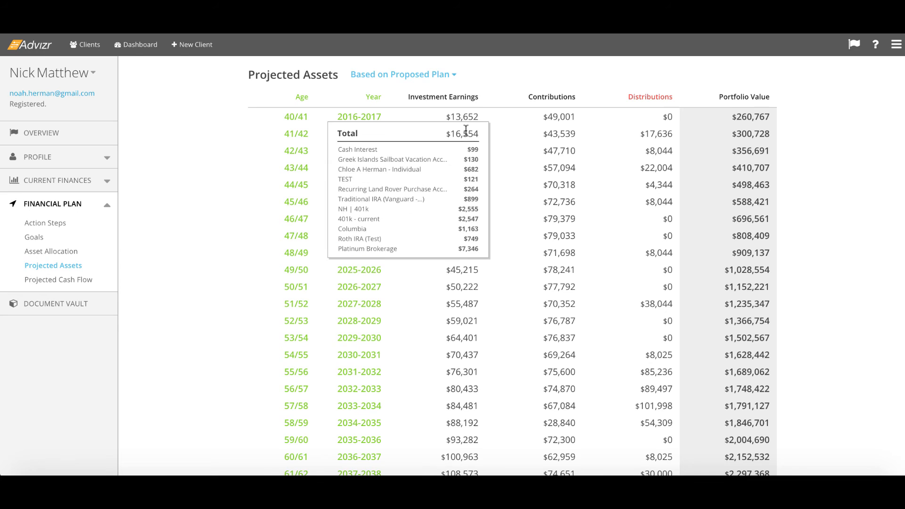
mouse_move(370, 224)
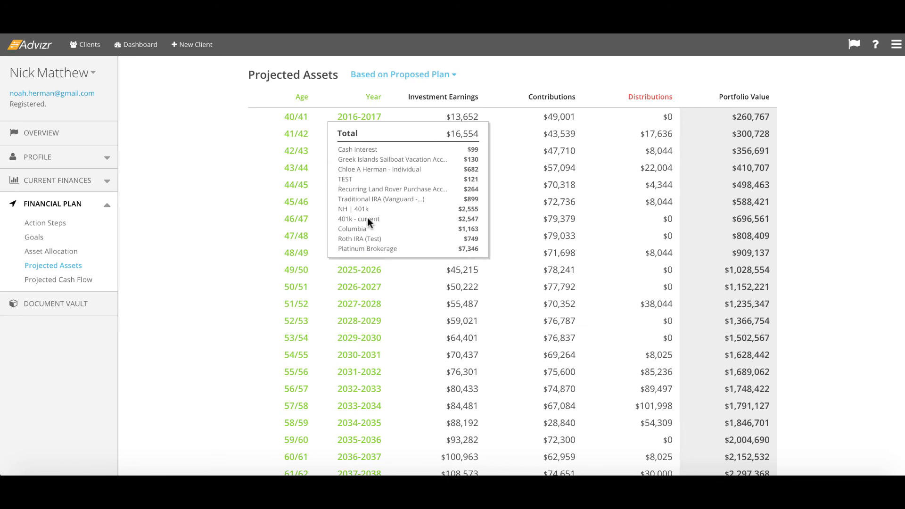
mouse_move(299, 294)
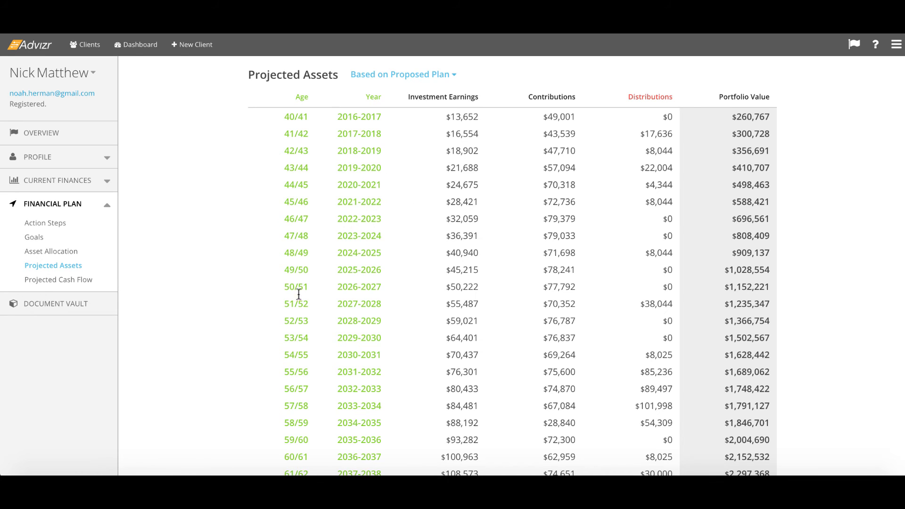
mouse_move(461, 236)
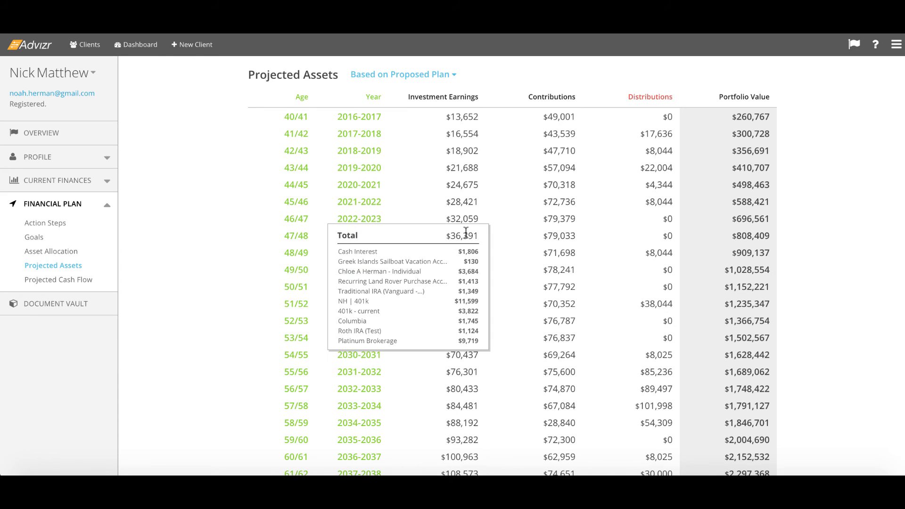
mouse_move(464, 328)
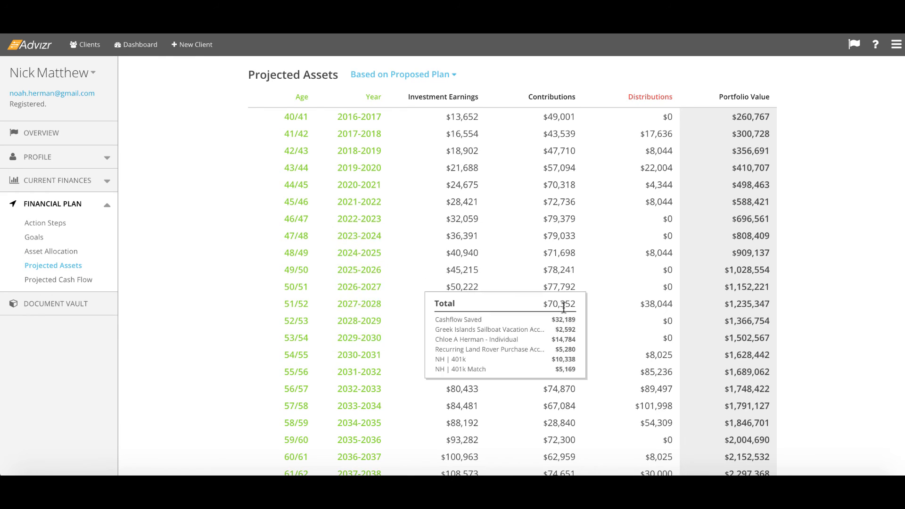
mouse_move(559, 218)
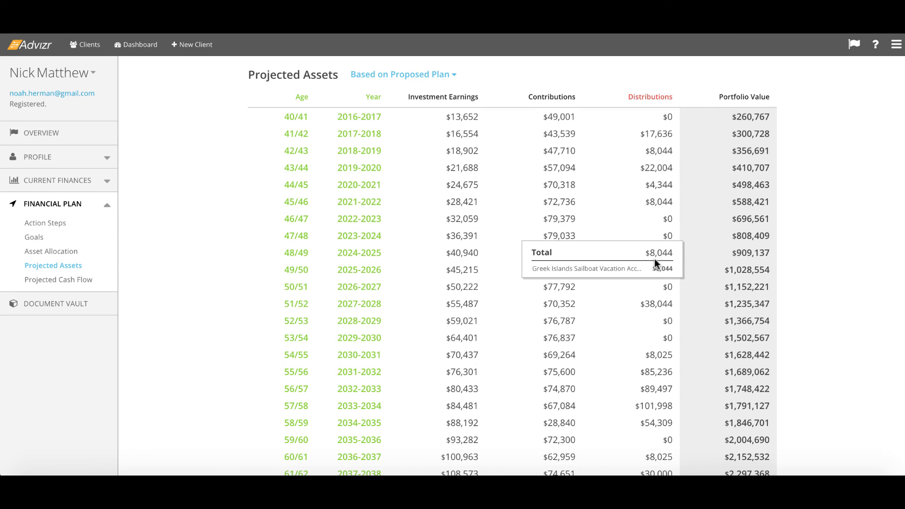
mouse_move(652, 370)
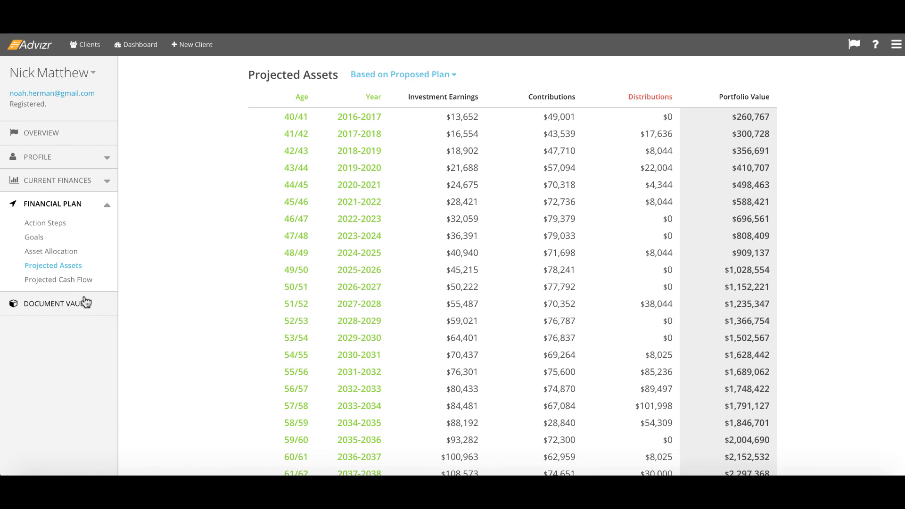
Show the Projected Cash Flow report and list the milestones it can jump to.
left_click(58, 279)
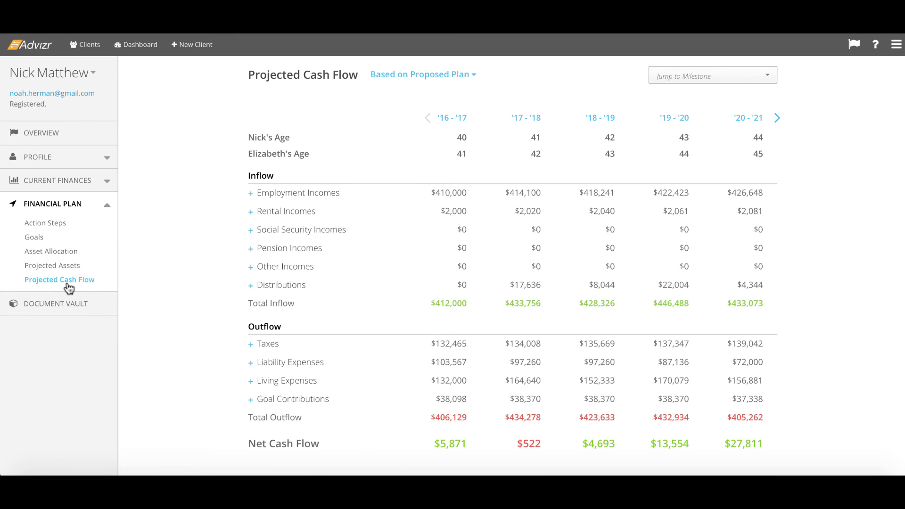
mouse_move(273, 151)
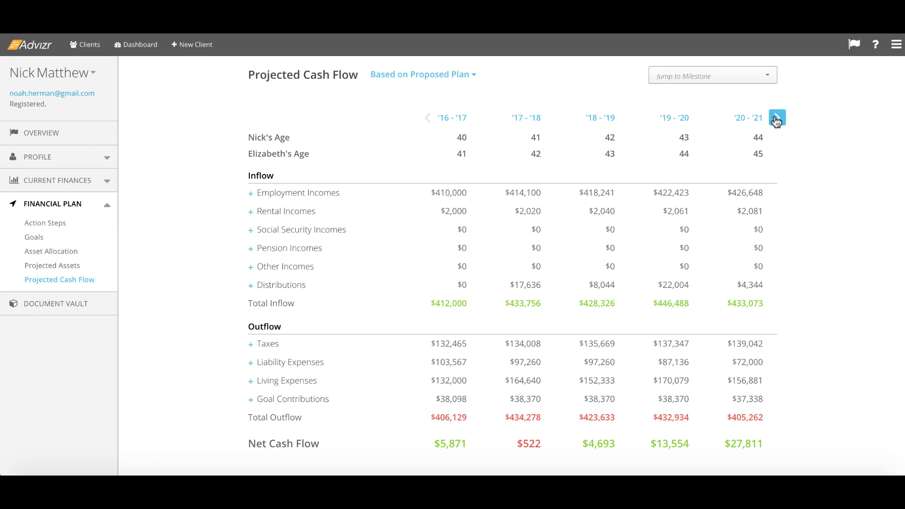
left_click(713, 76)
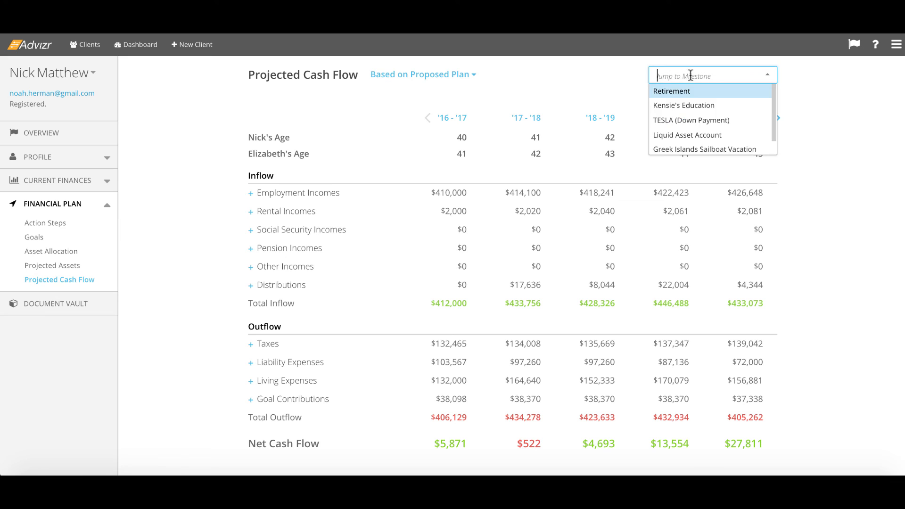
mouse_move(690, 120)
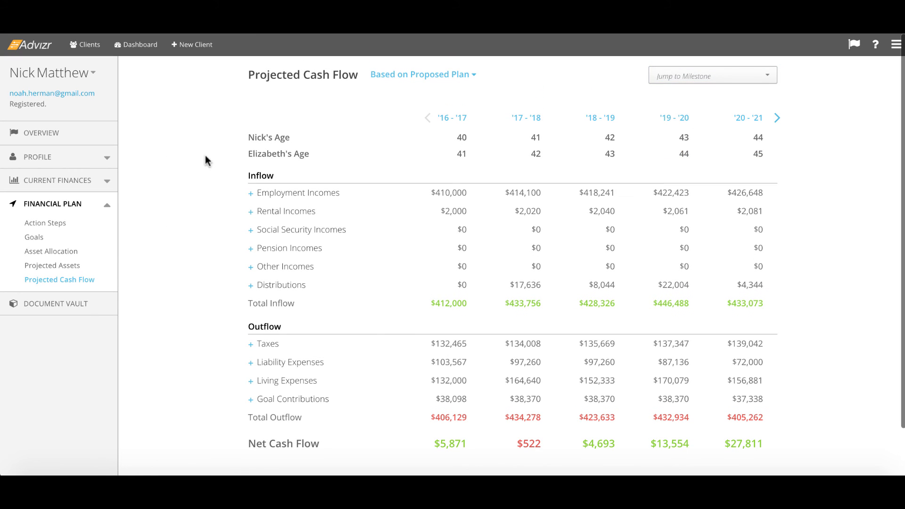
mouse_move(265, 194)
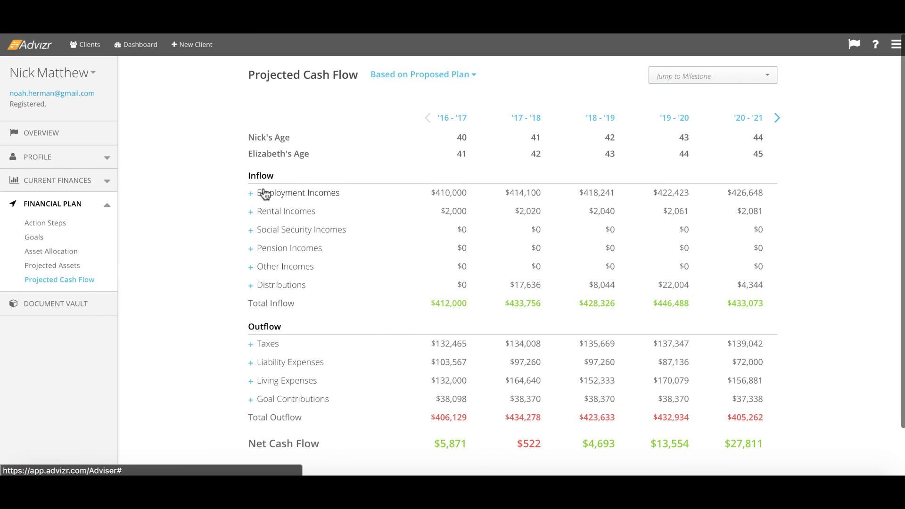
Expand employment income, distributions, taxes and living expenses into individual line items.
left_click(251, 192)
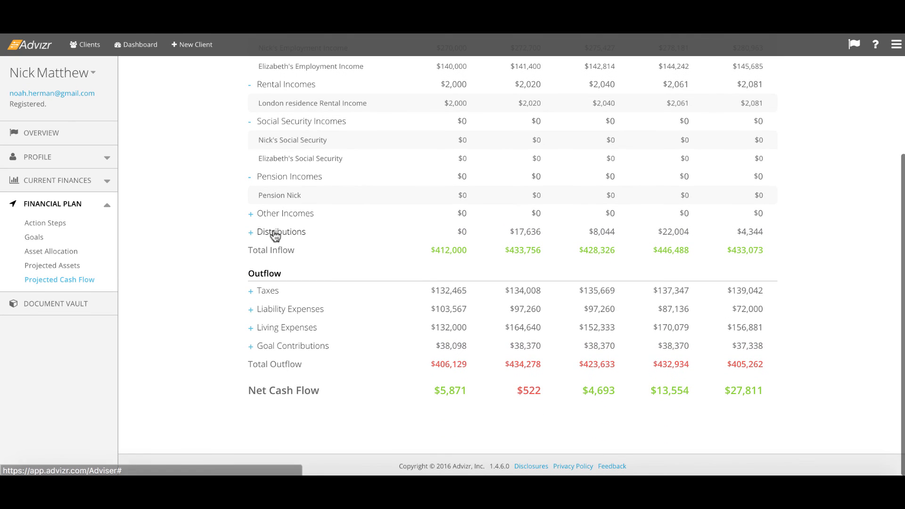
left_click(251, 232)
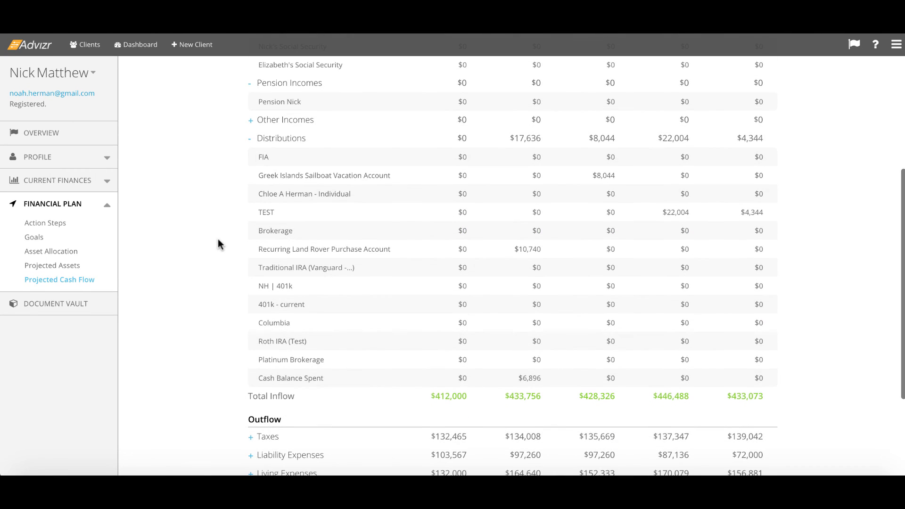
left_click(251, 290)
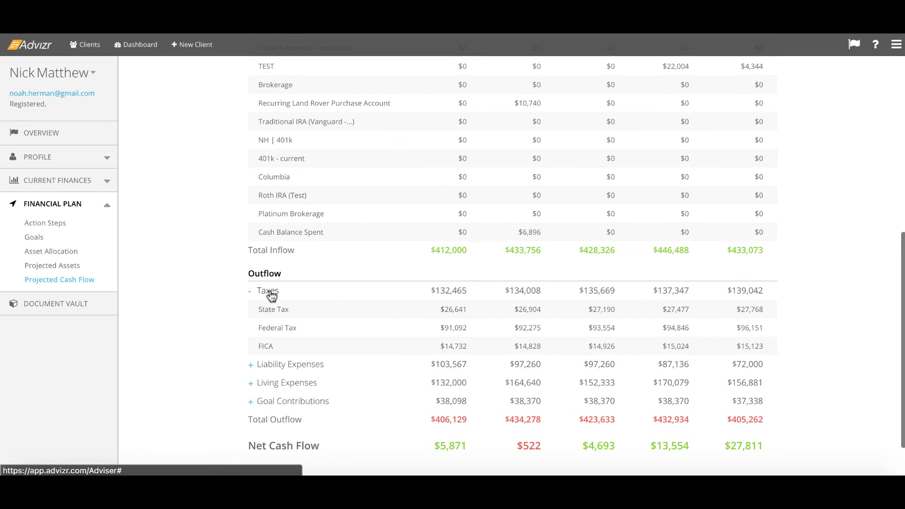
scroll("down", 3)
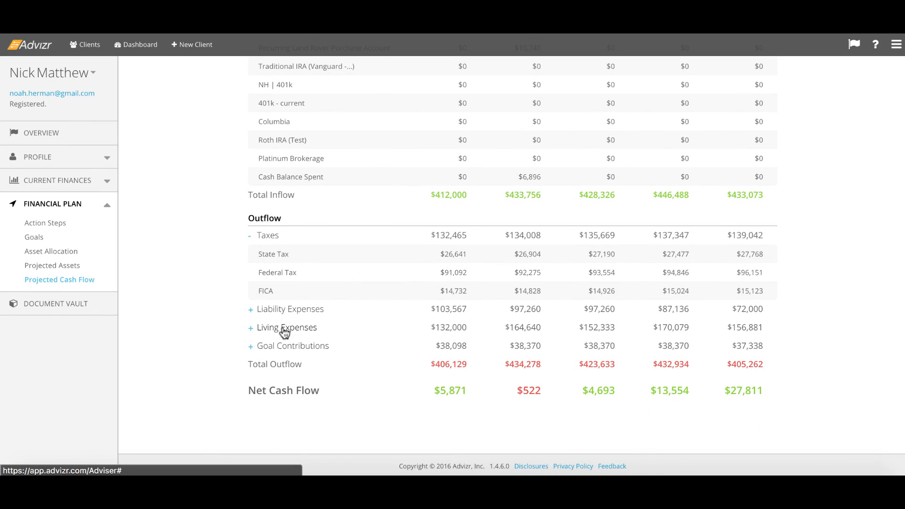
left_click(251, 328)
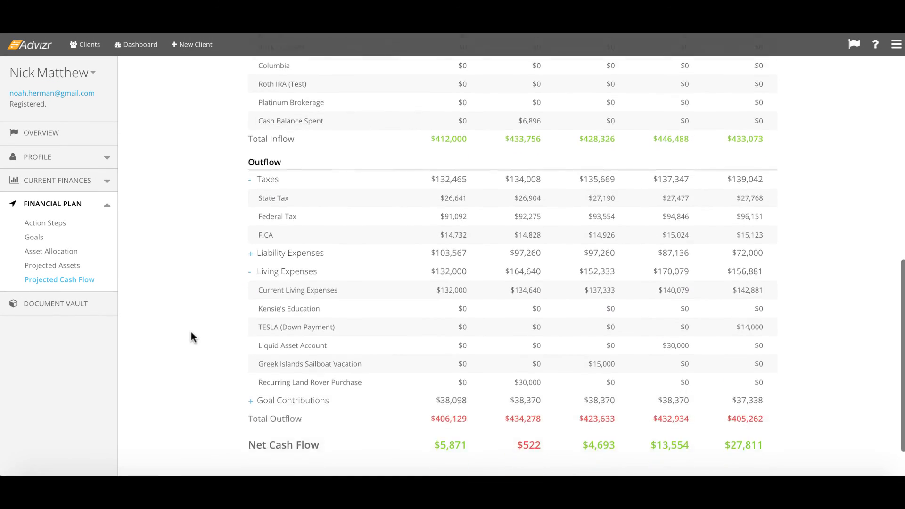
Expand goal contributions into each line and collapse the Financial Plan report list.
scroll("down", 3)
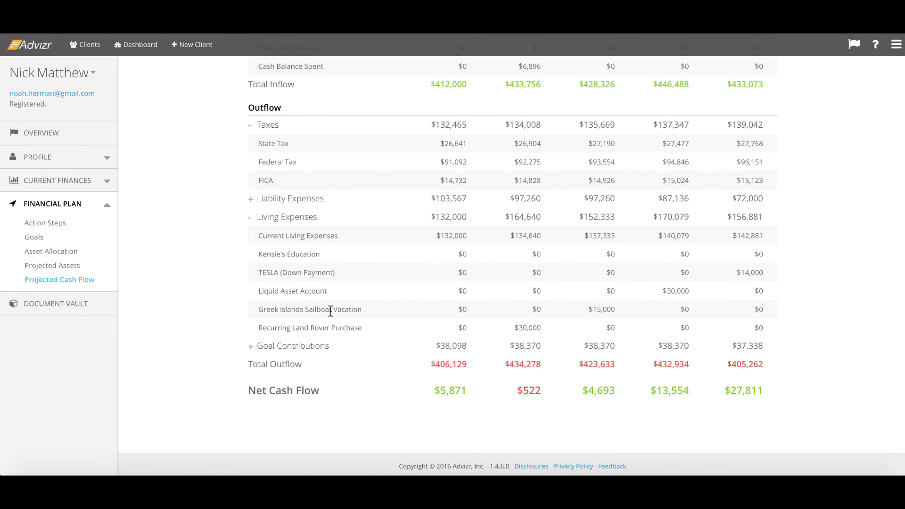
left_click(251, 346)
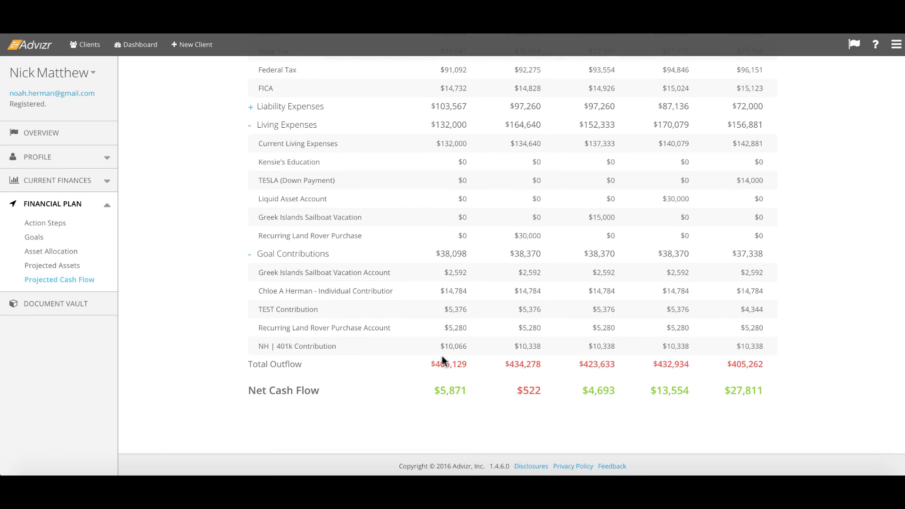
mouse_move(280, 410)
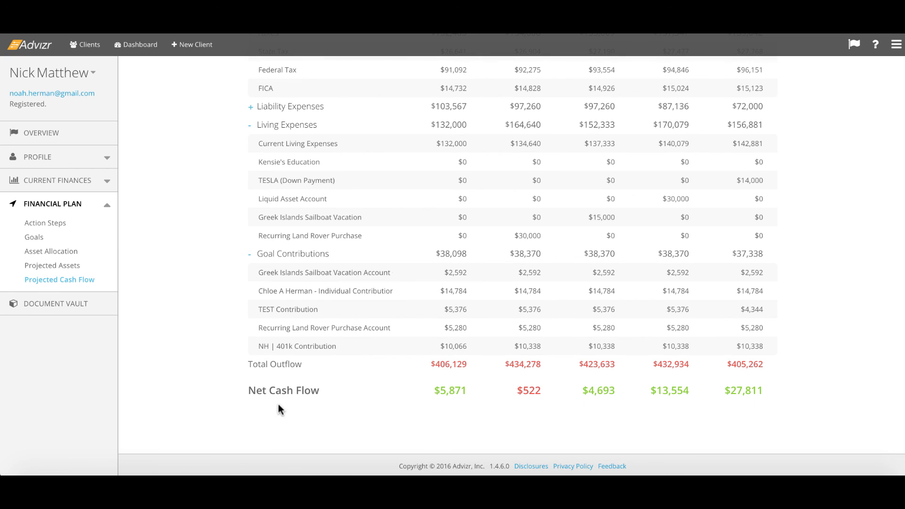
mouse_move(150, 232)
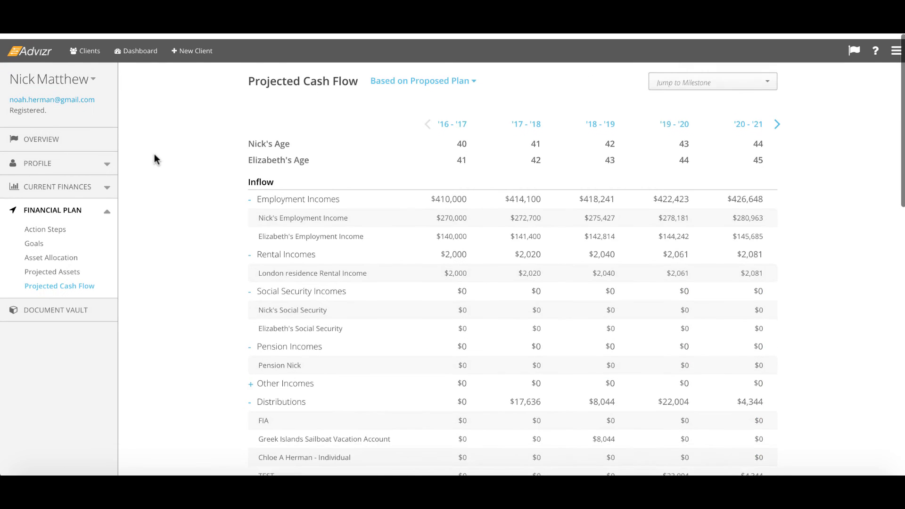
scroll("down", 3)
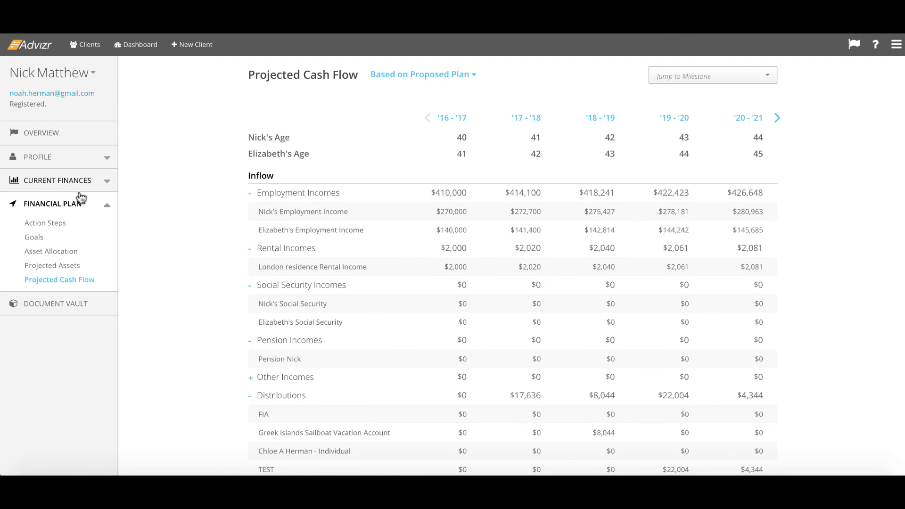
left_click(52, 203)
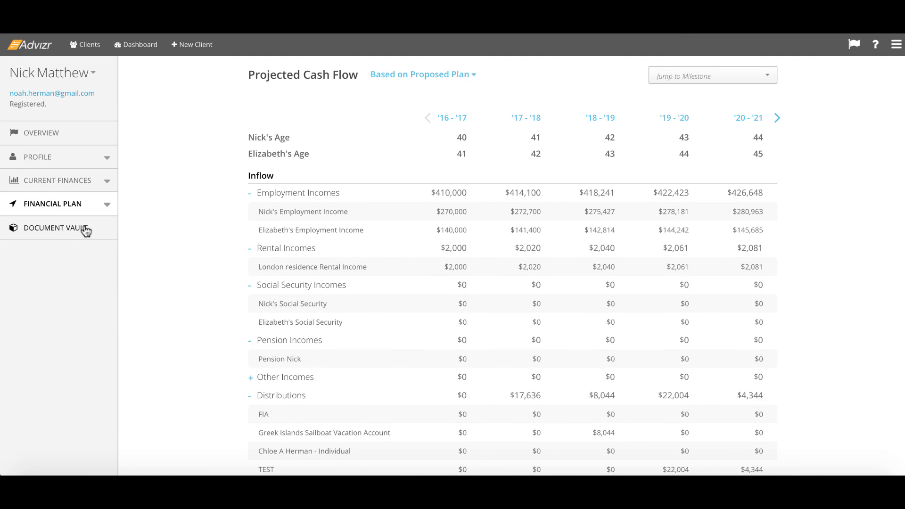
left_click(56, 227)
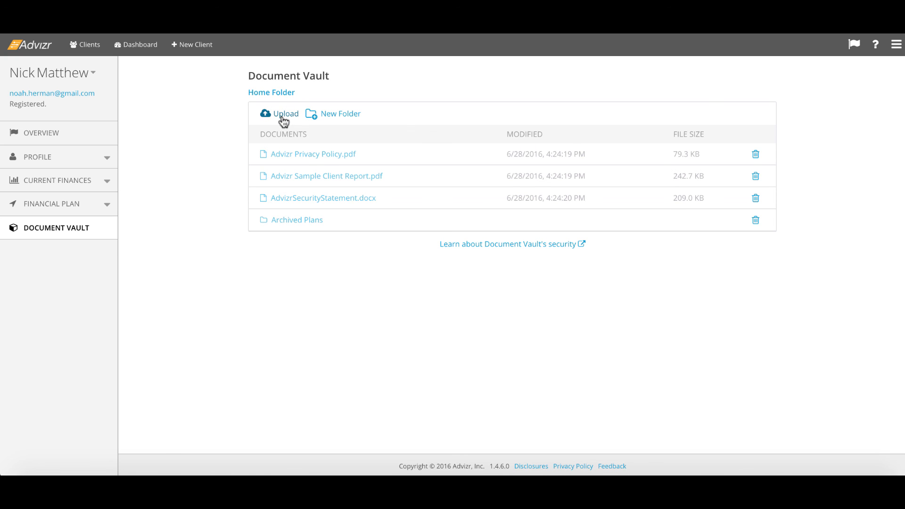
left_click(284, 113)
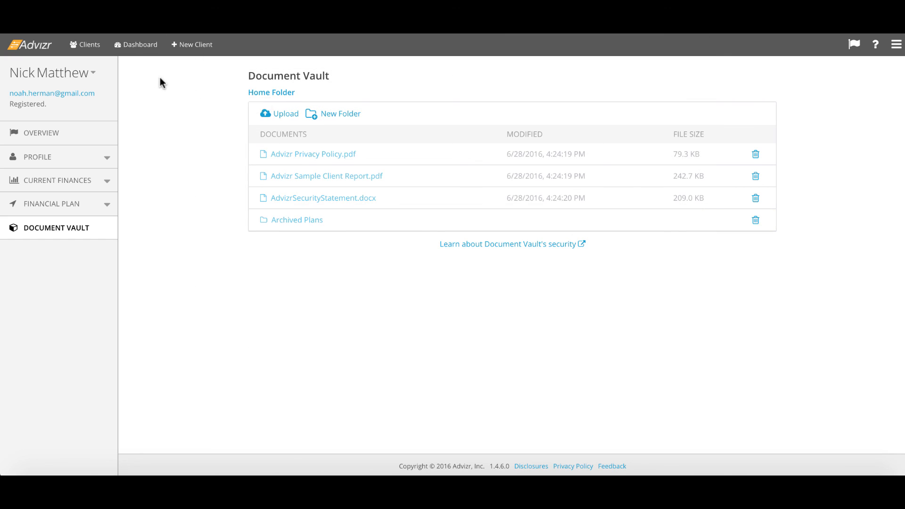
mouse_move(166, 162)
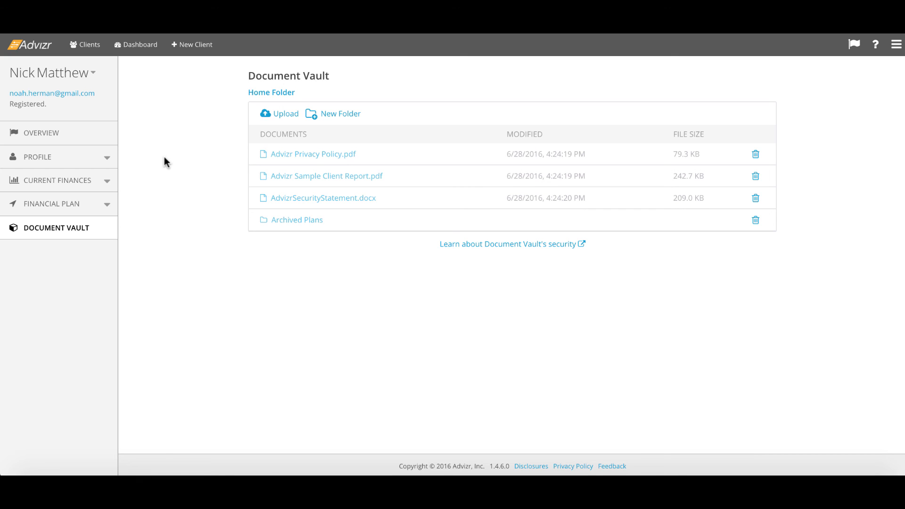
mouse_move(103, 136)
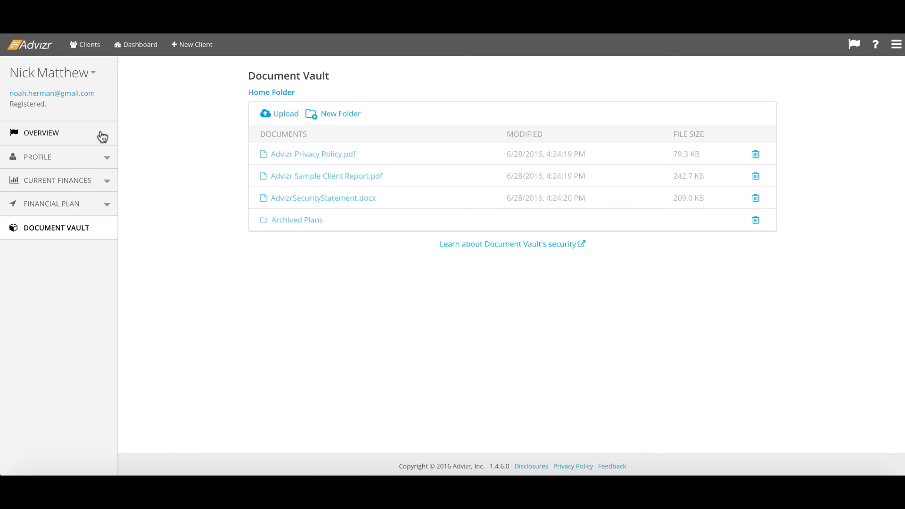